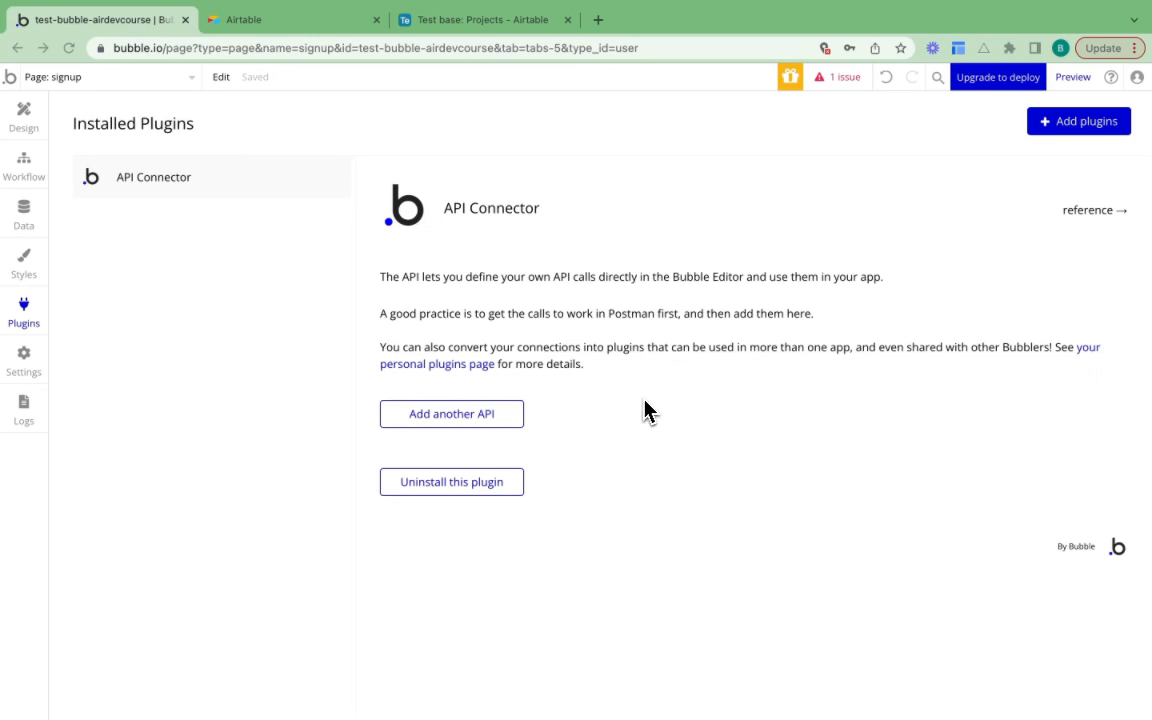
pyautogui.moveTo(617, 362)
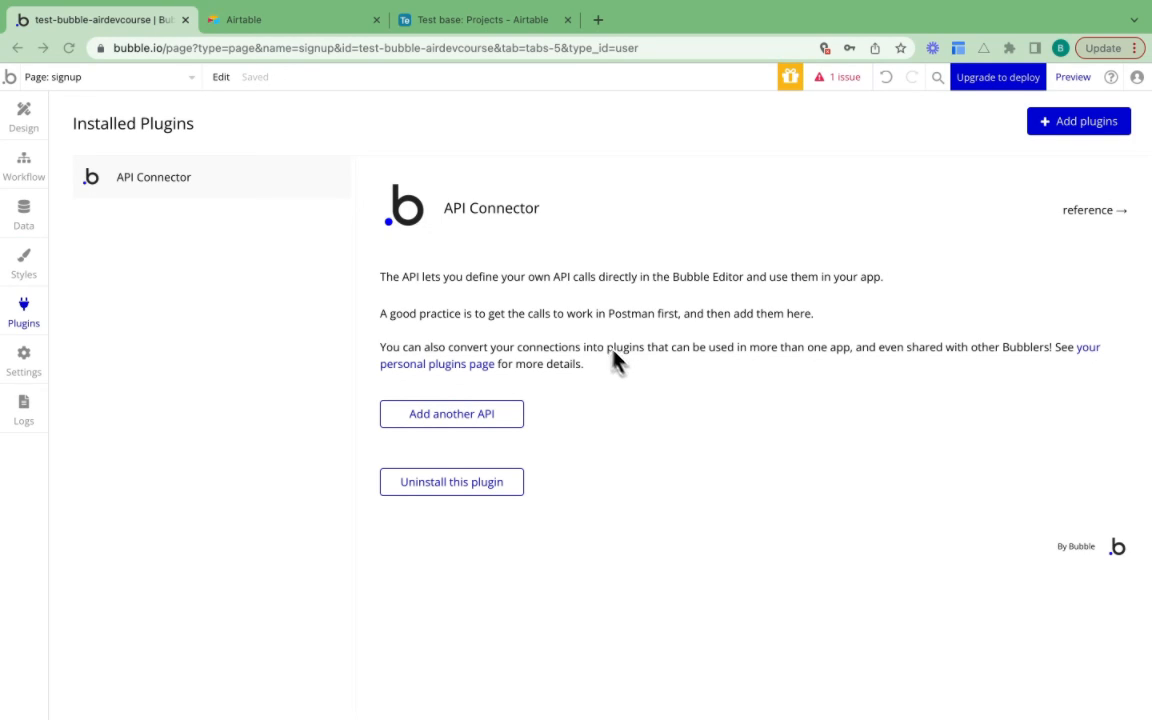
# Step: Switch to the Airtable Test base Projects table showing its three records with notes and statuses
pyautogui.click(485, 19)
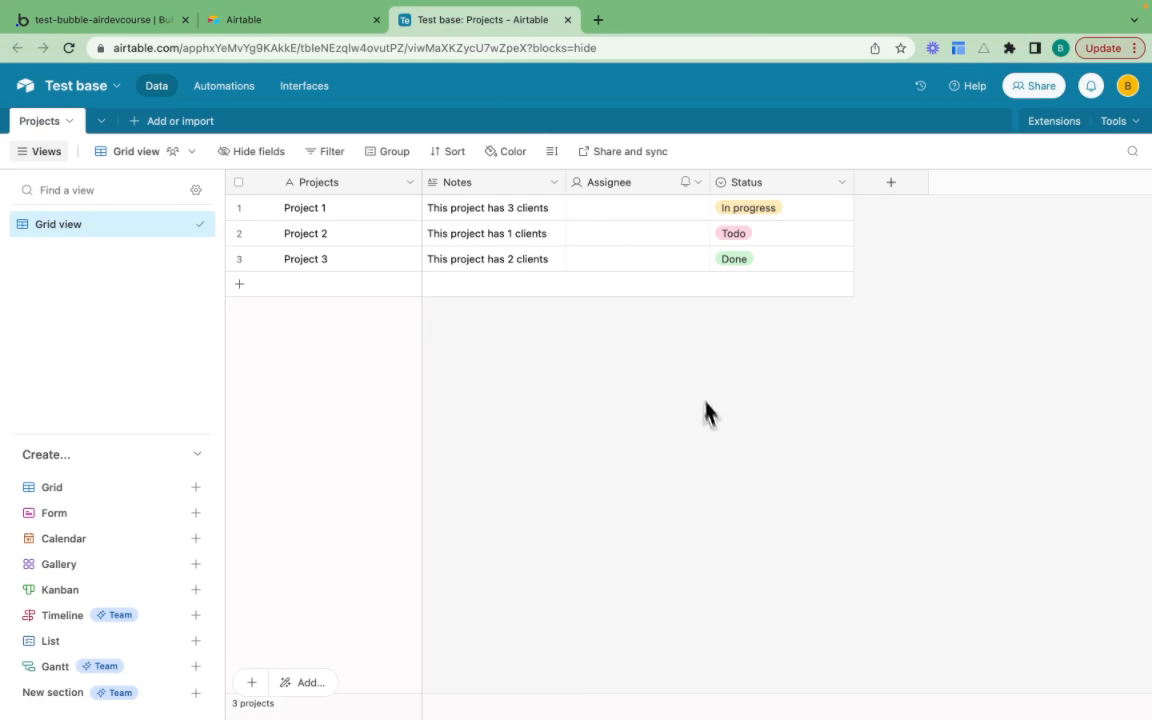
pyautogui.moveTo(700, 458)
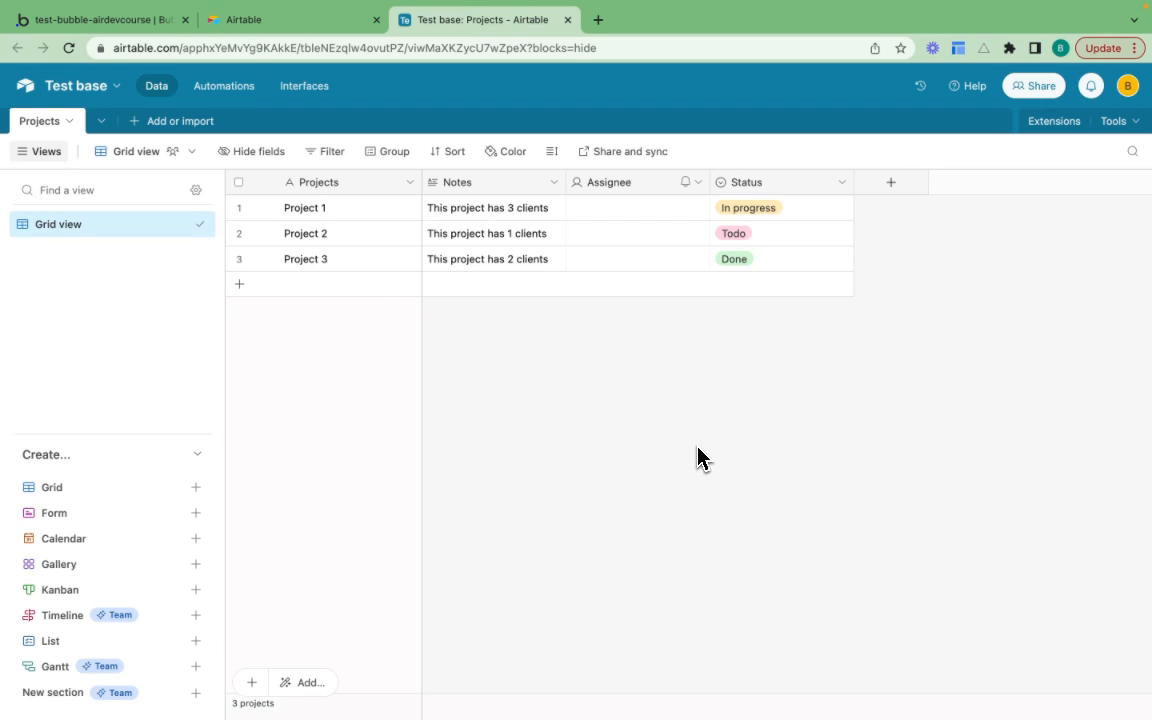
pyautogui.moveTo(540, 373)
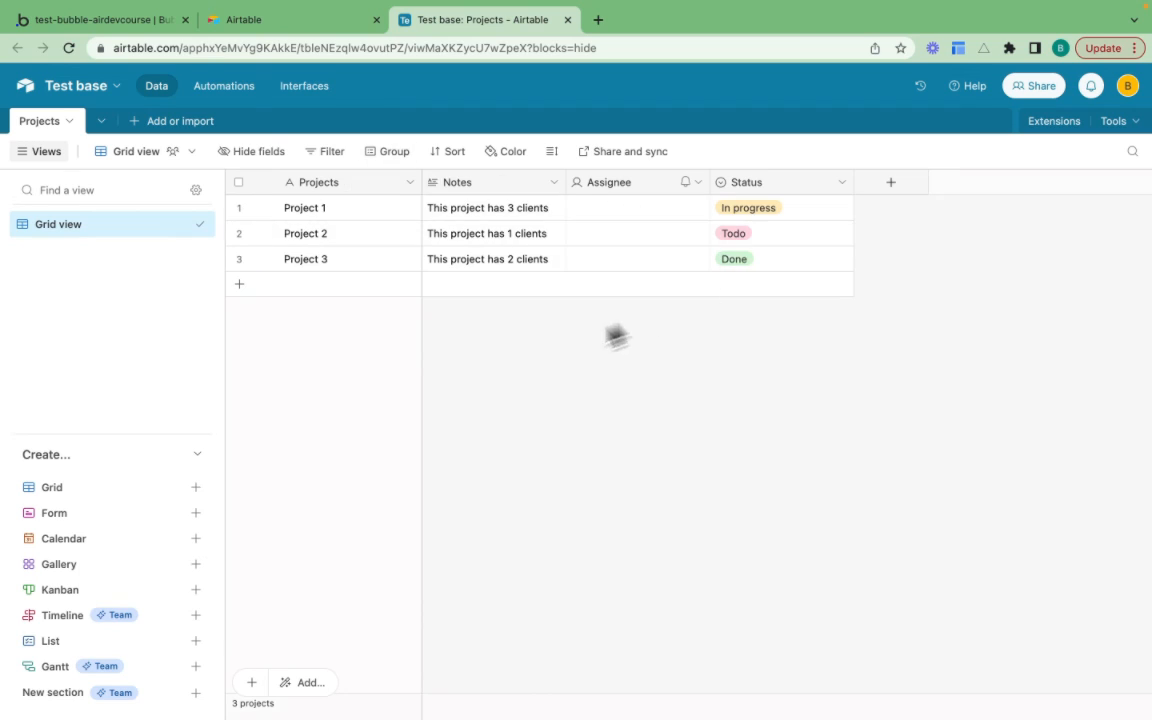
pyautogui.moveTo(613, 425)
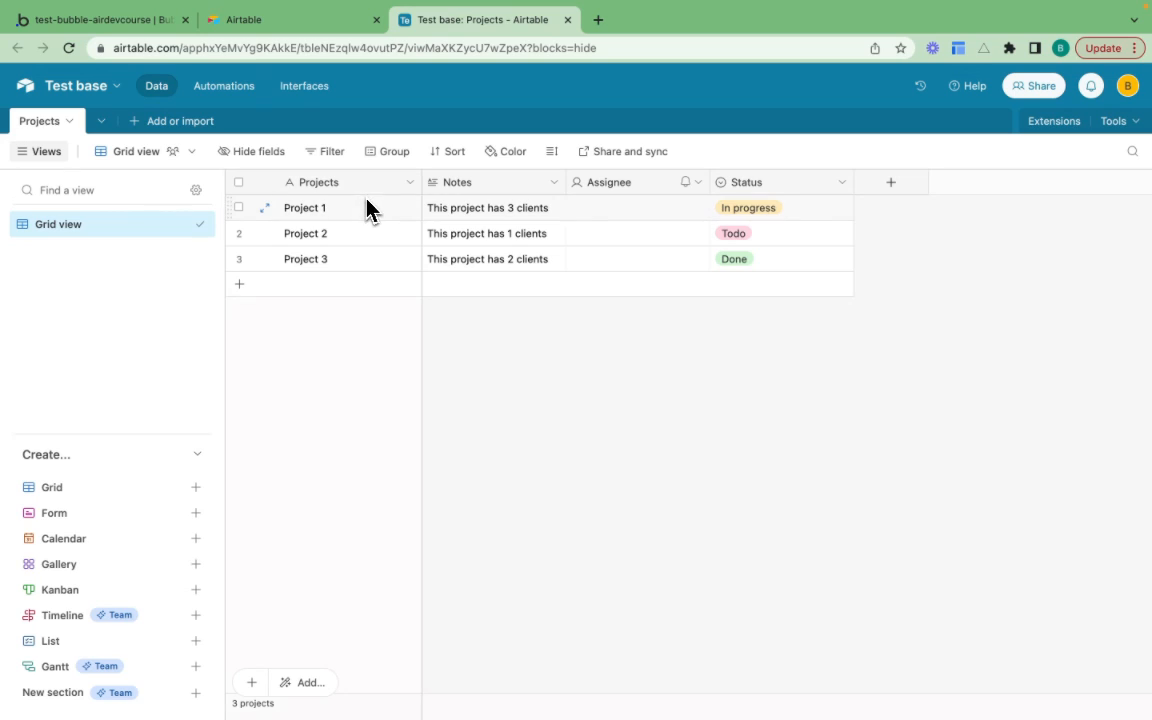
pyautogui.moveTo(621, 446)
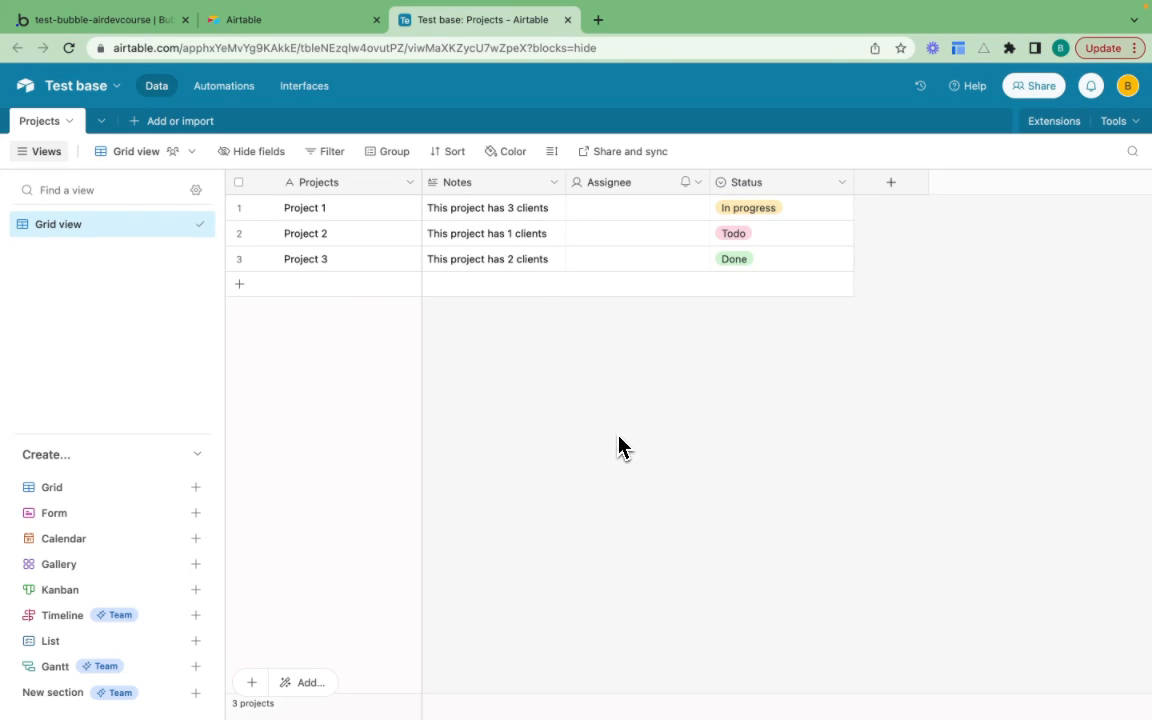
pyautogui.moveTo(578, 382)
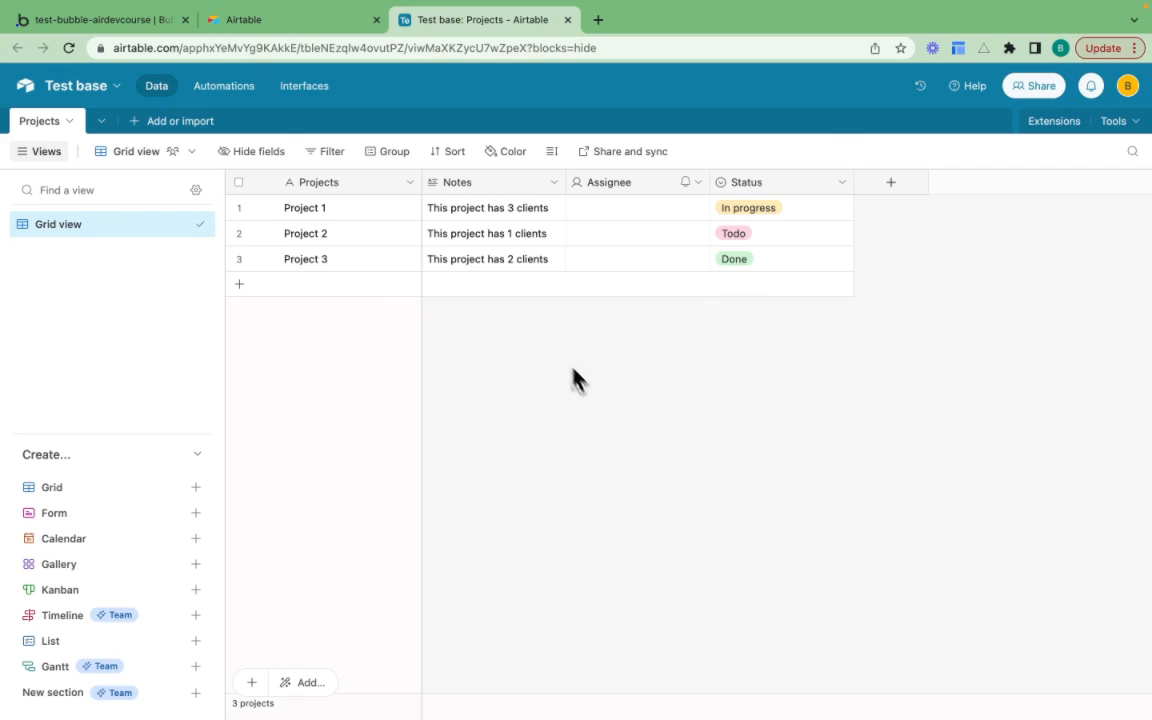
pyautogui.moveTo(503, 252)
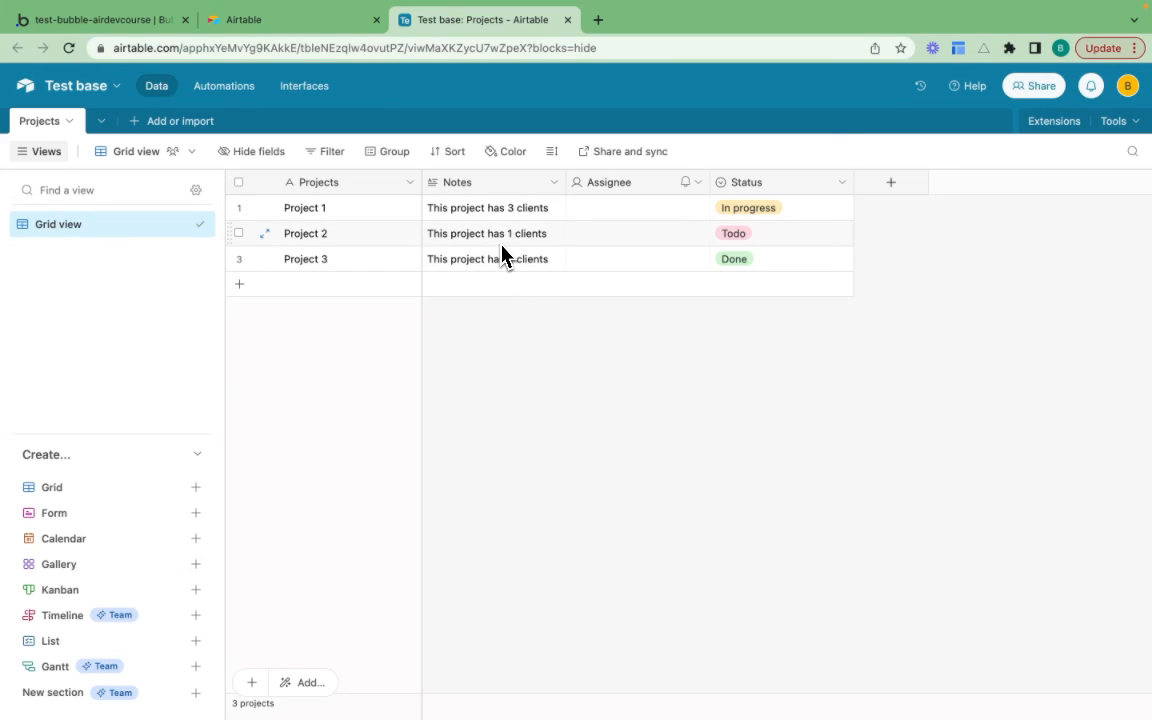
# Step: Install the Airtable plugin found by searching 'airtable' and add a new account entry
pyautogui.click(100, 19)
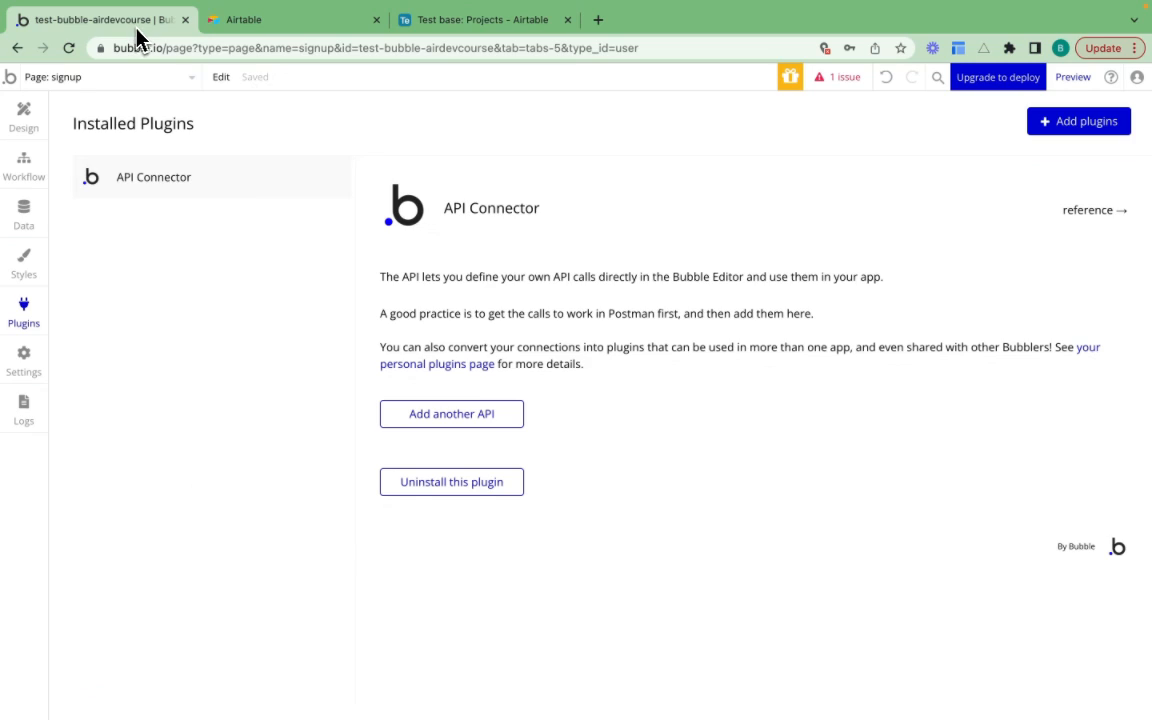
pyautogui.moveTo(712, 384)
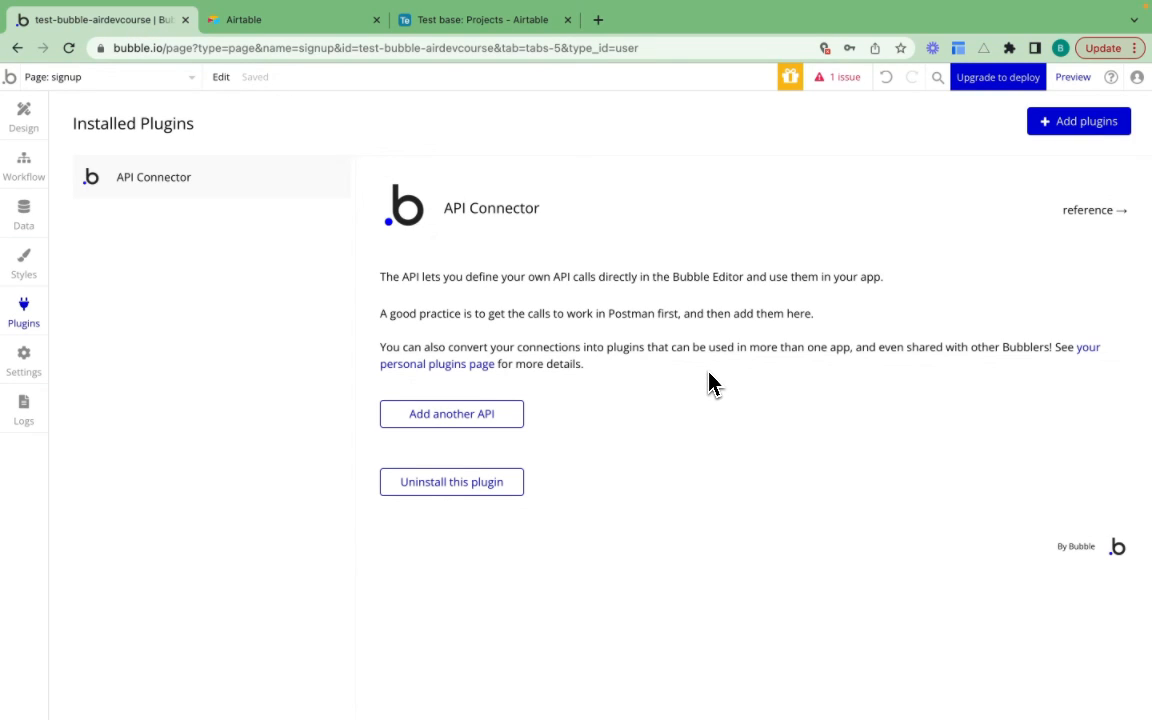
pyautogui.click(1078, 121)
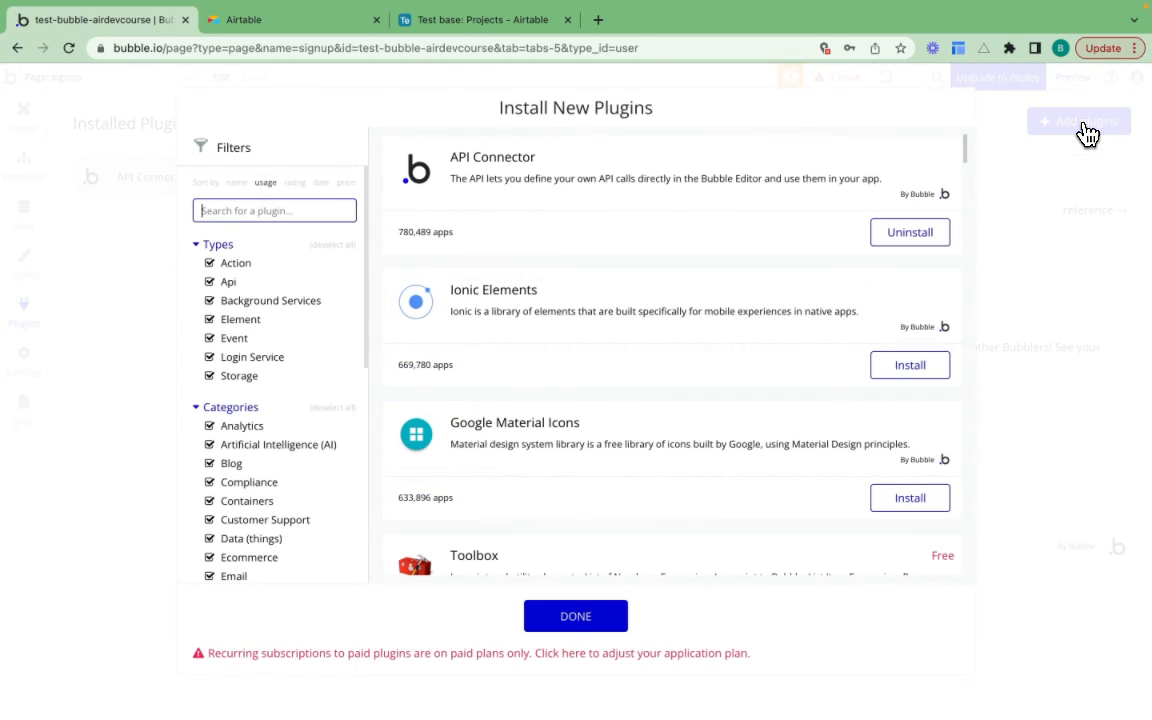
pyautogui.write('airtable')
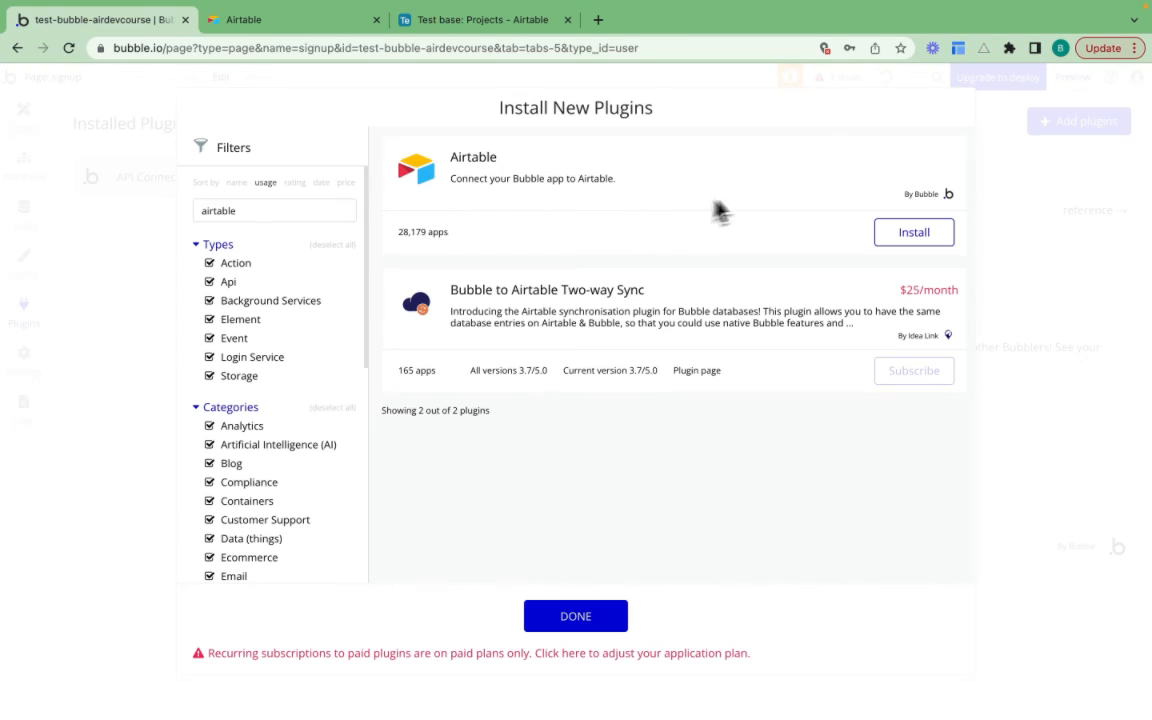
pyautogui.moveTo(843, 250)
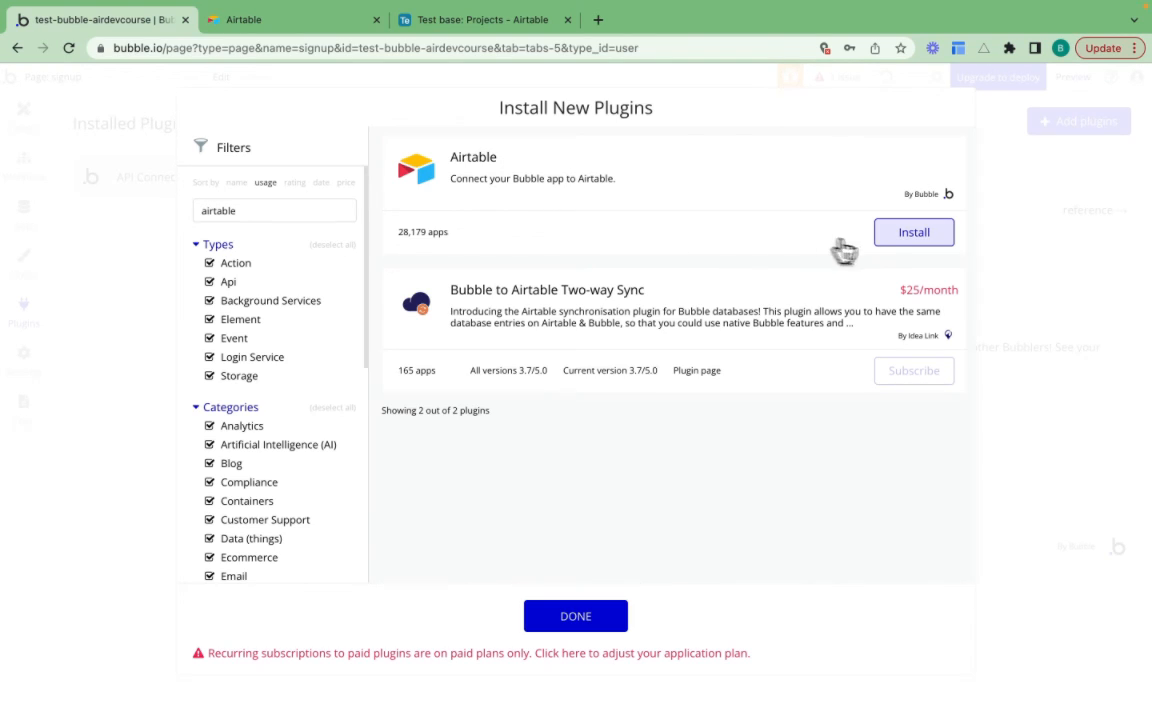
pyautogui.click(912, 232)
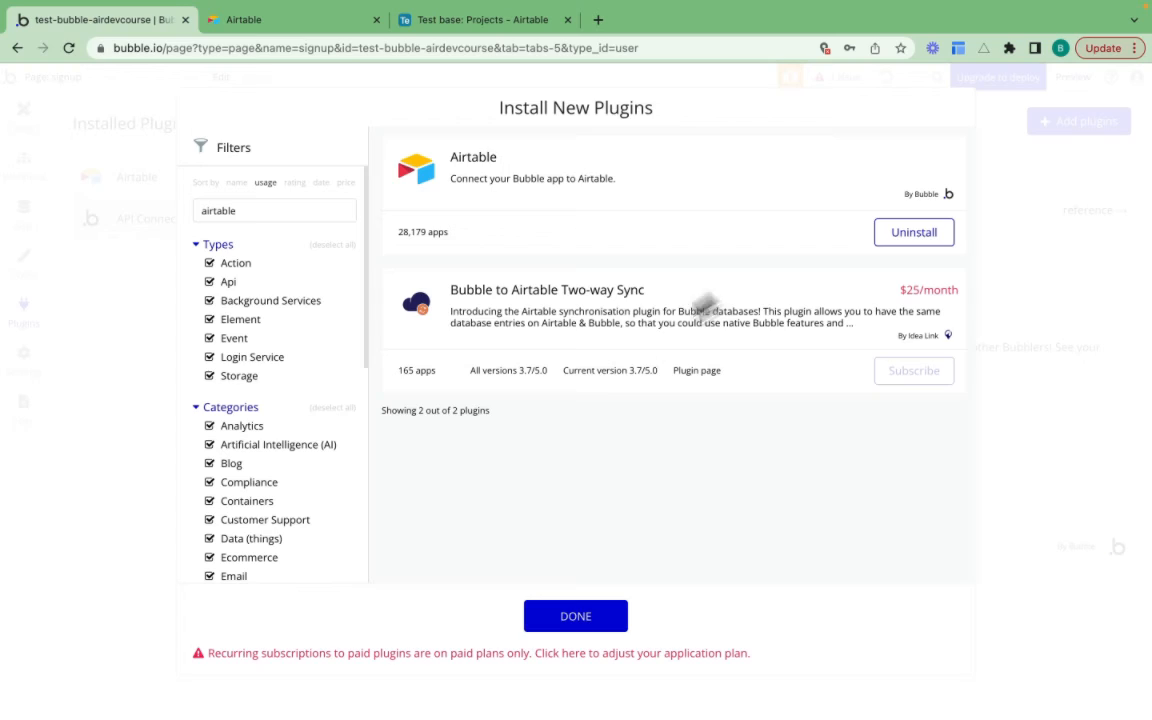
pyautogui.click(575, 615)
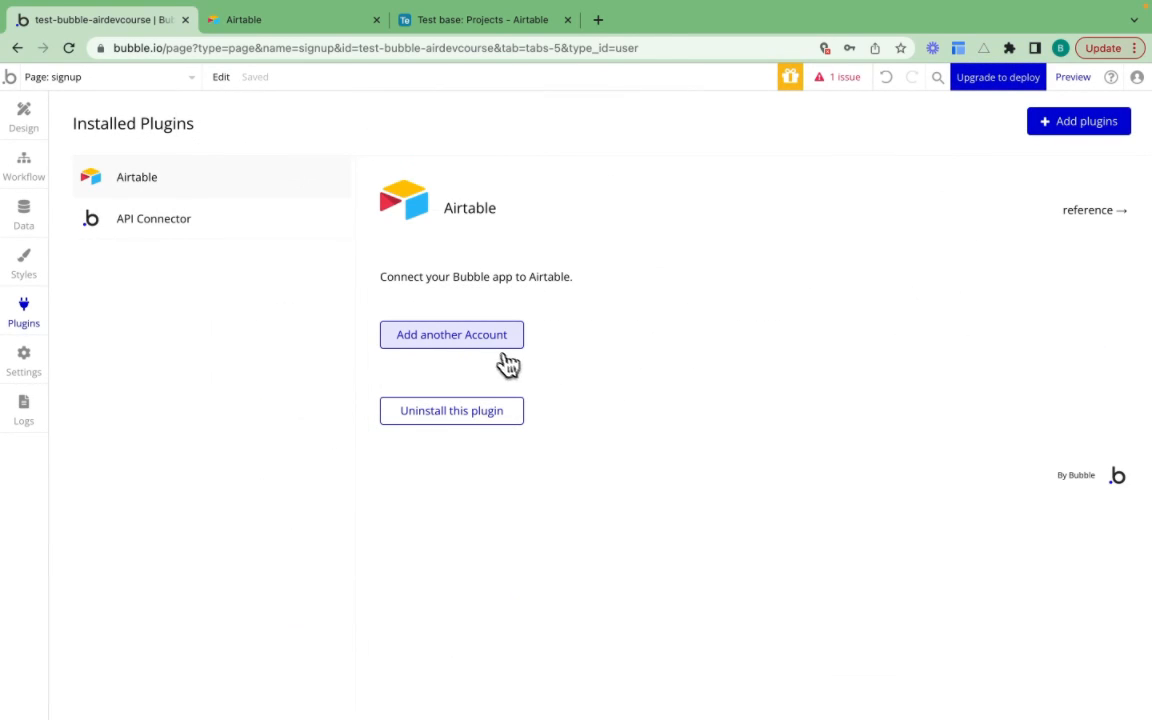
pyautogui.click(451, 334)
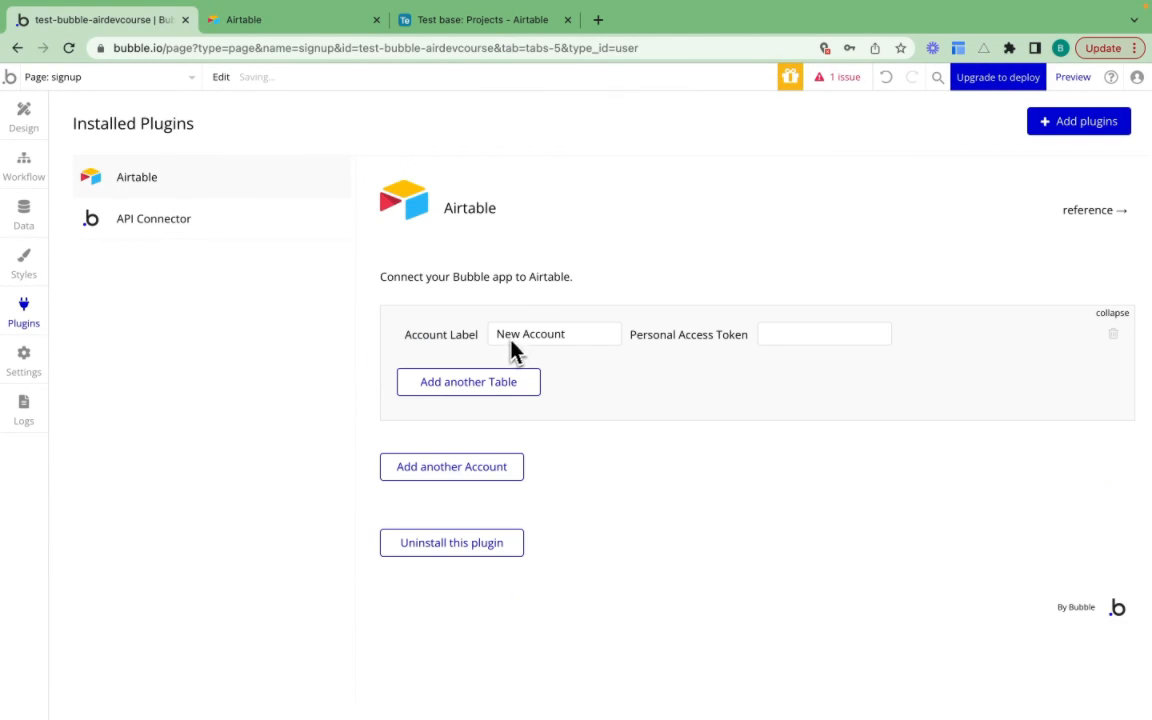
pyautogui.moveTo(762, 352)
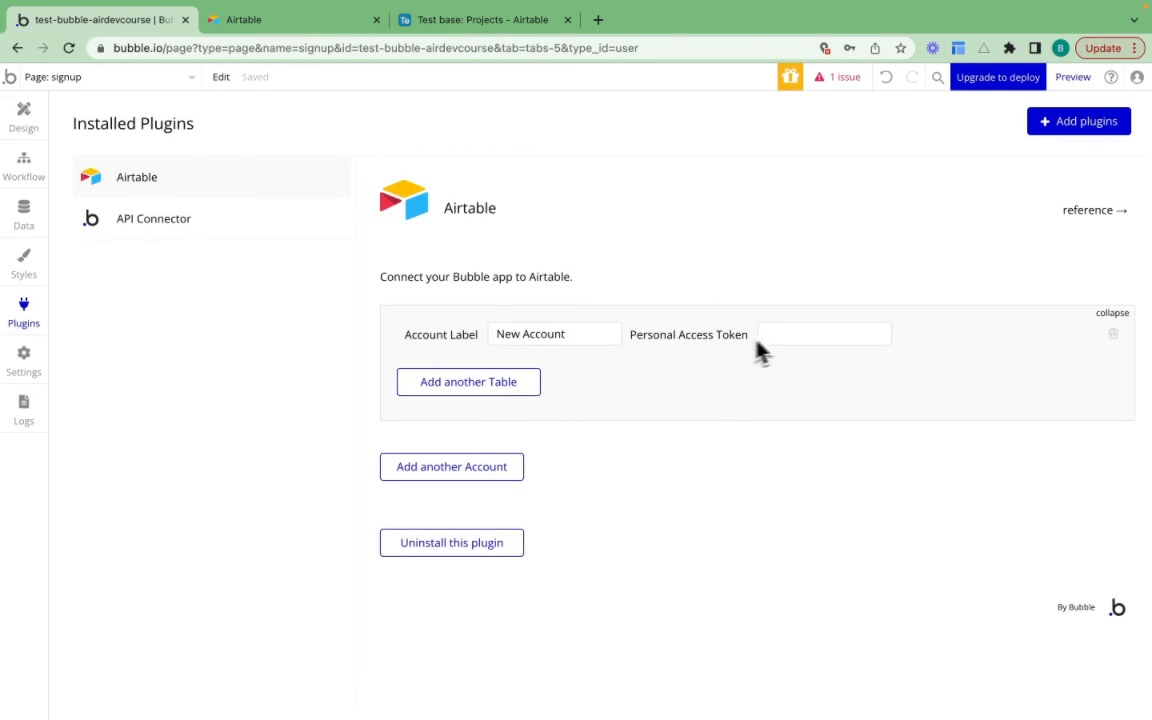
pyautogui.moveTo(340, 75)
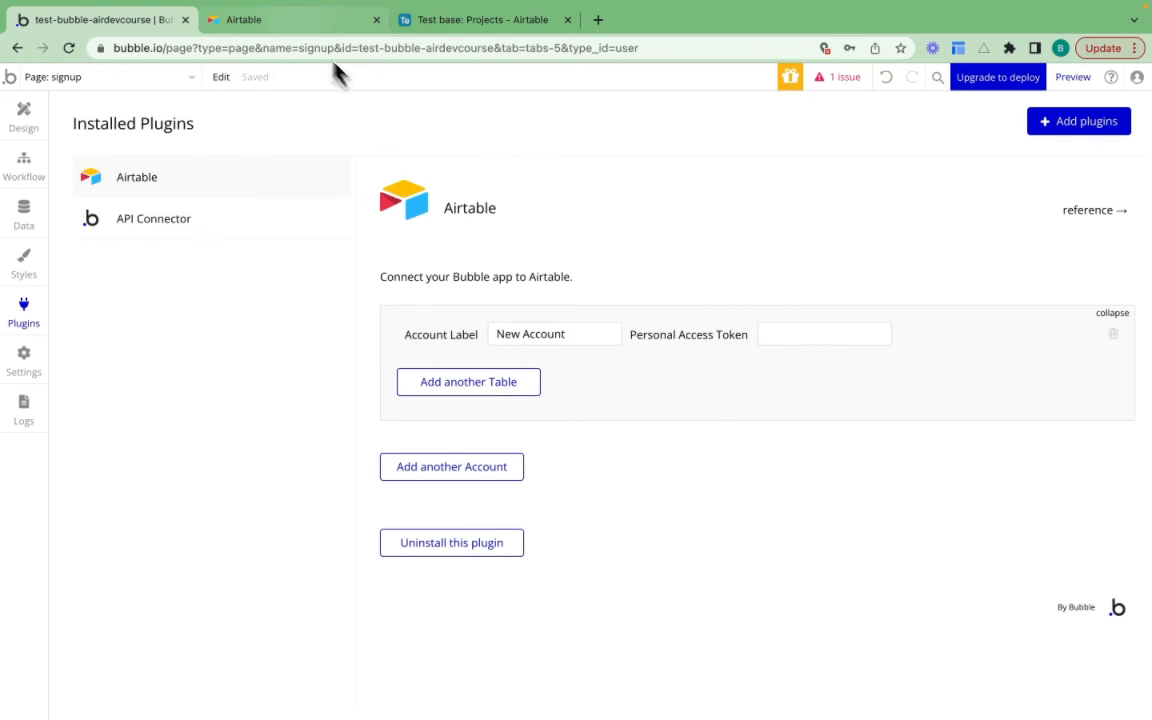
pyautogui.click(293, 19)
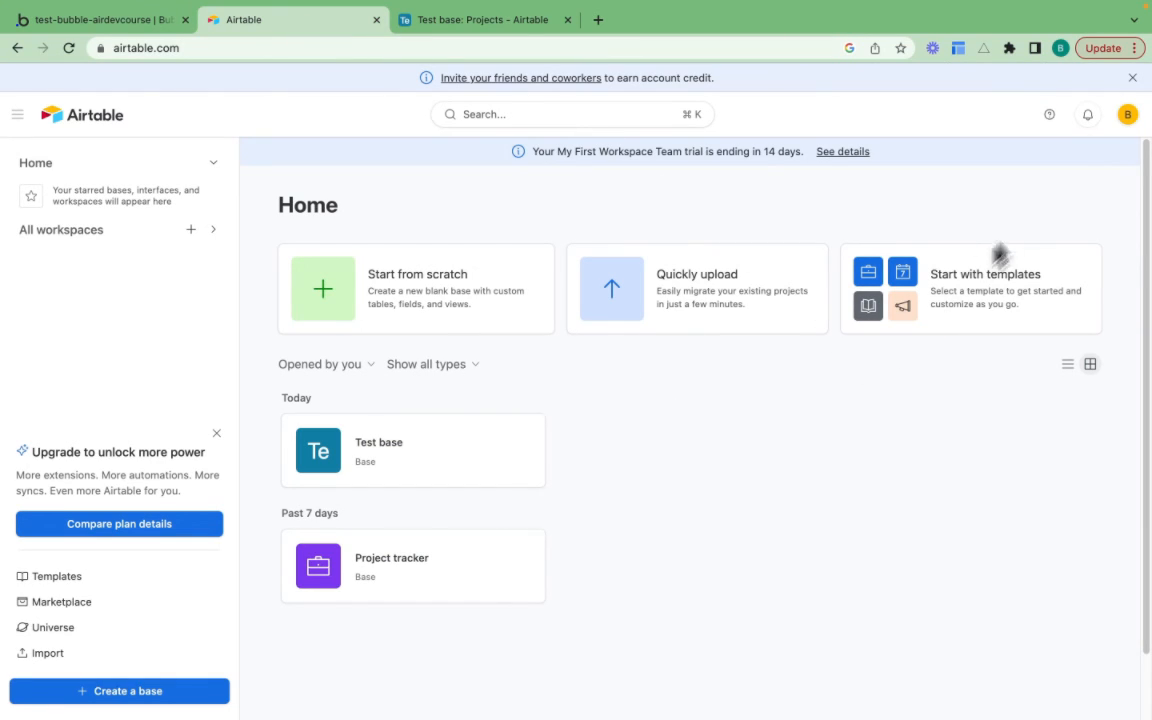
pyautogui.moveTo(1125, 140)
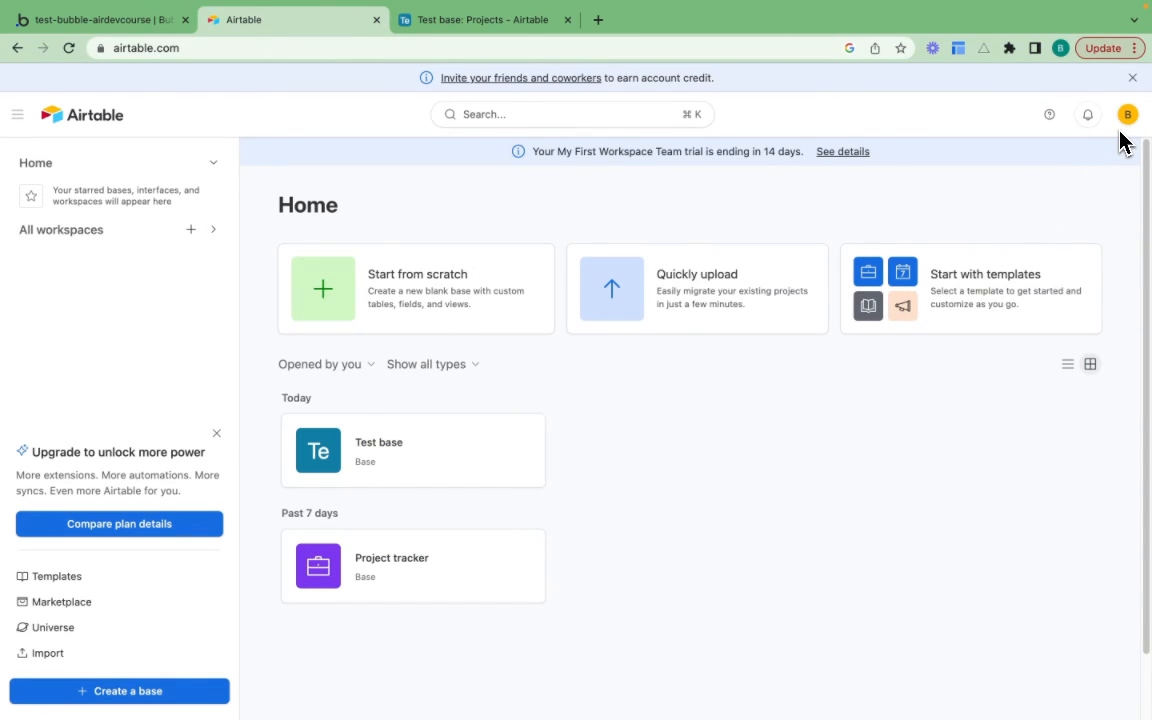
pyautogui.click(1128, 114)
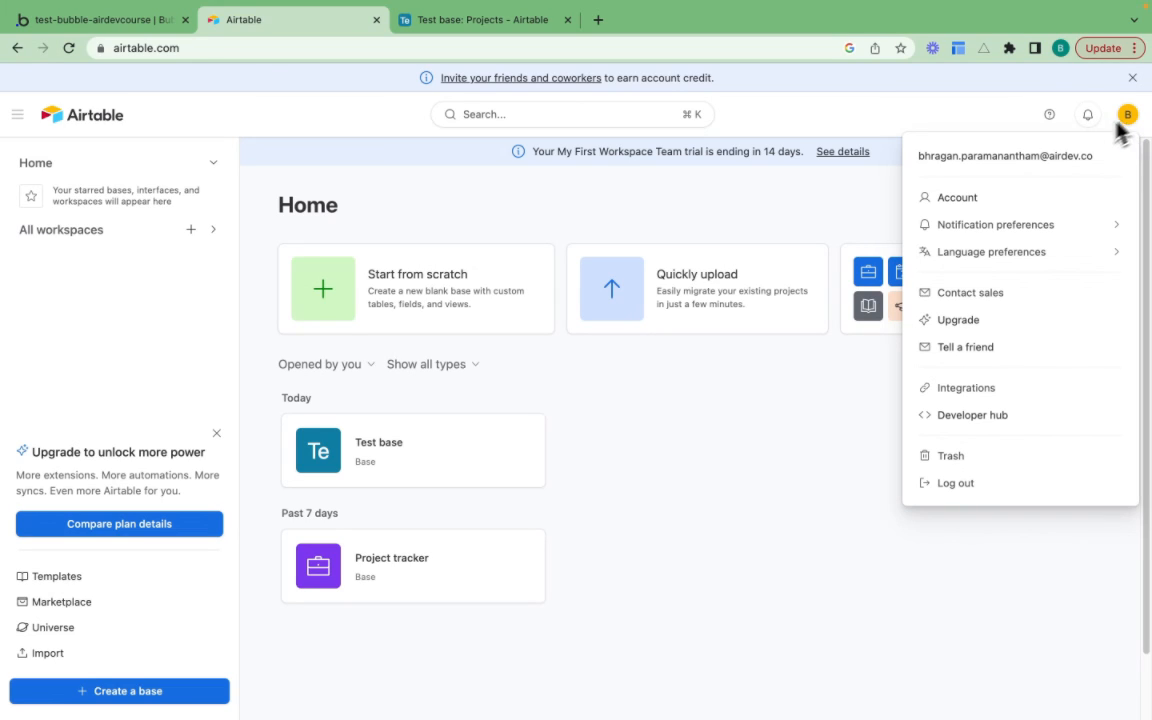
pyautogui.click(957, 197)
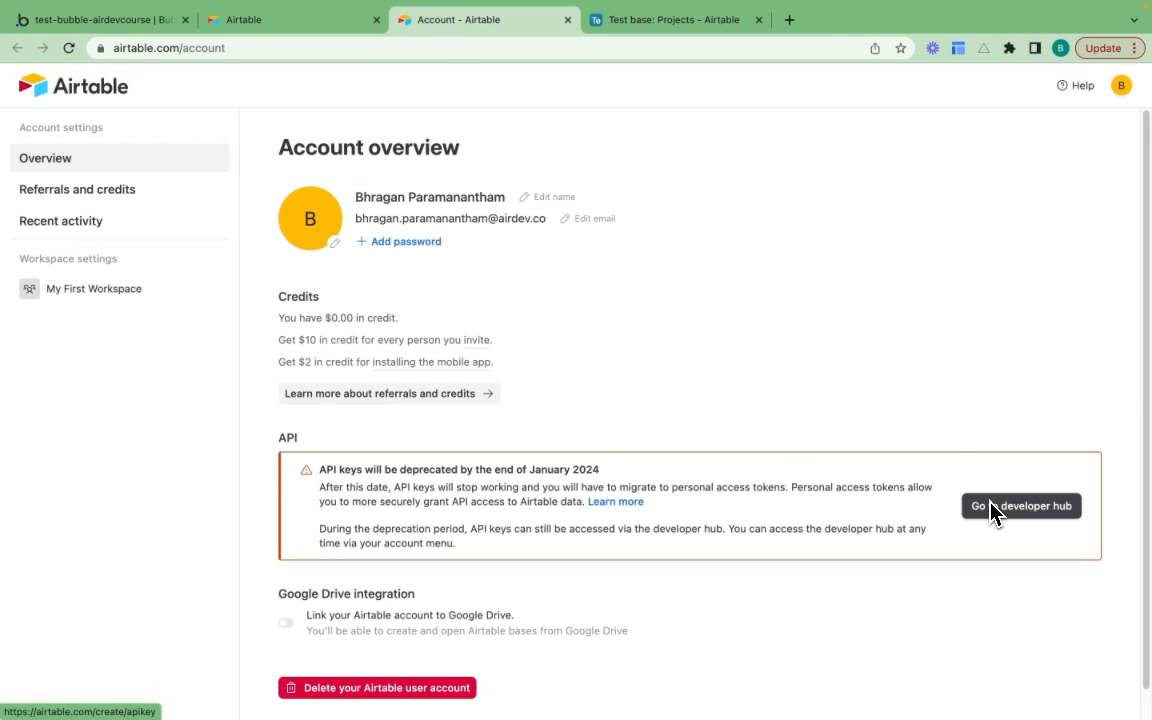
pyautogui.click(1020, 505)
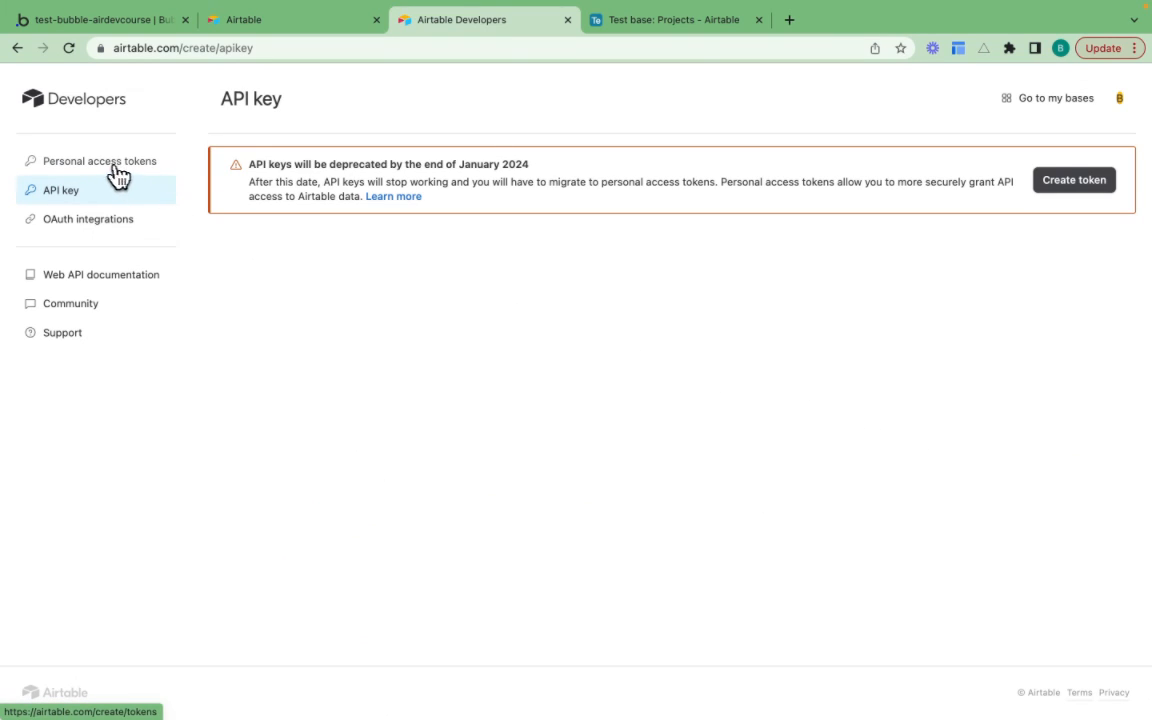
pyautogui.click(100, 160)
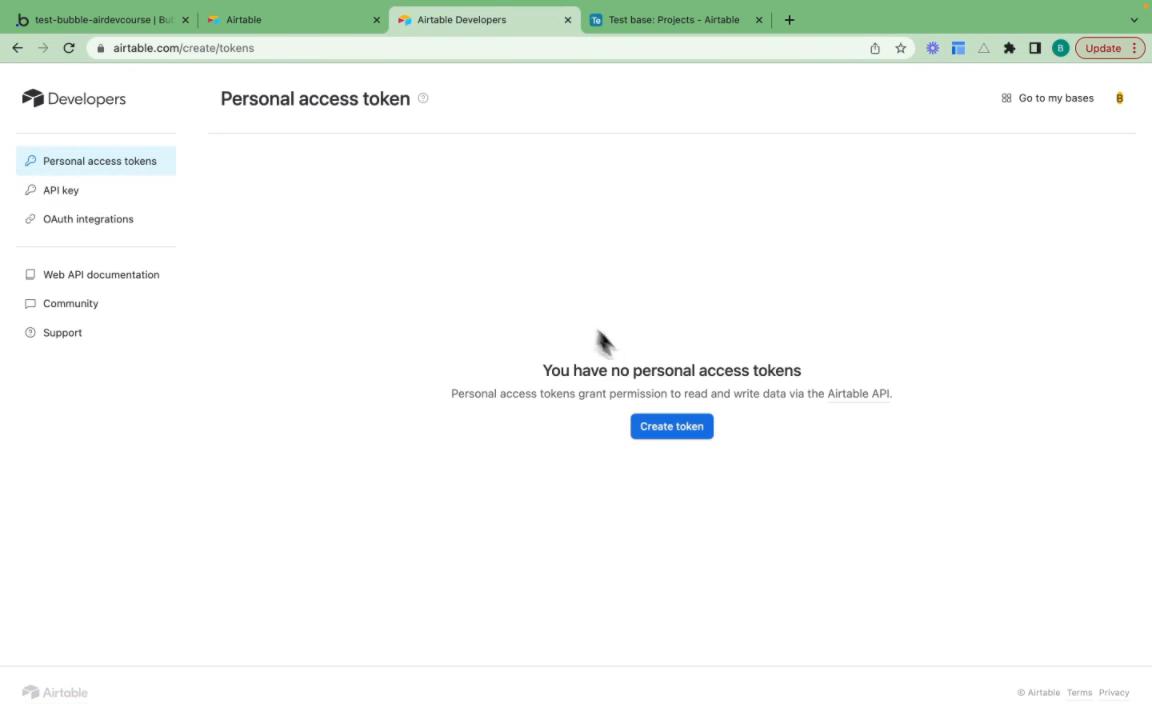
# Step: Start a new personal access token and name it 'test airdev airtable'
pyautogui.click(671, 426)
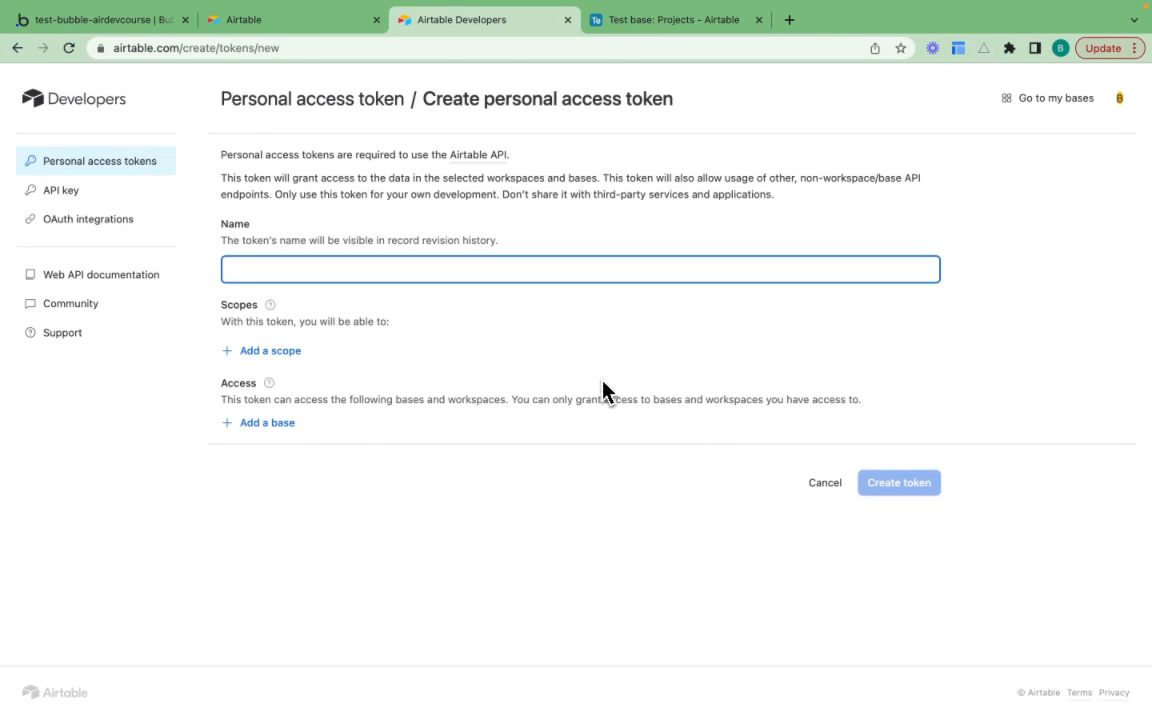
pyautogui.click(579, 269)
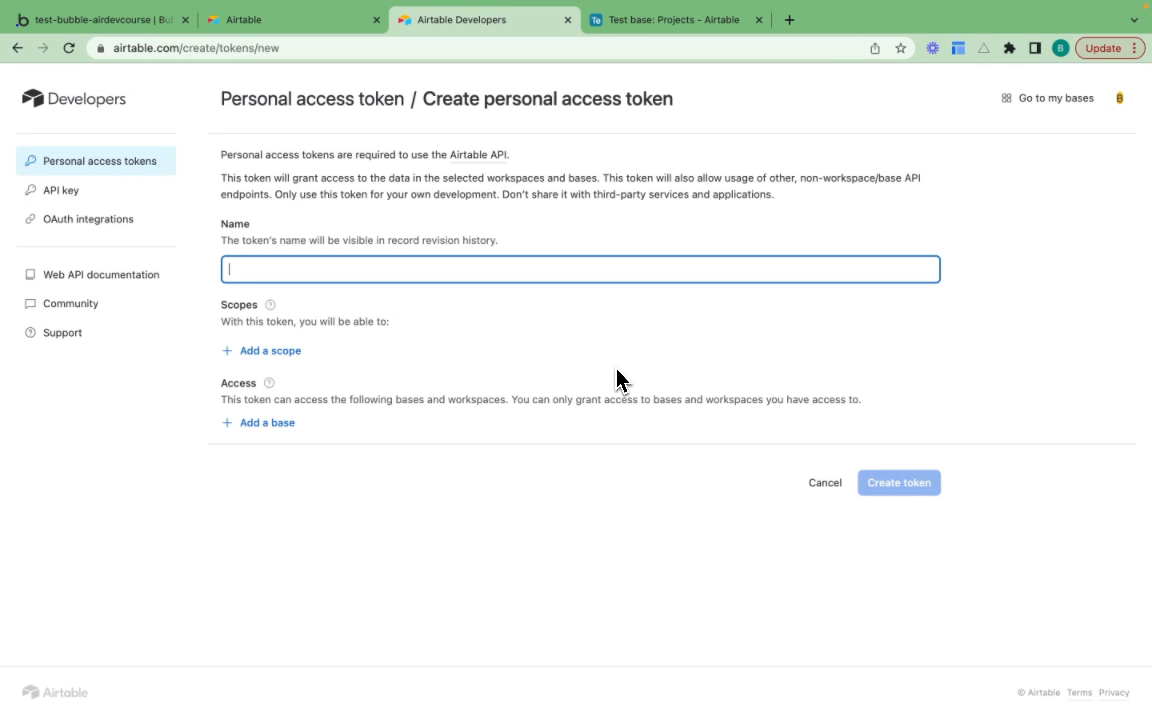
pyautogui.write('test')
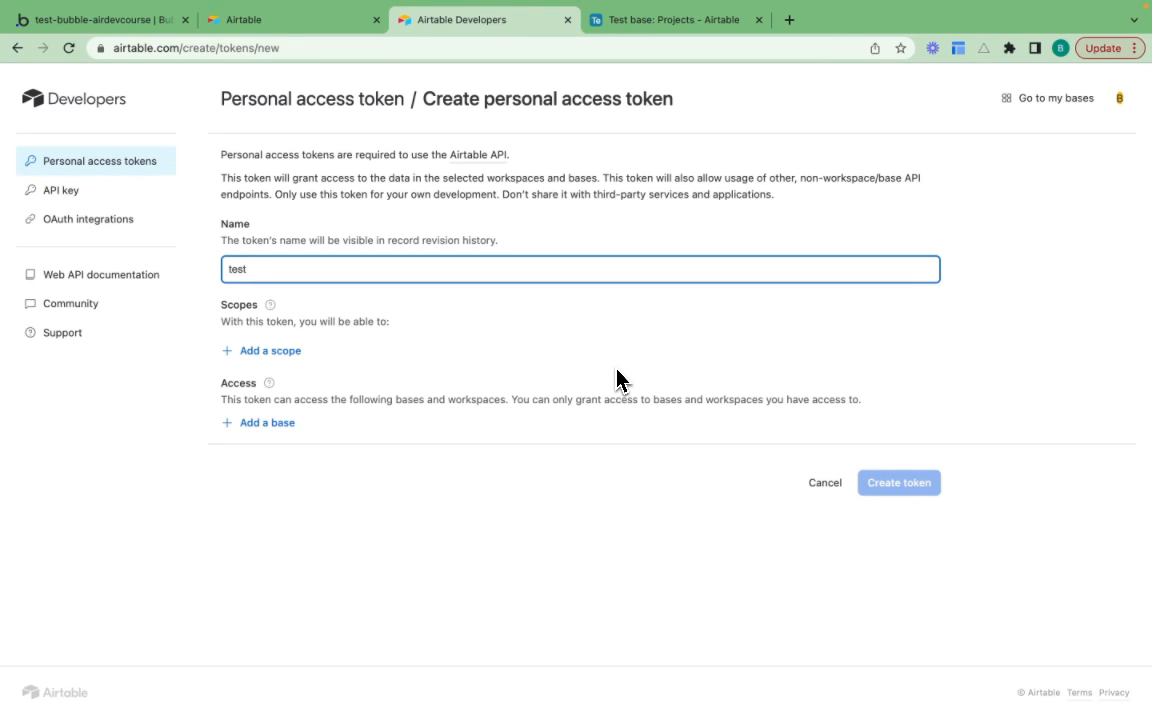
pyautogui.write('airdev a')
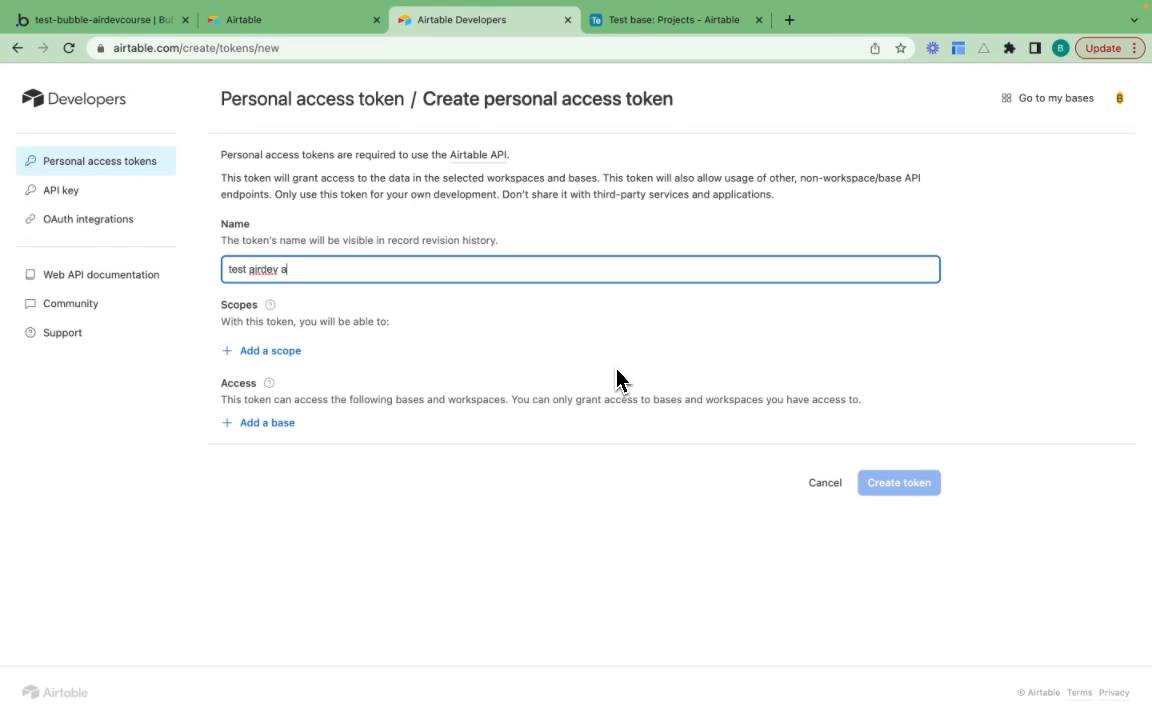
pyautogui.write('irtable a')
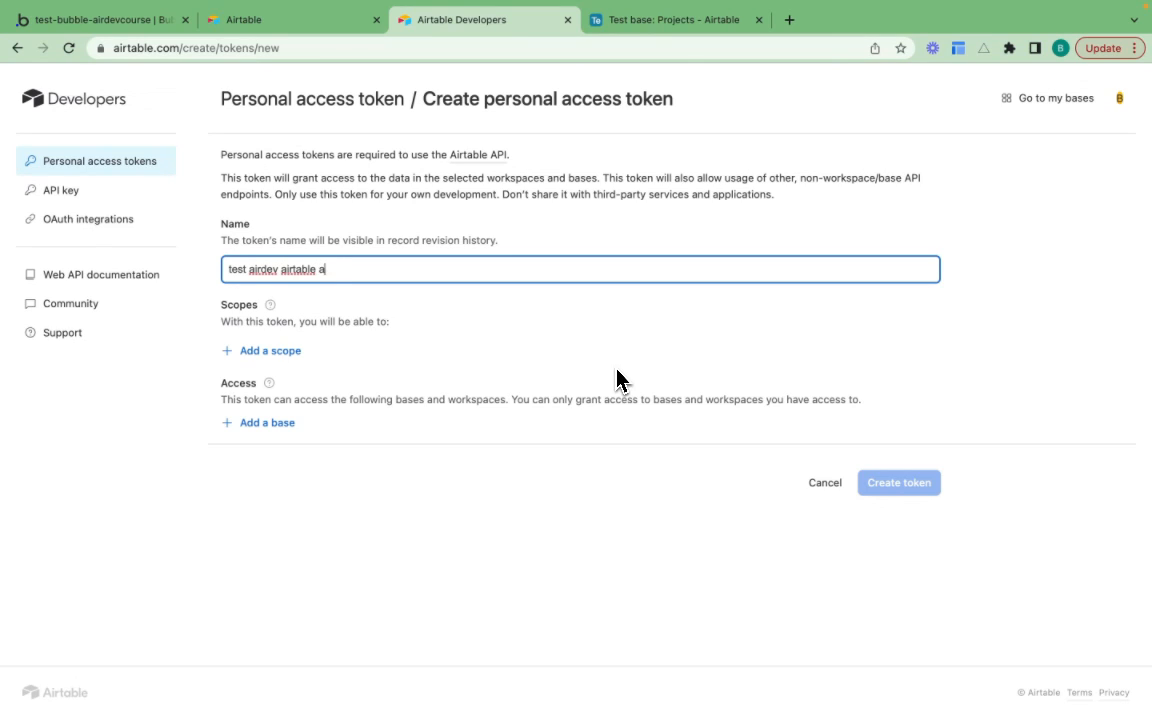
# Step: Add data.records:read, data.records:write, schema.bases:read and schema.bases:write scopes to the token
pyautogui.click(270, 350)
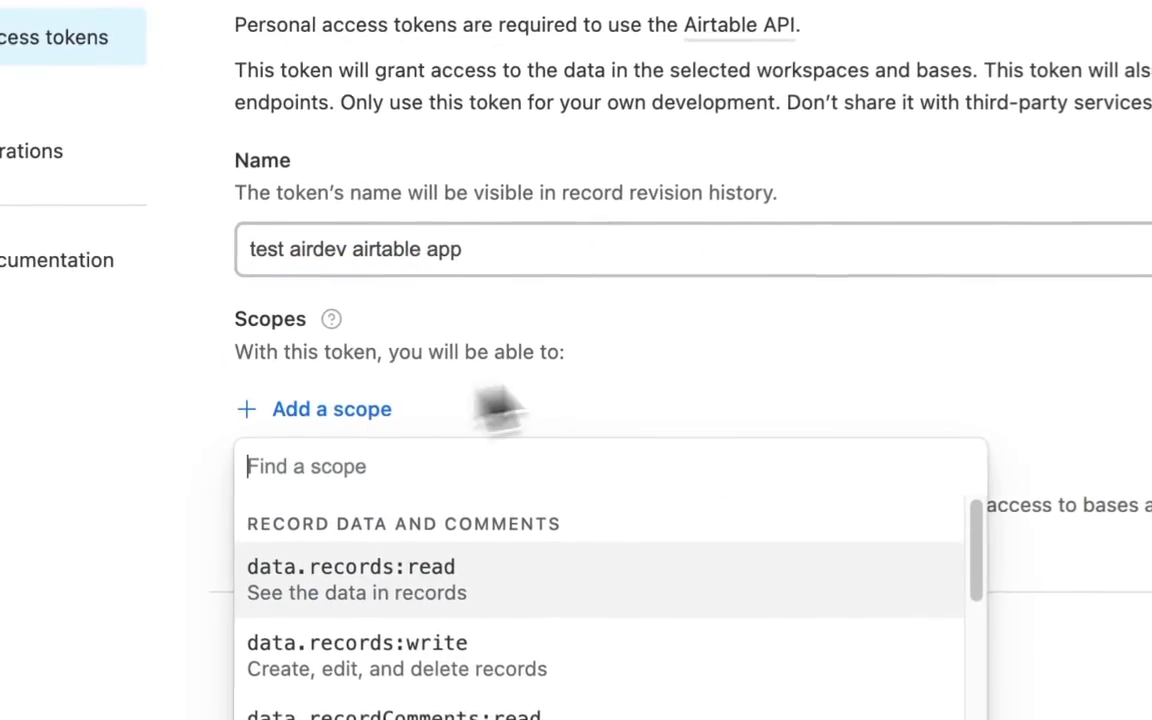
pyautogui.moveTo(825, 350)
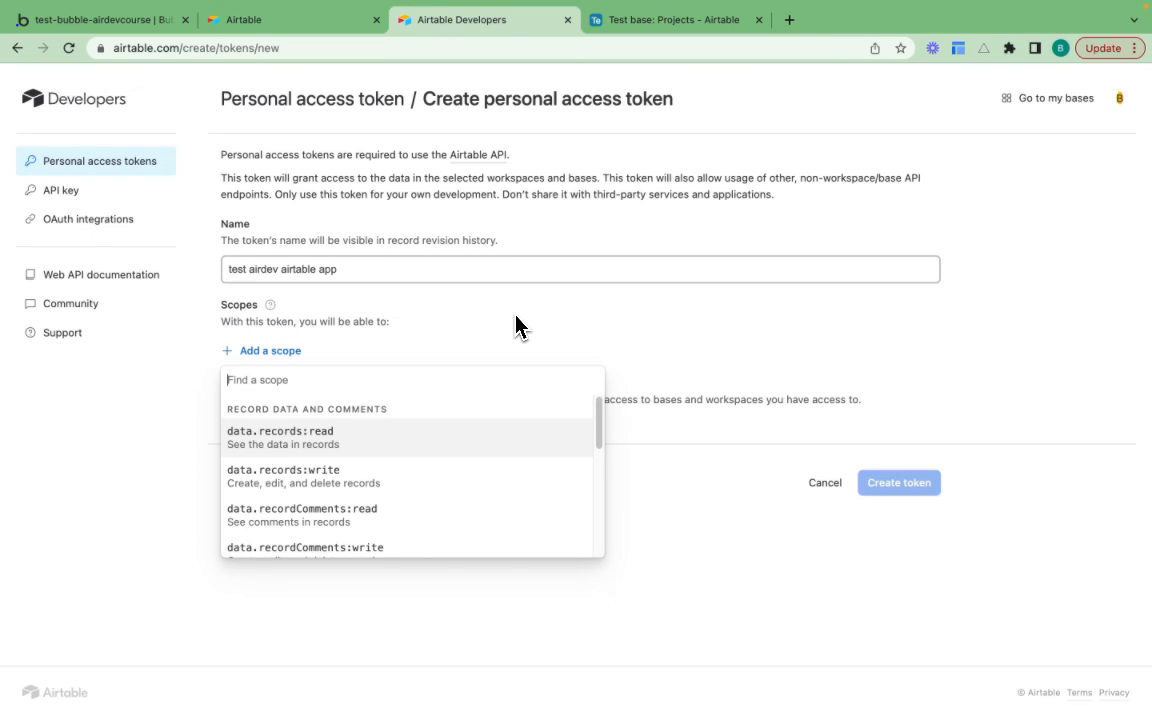
pyautogui.moveTo(503, 390)
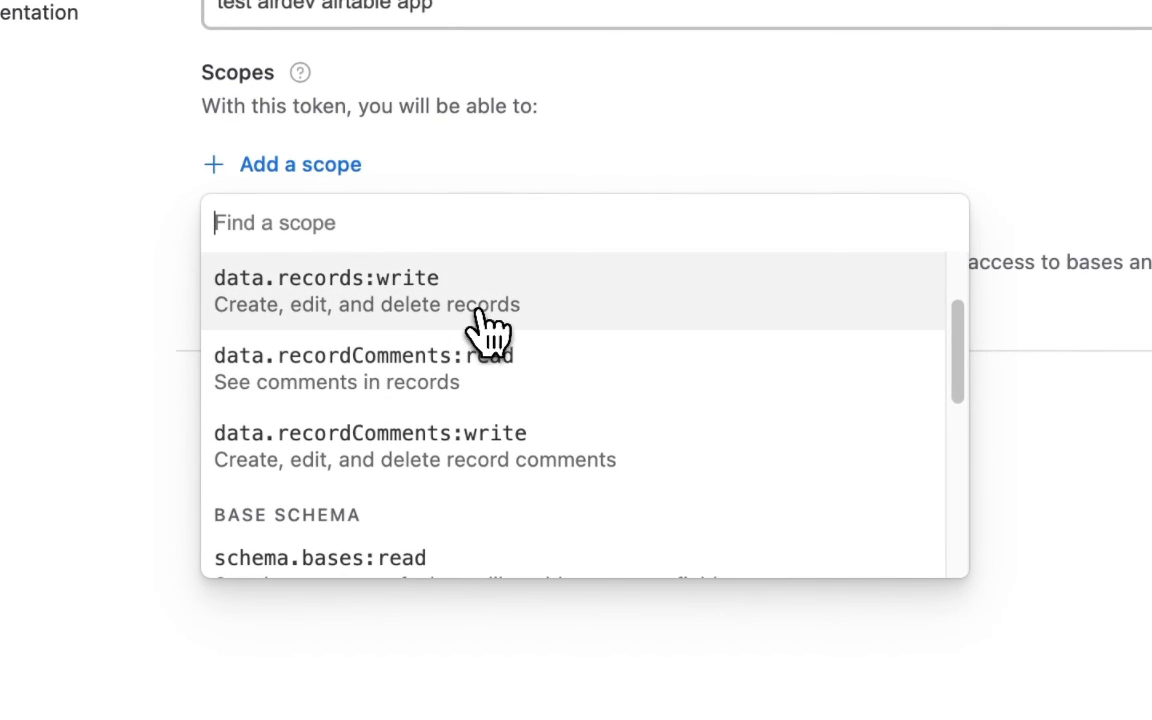
pyautogui.scroll(3)
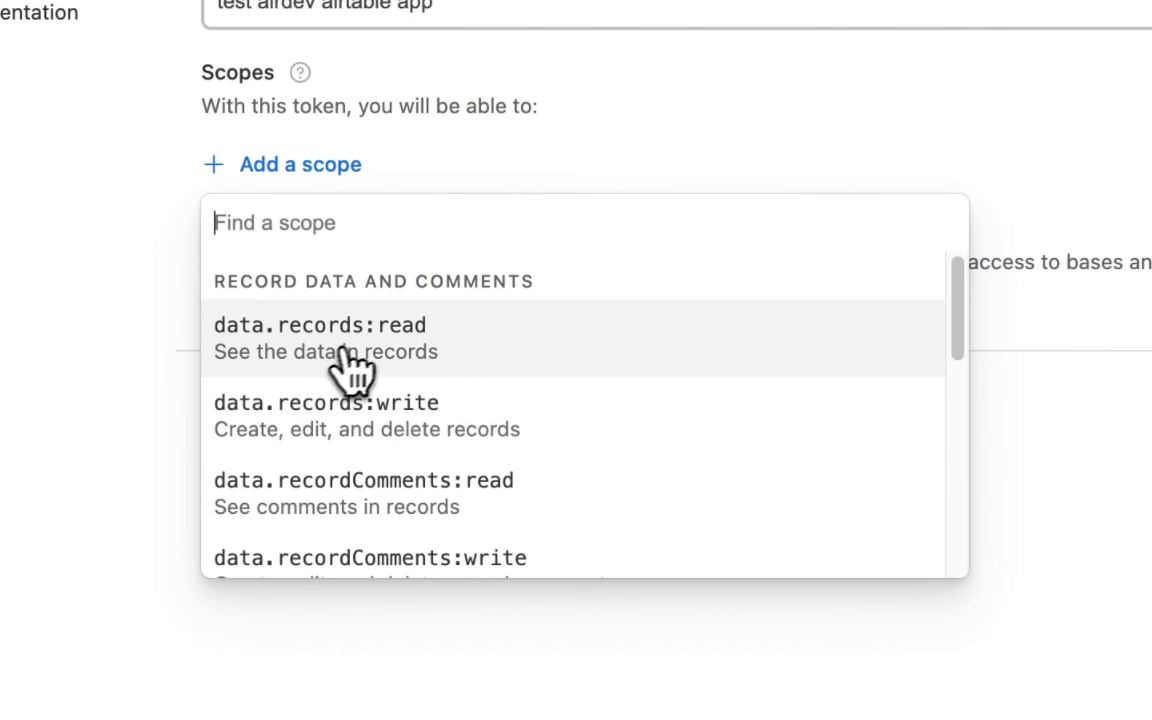
pyautogui.click(318, 325)
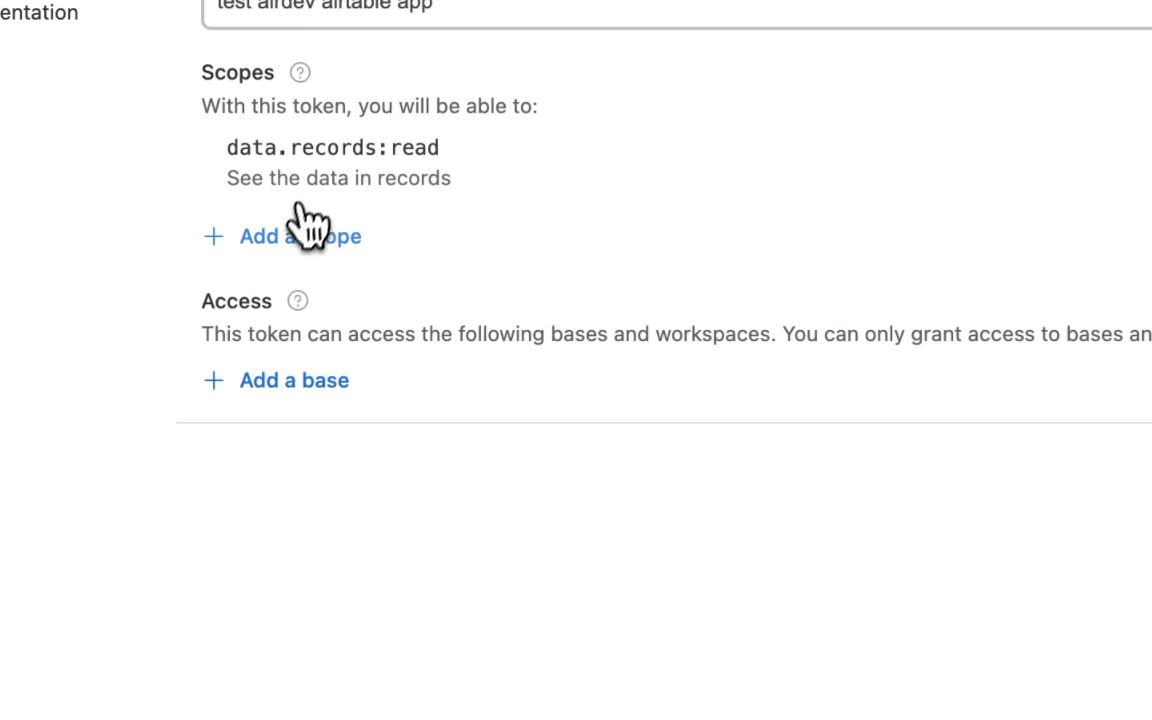
pyautogui.click(297, 236)
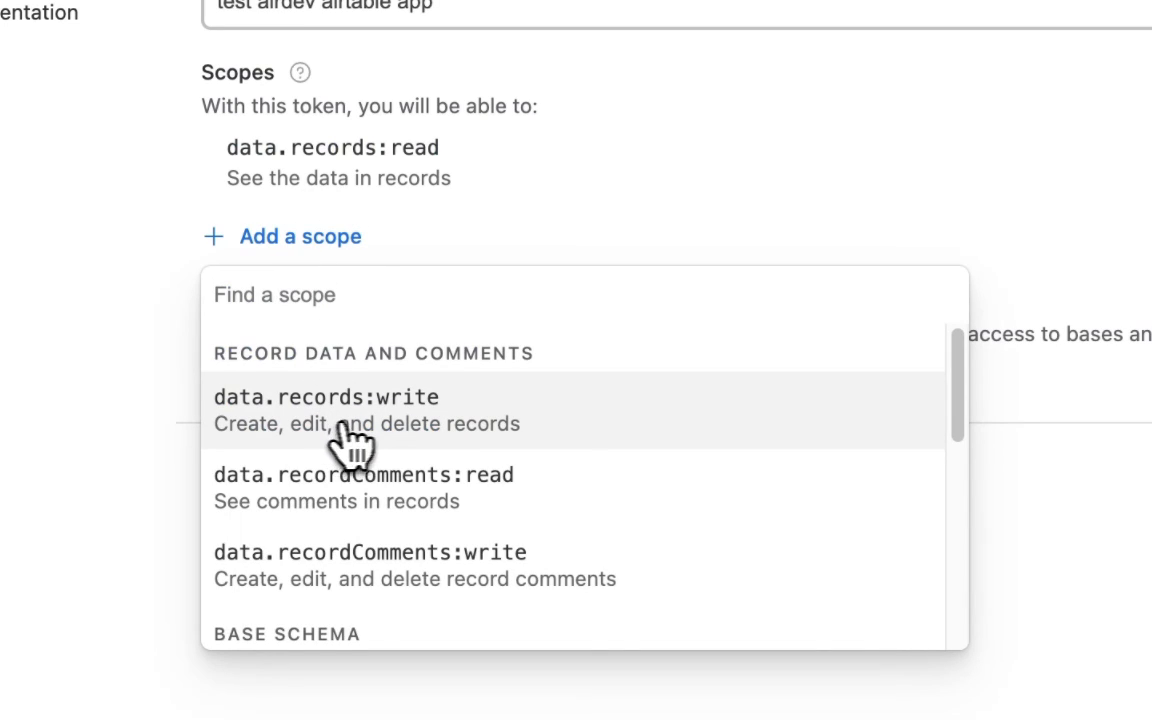
pyautogui.click(330, 410)
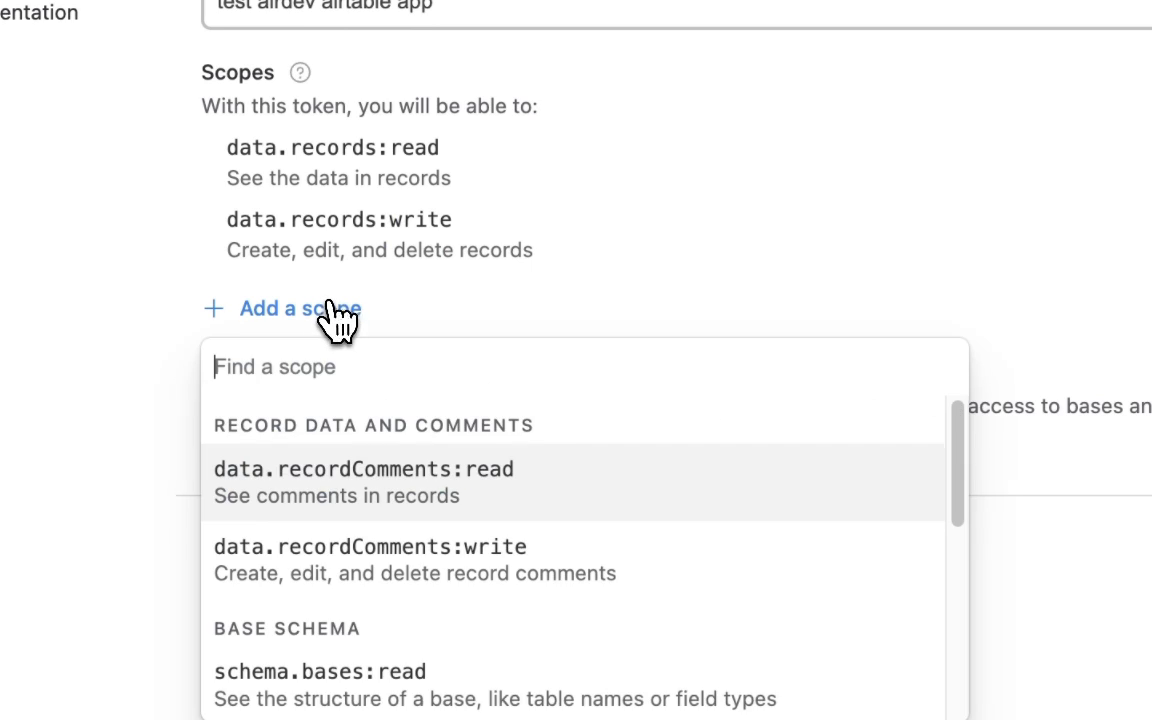
pyautogui.scroll(-3)
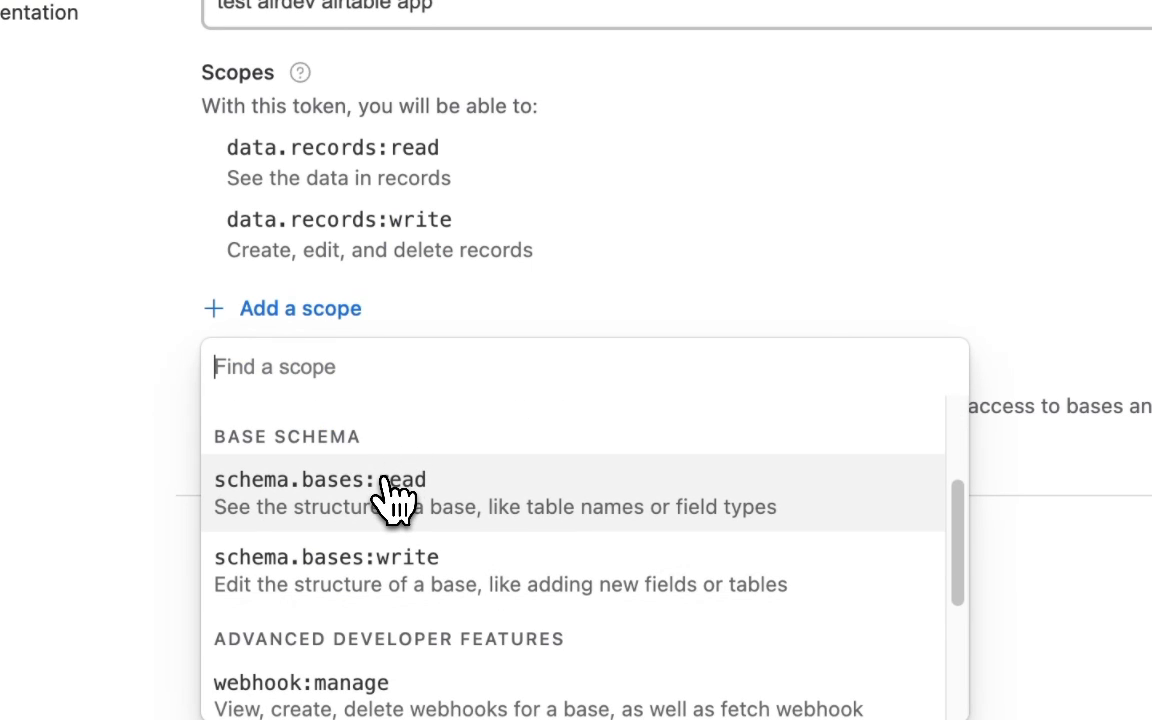
pyautogui.click(324, 479)
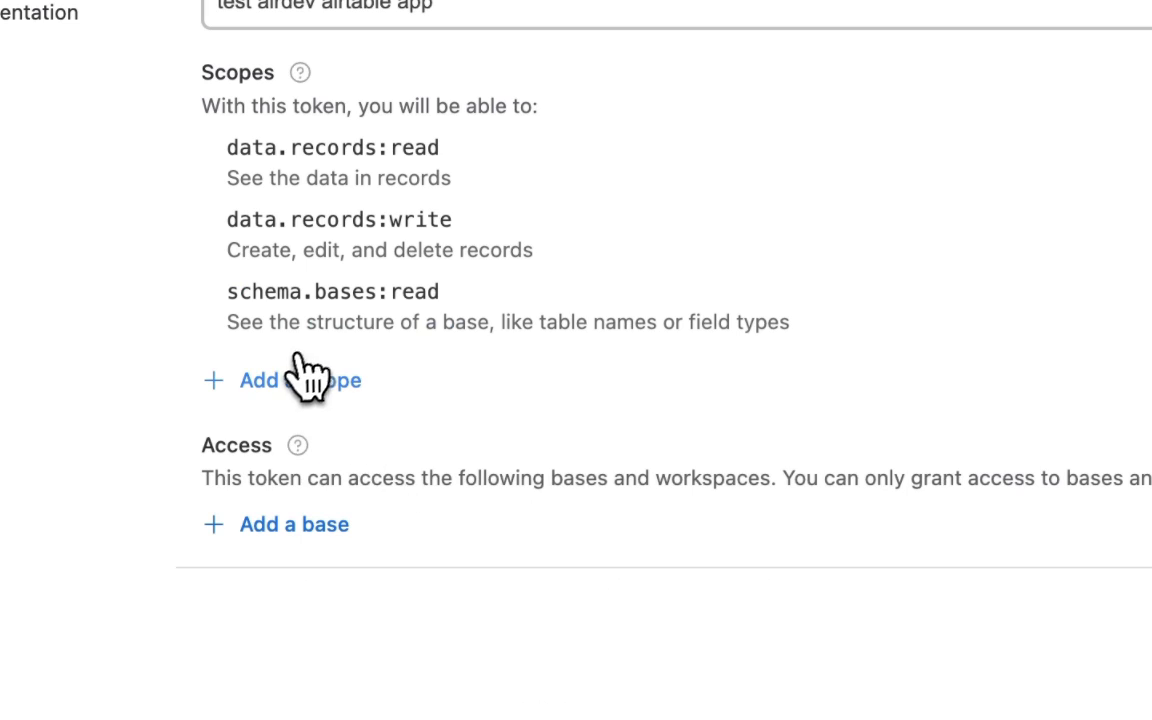
pyautogui.click(283, 380)
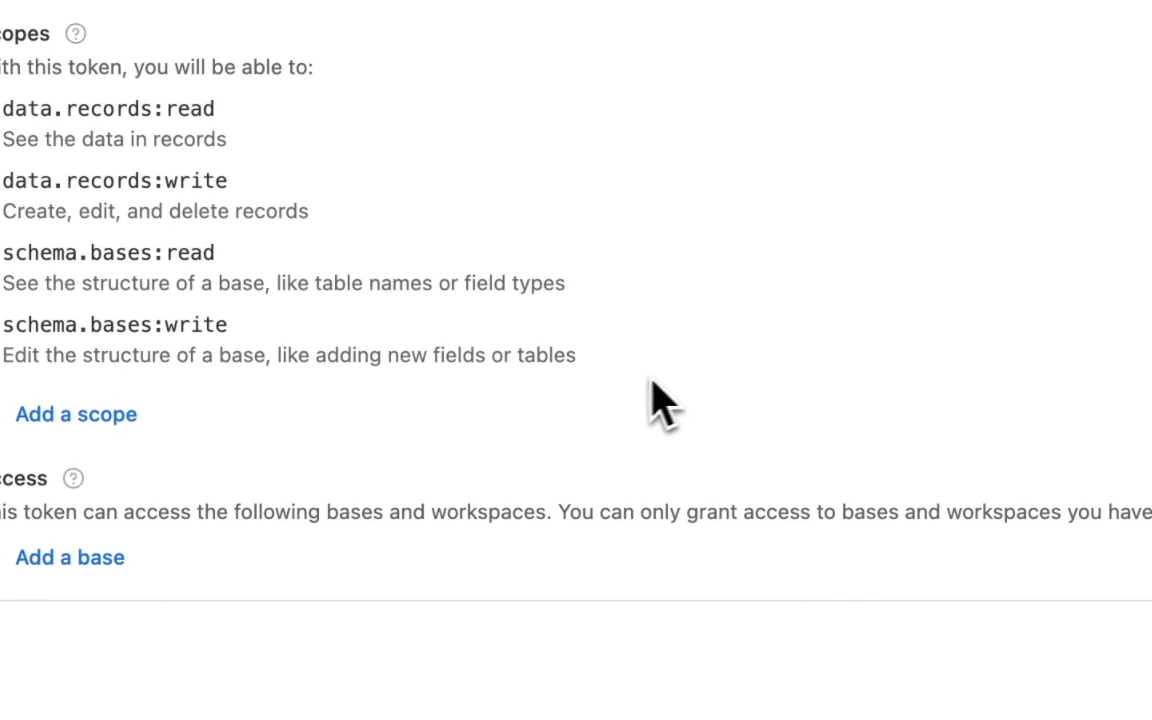
pyautogui.click(70, 557)
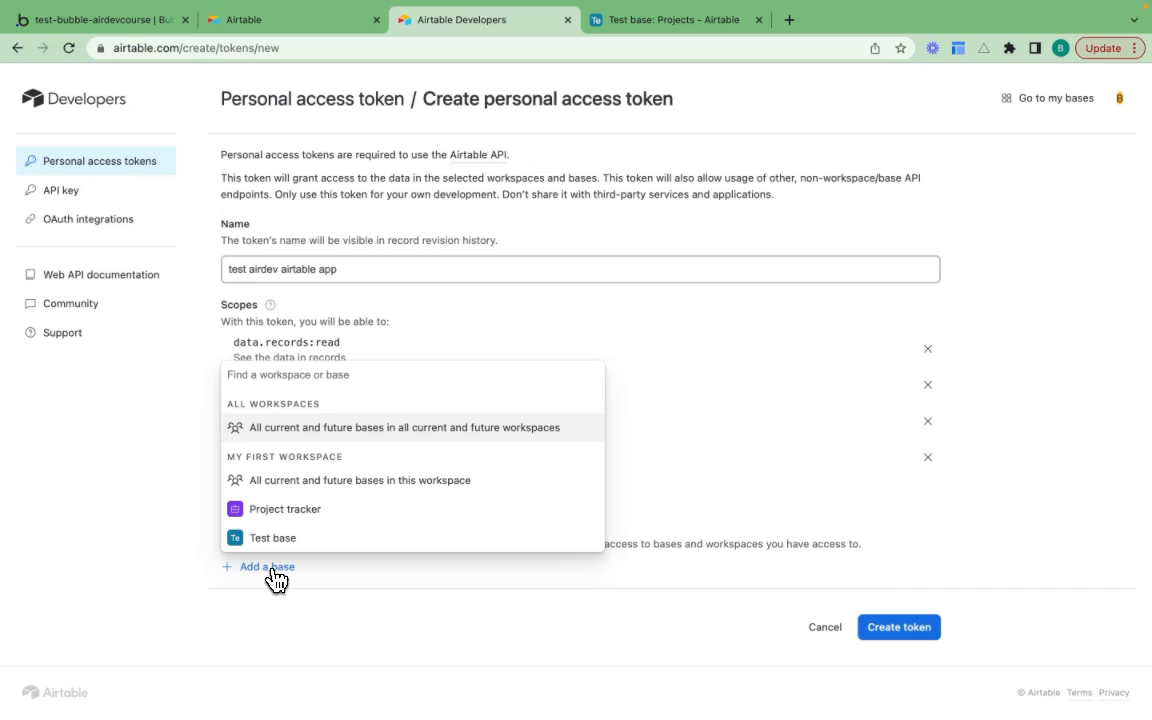
pyautogui.moveTo(386, 508)
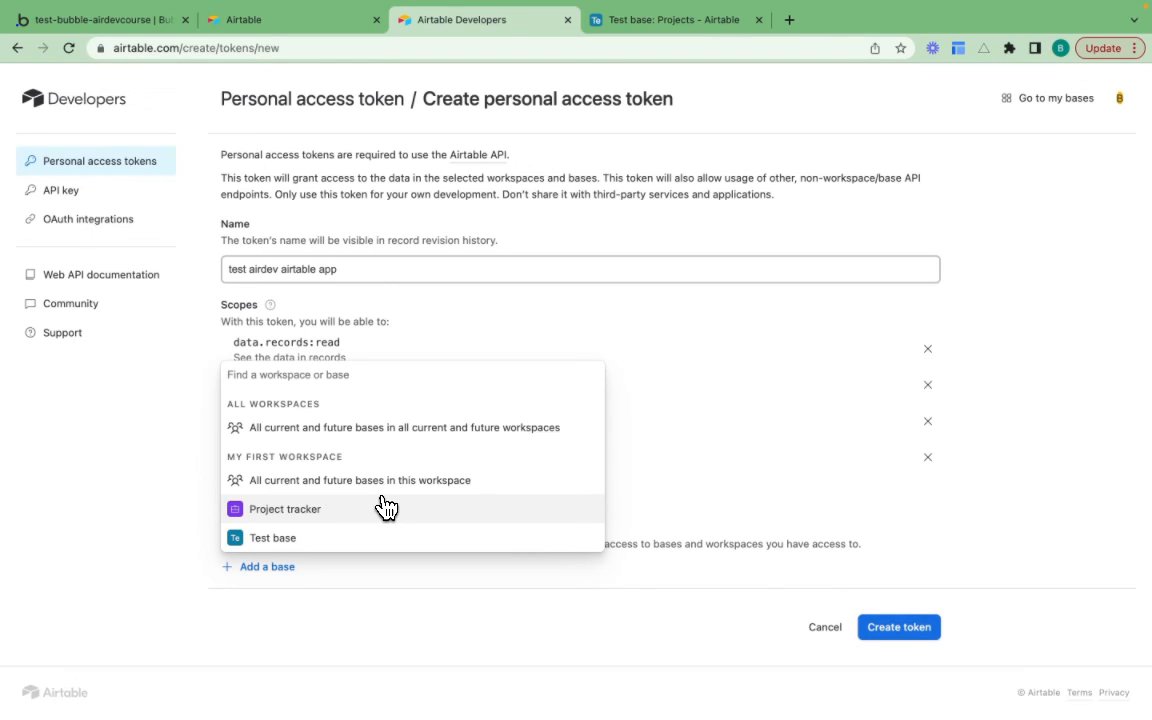
pyautogui.moveTo(258, 551)
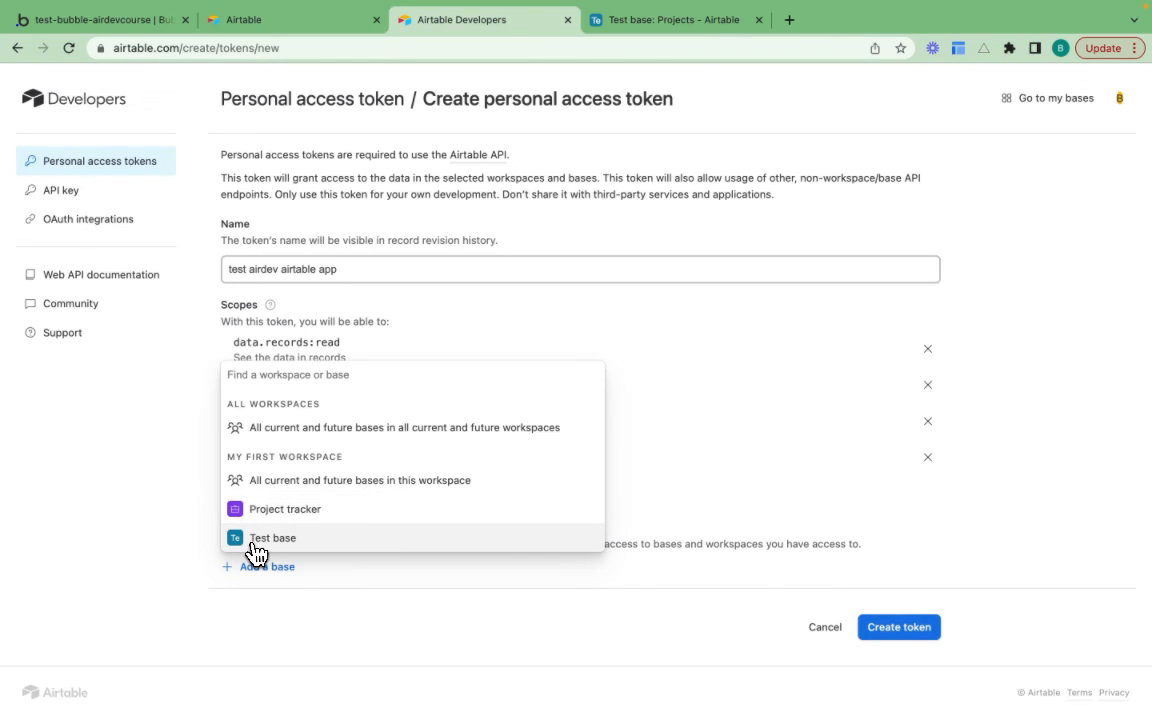
pyautogui.moveTo(317, 550)
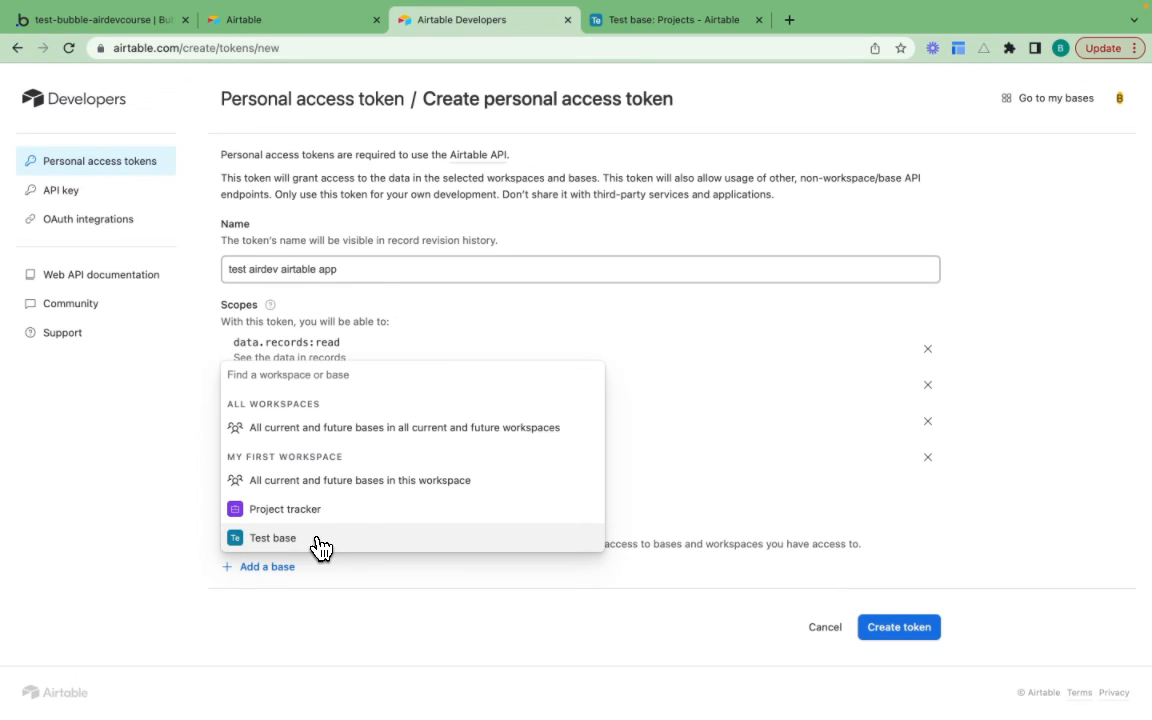
# Step: Grant the token access to Test base, create it, and dismiss the confirmation
pyautogui.click(272, 537)
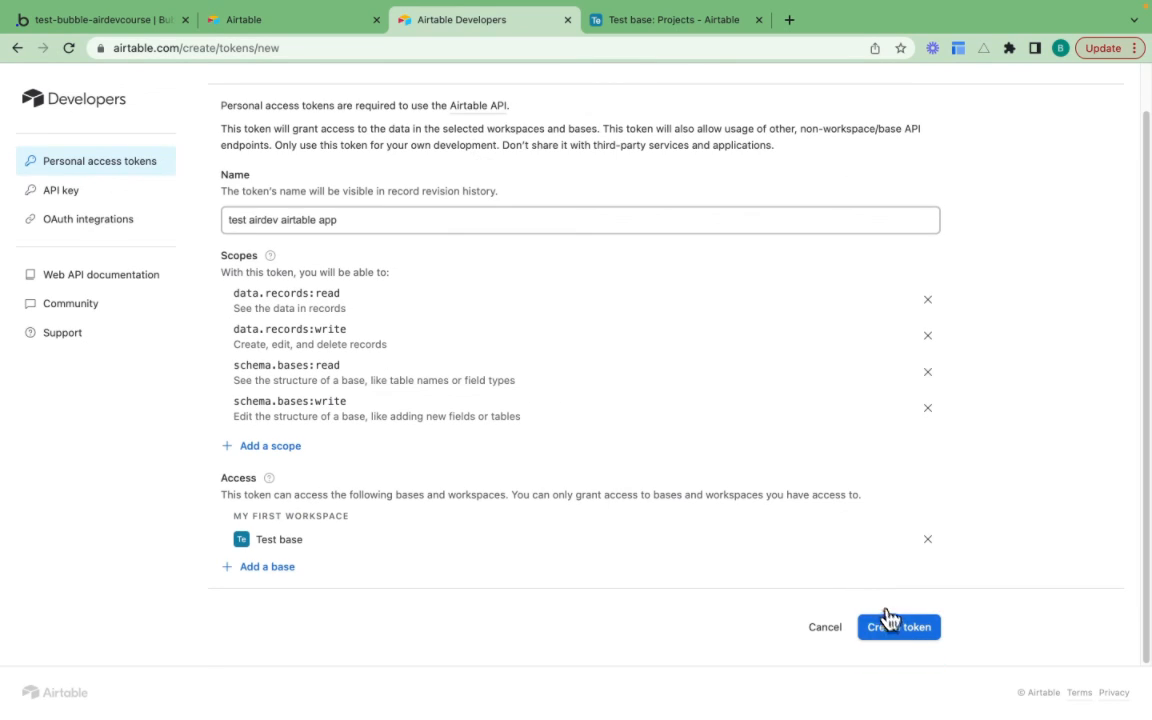
pyautogui.click(897, 626)
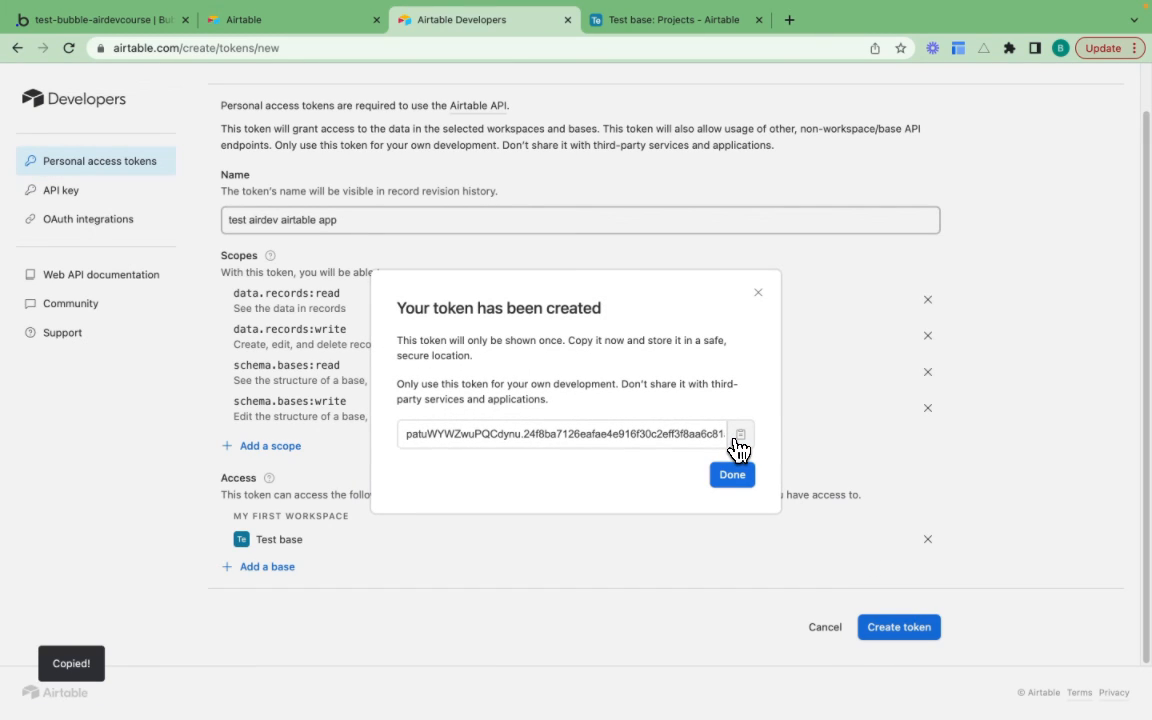
pyautogui.click(732, 474)
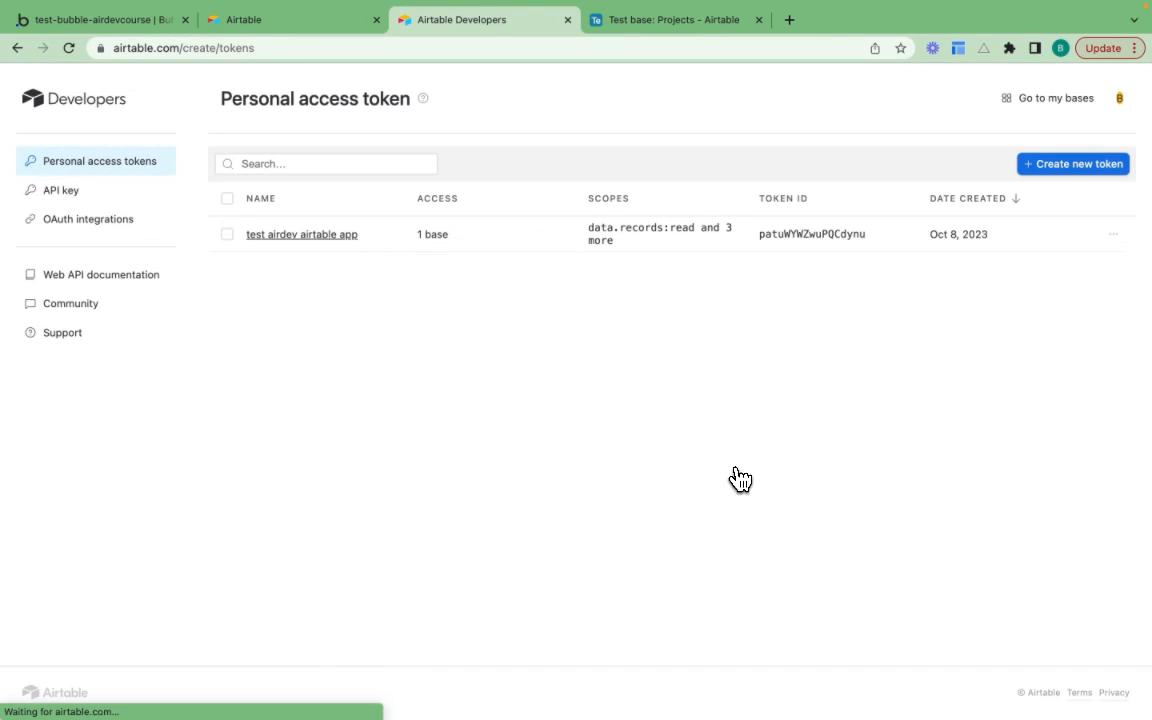
# Step: Add the Projects table connection to the Airtable account with create and modify enabled
pyautogui.click(100, 19)
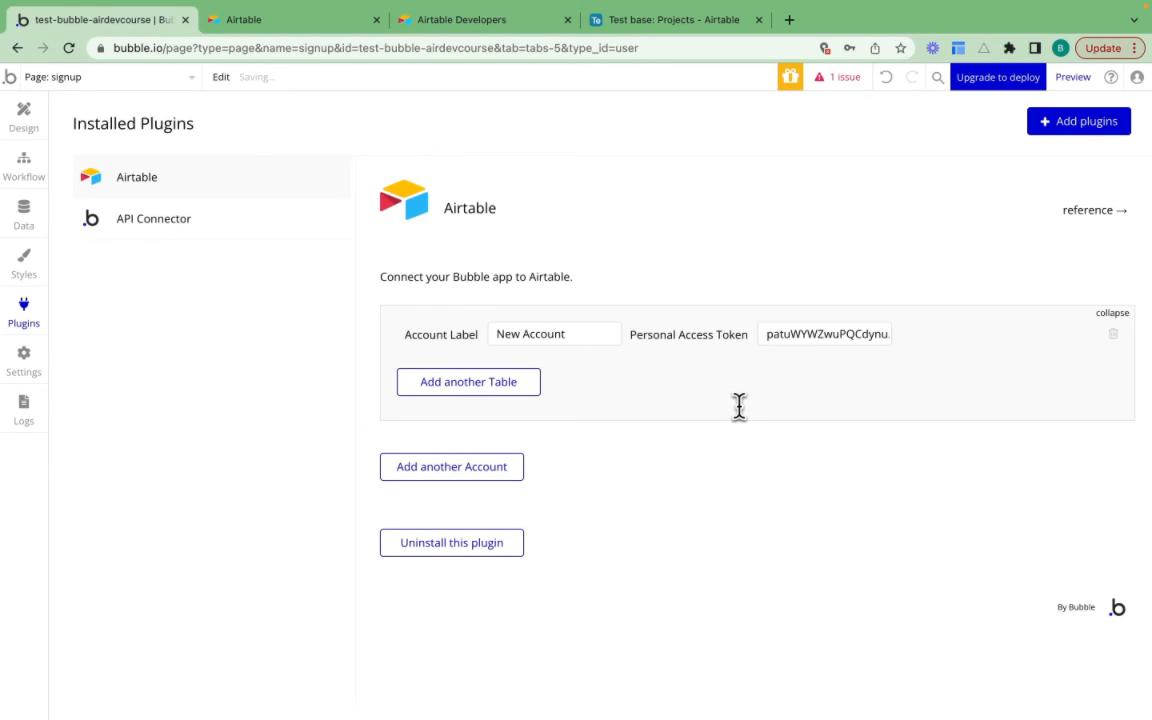
pyautogui.click(467, 381)
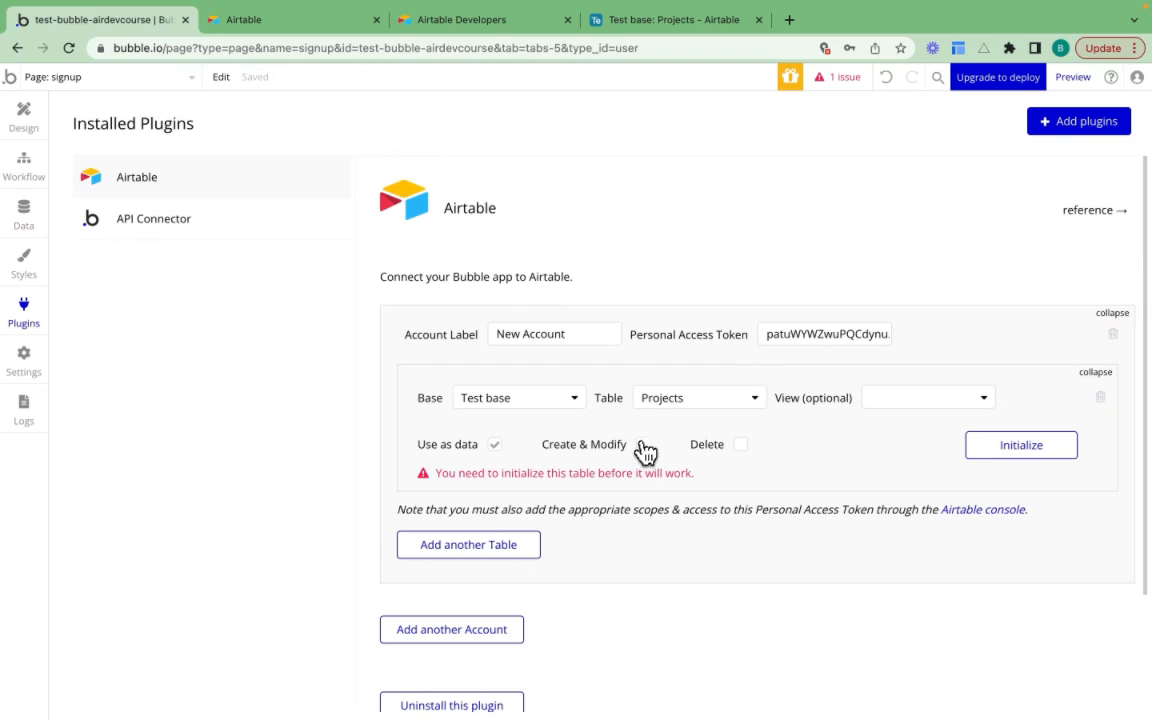
pyautogui.click(642, 444)
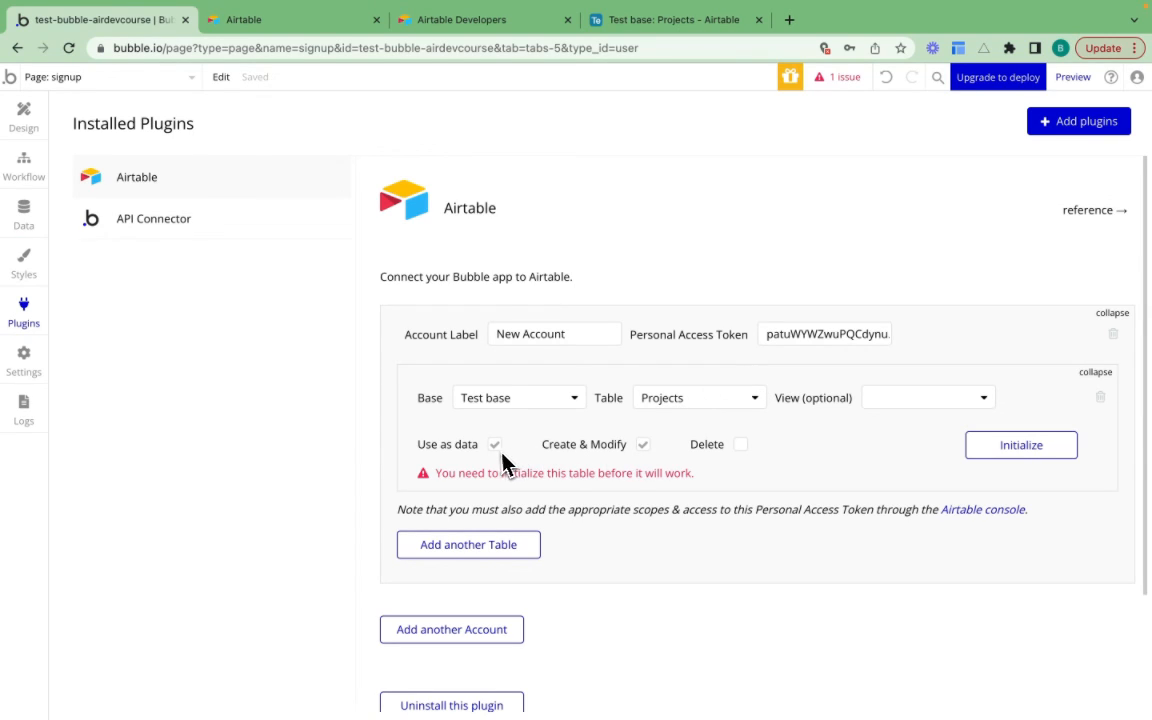
pyautogui.click(1021, 444)
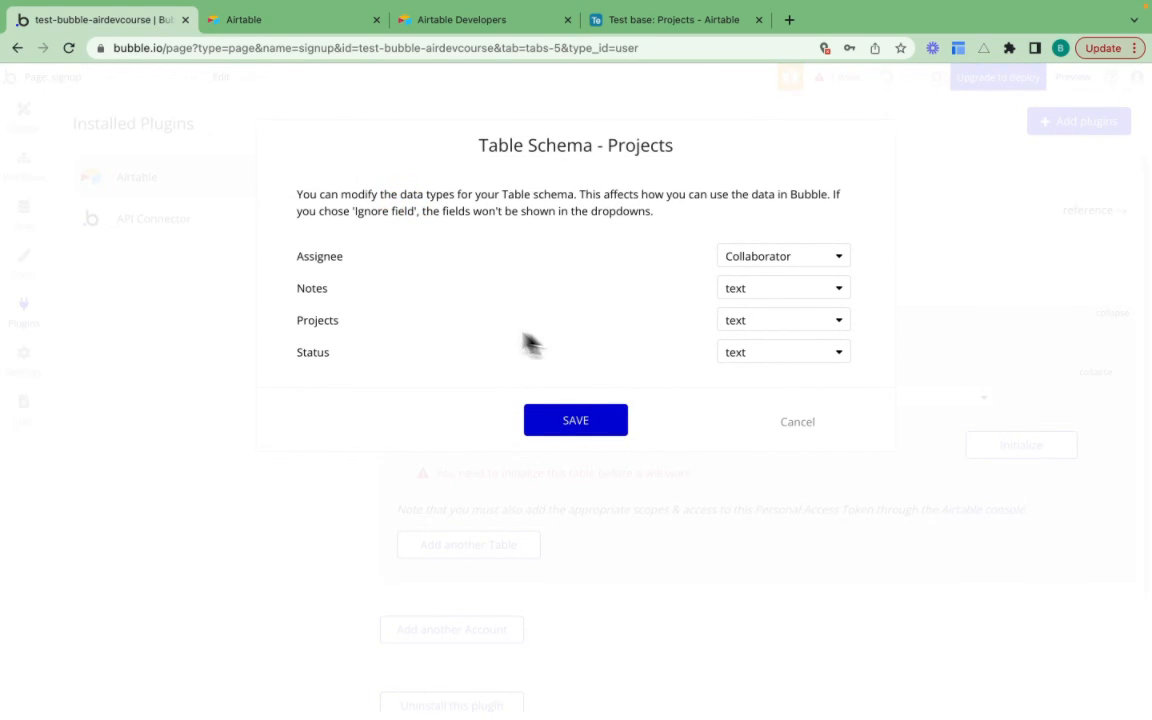
pyautogui.moveTo(458, 223)
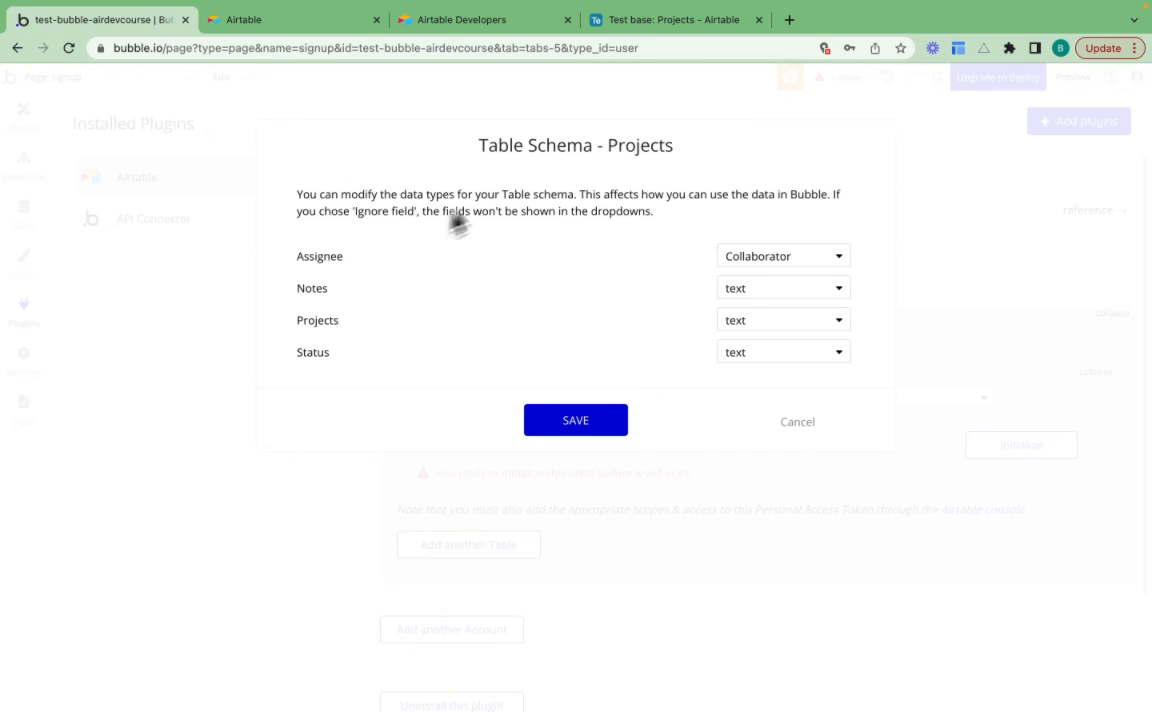
pyautogui.moveTo(330, 278)
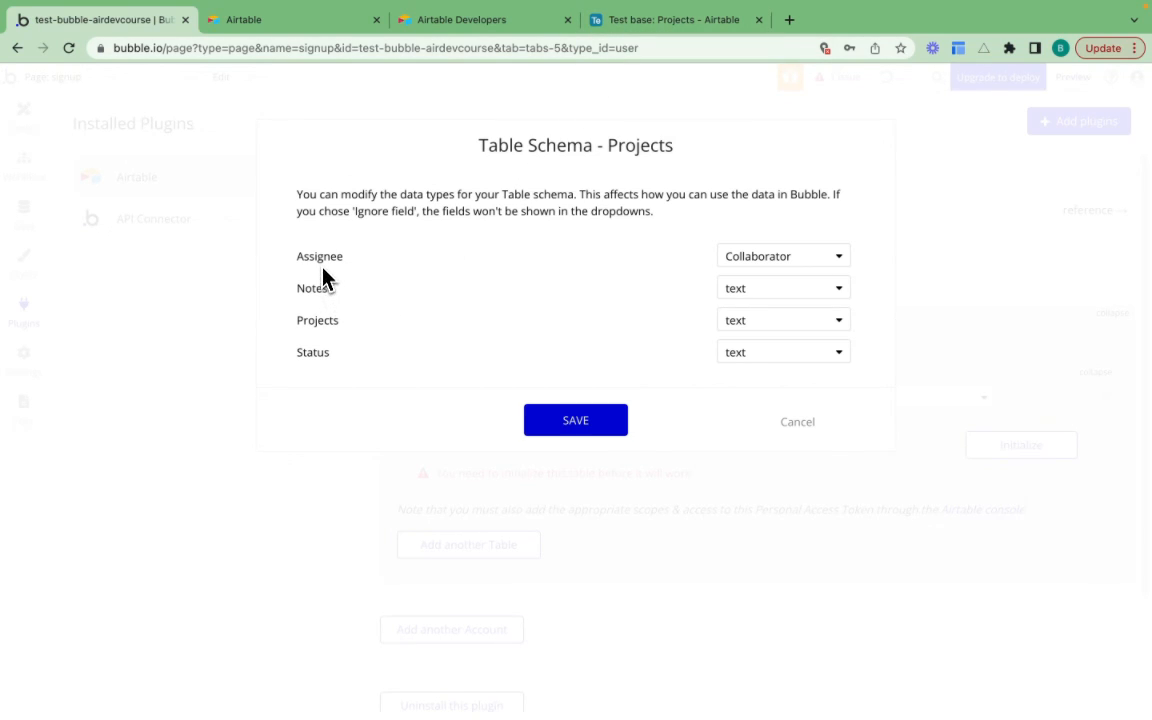
# Step: Check the Projects fields against Airtable, keep Notes as text, and save the schema
pyautogui.click(676, 19)
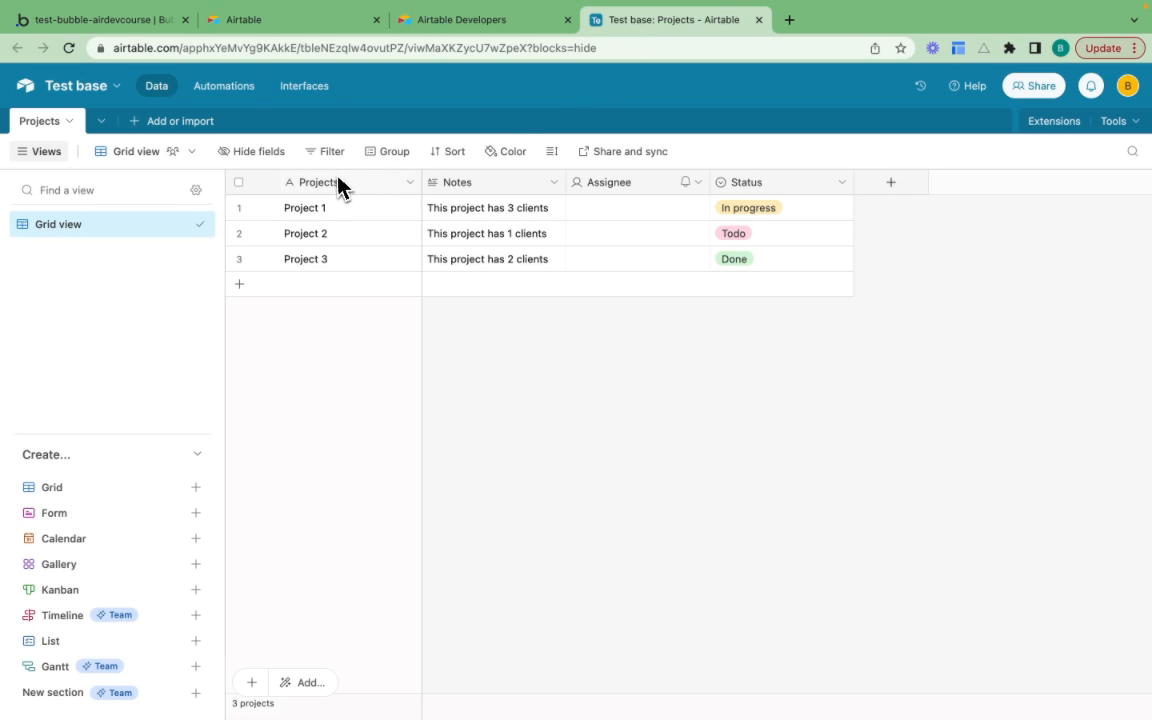
pyautogui.moveTo(360, 203)
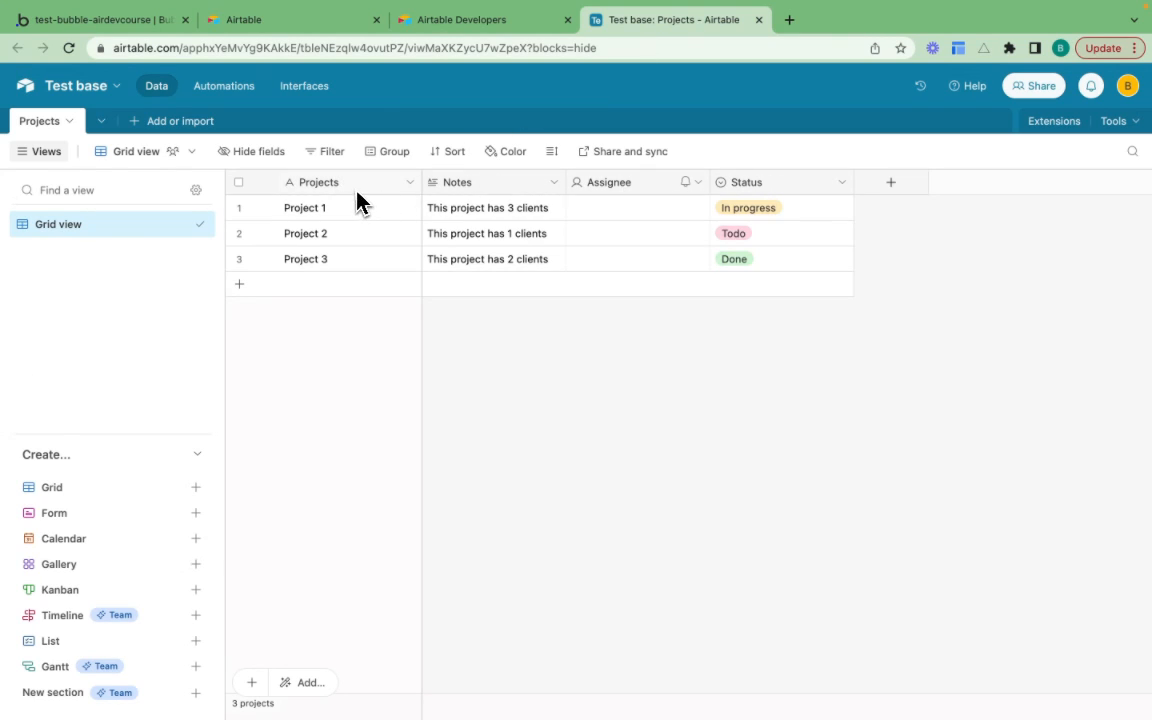
pyautogui.click(100, 19)
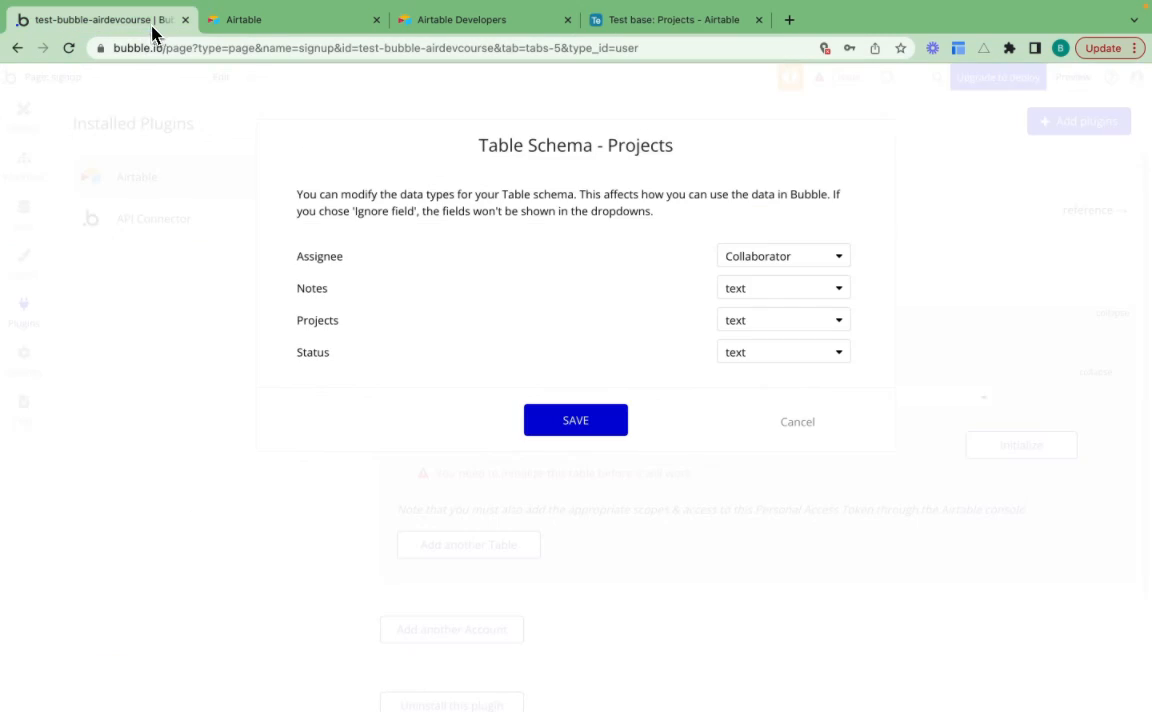
pyautogui.moveTo(767, 300)
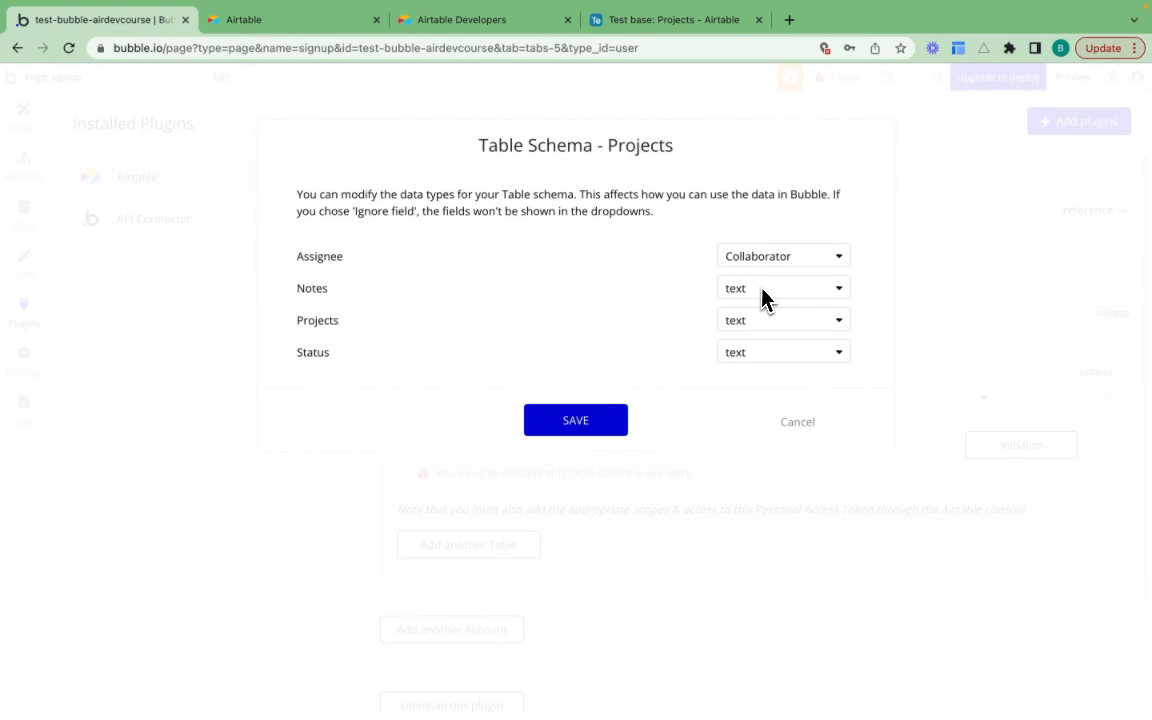
pyautogui.click(782, 288)
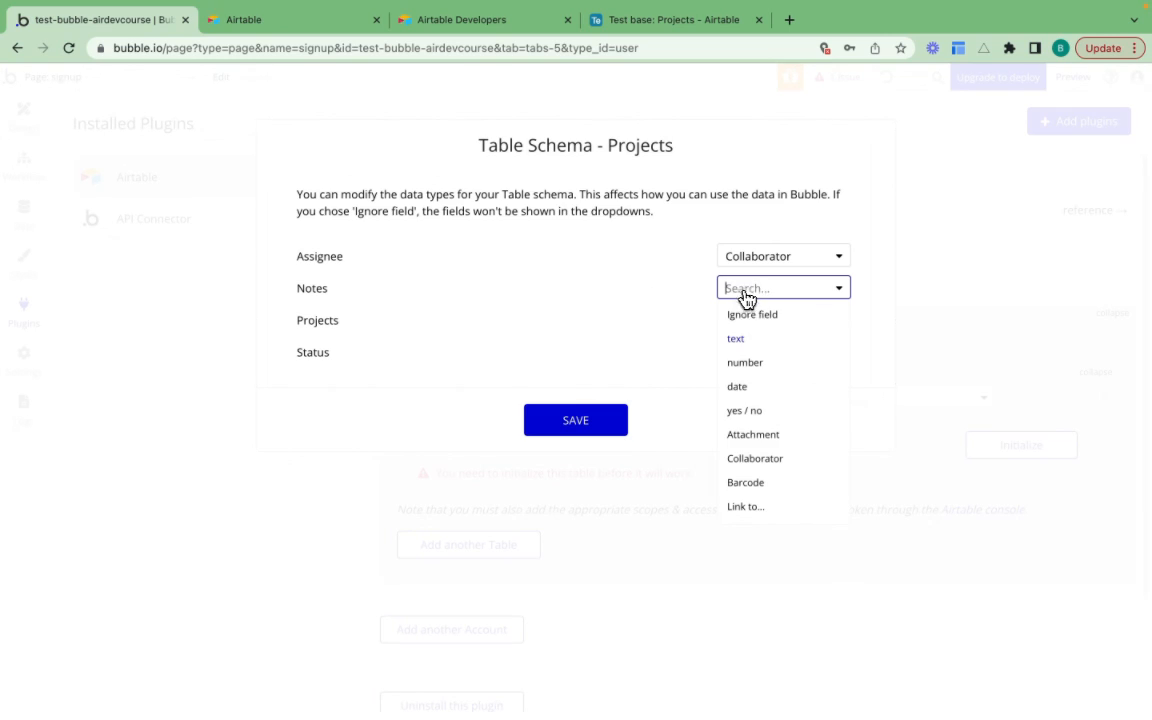
pyautogui.click(735, 338)
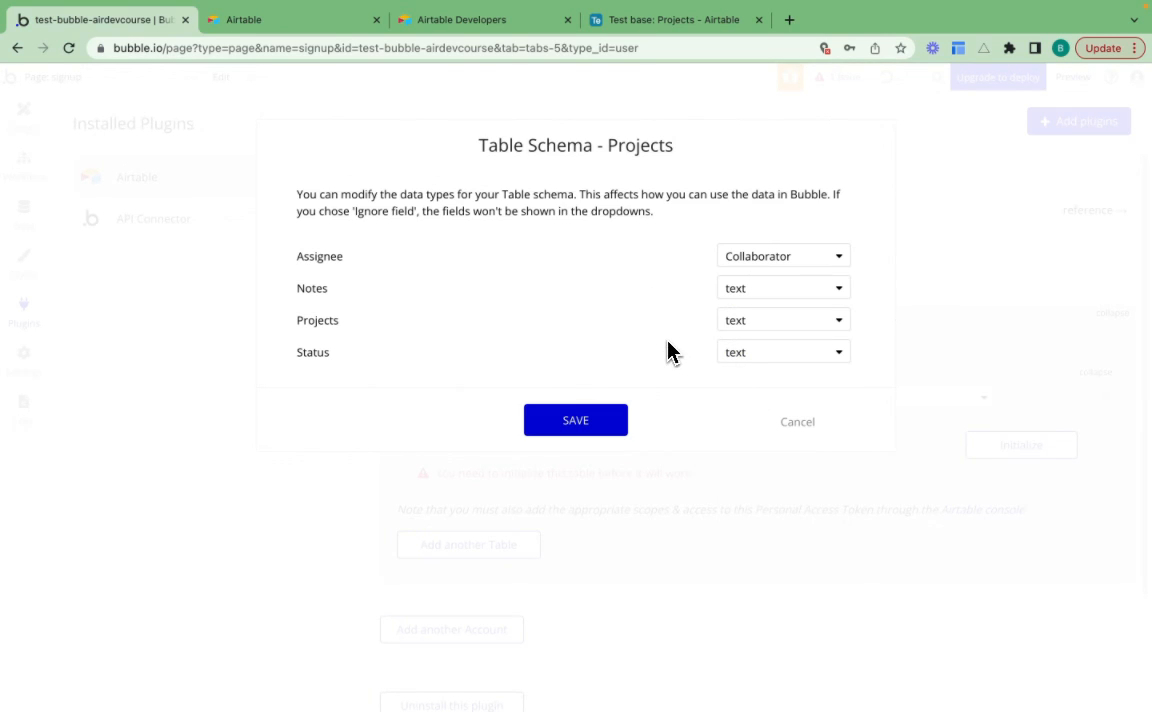
pyautogui.moveTo(423, 340)
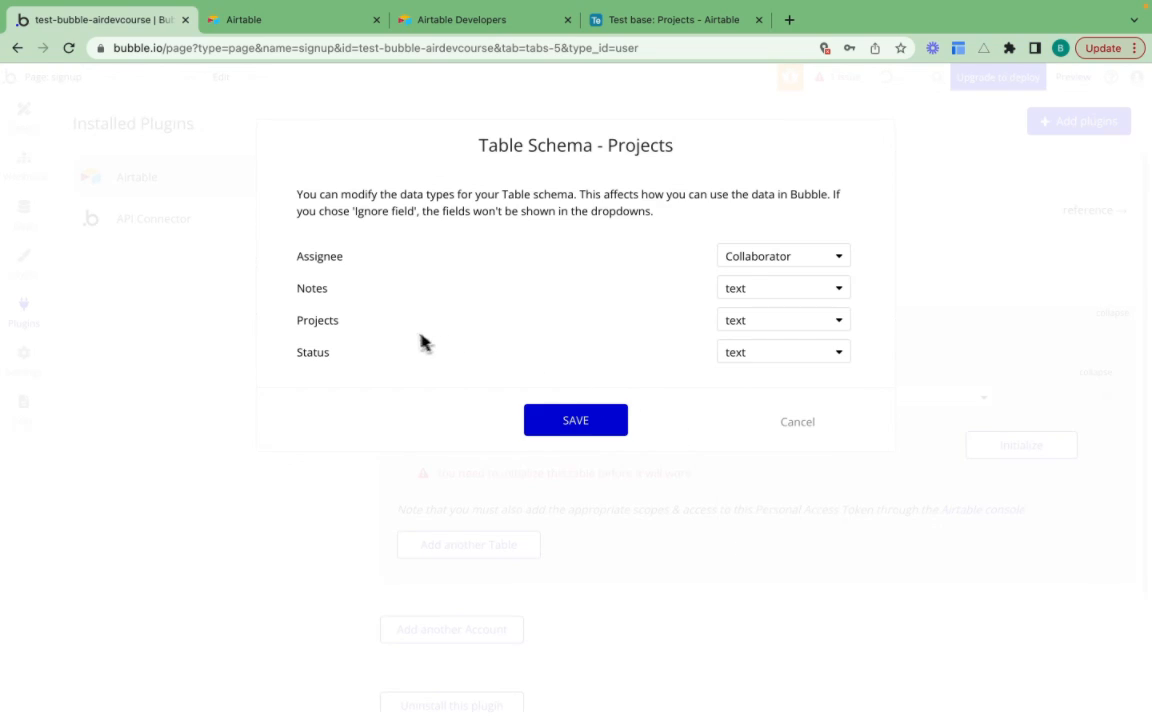
pyautogui.moveTo(765, 315)
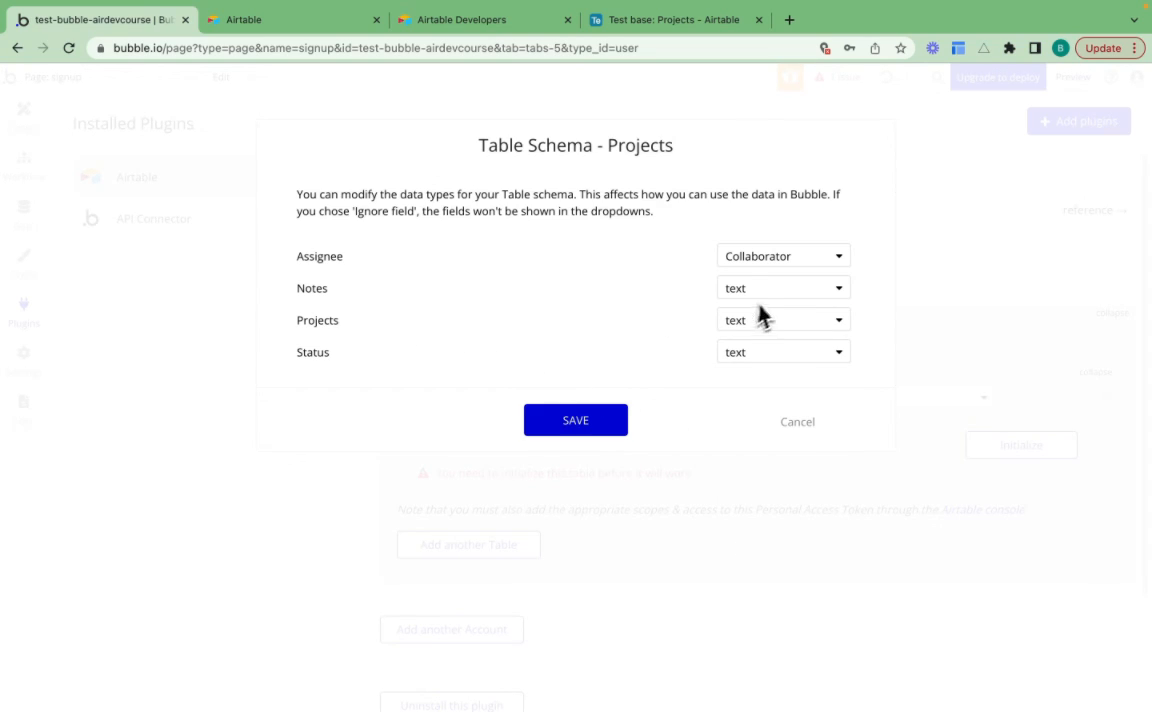
pyautogui.click(782, 287)
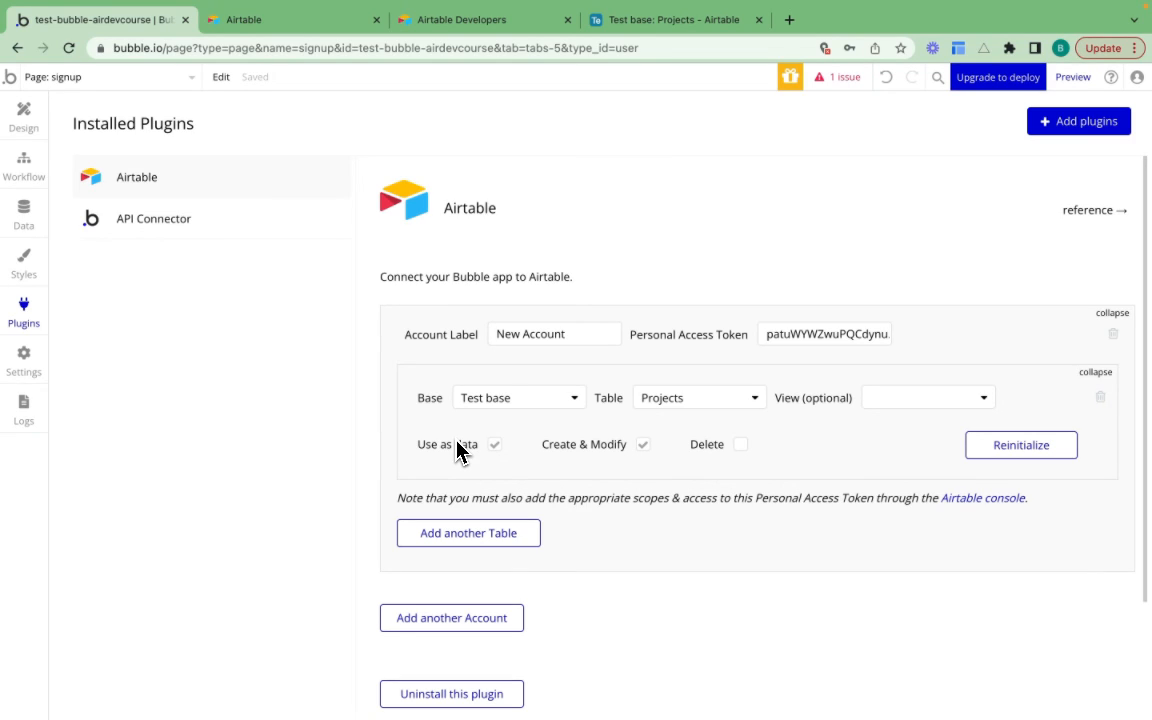
# Step: Set the repeating group's content type to Projects and data source to Airtable: Projects
pyautogui.click(23, 113)
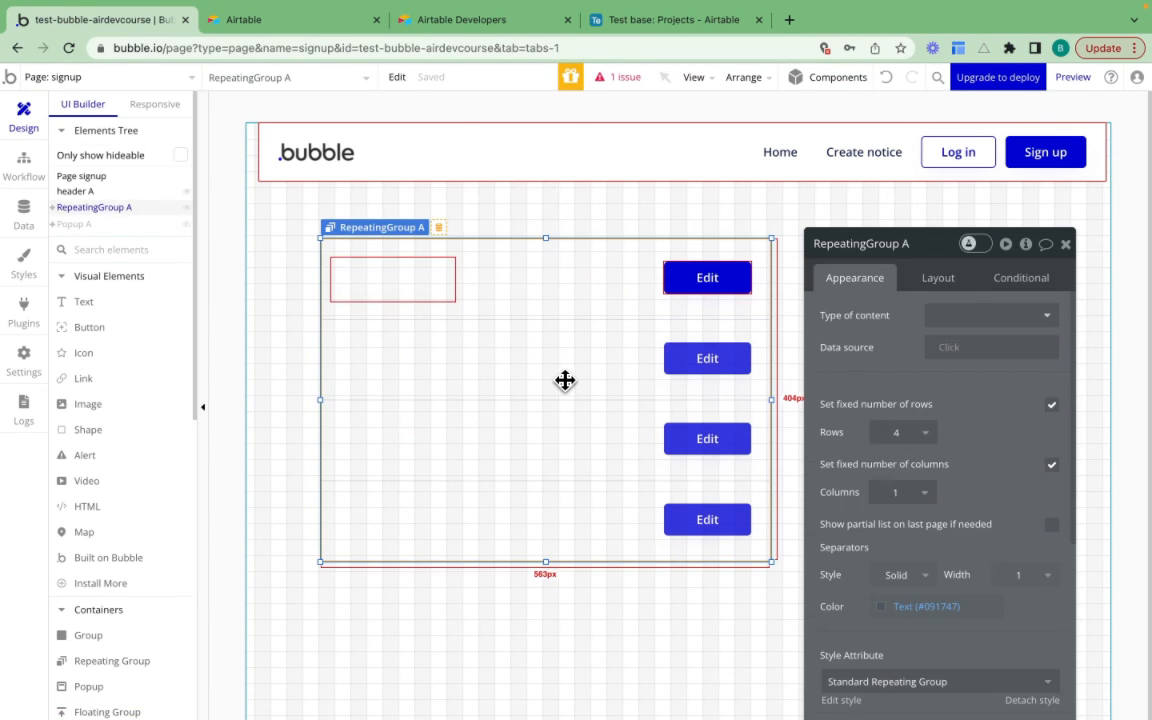
pyautogui.click(988, 315)
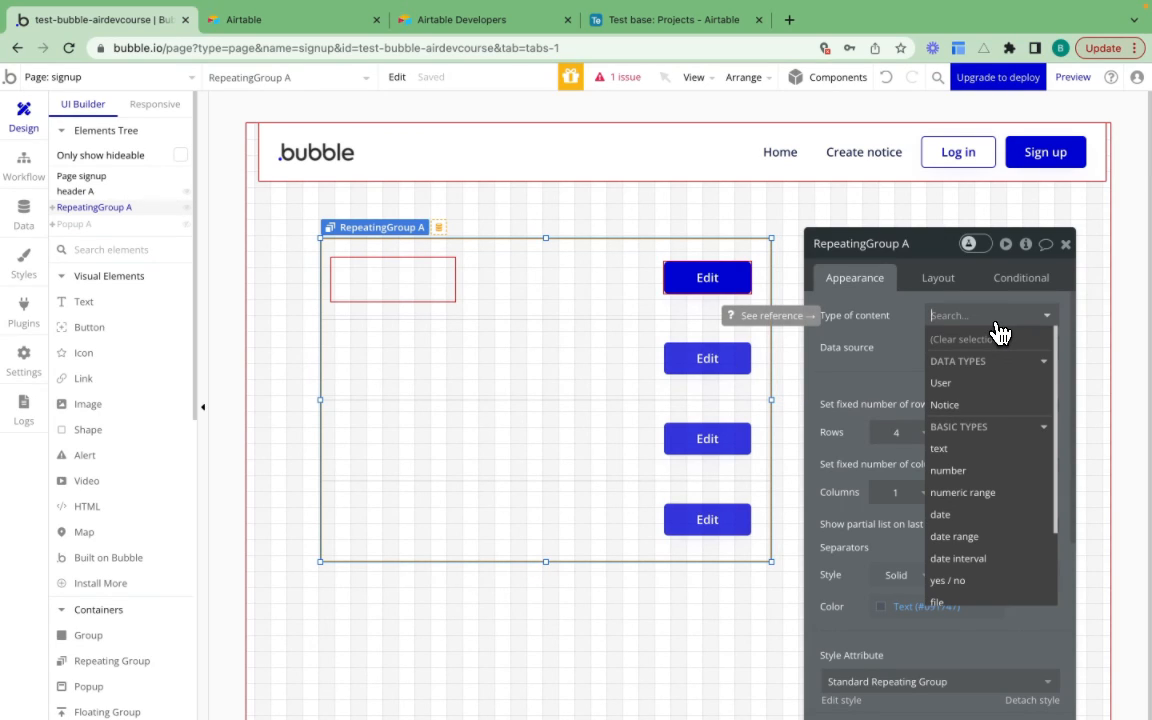
pyautogui.scroll(-3)
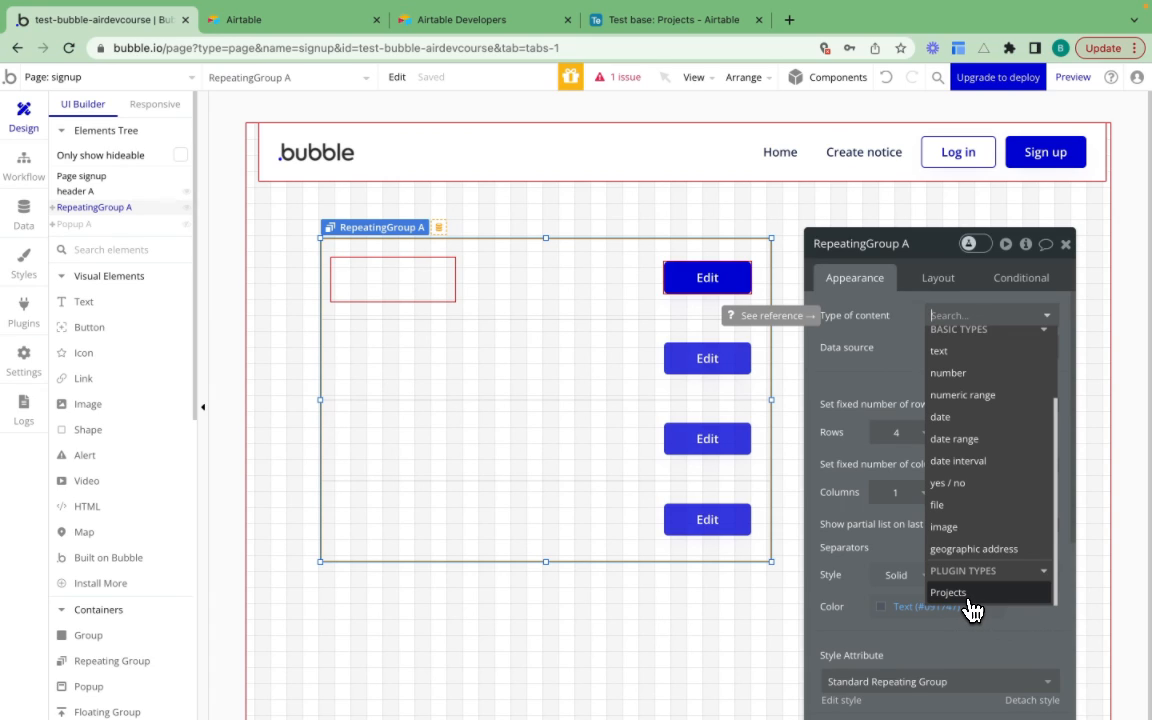
pyautogui.click(948, 592)
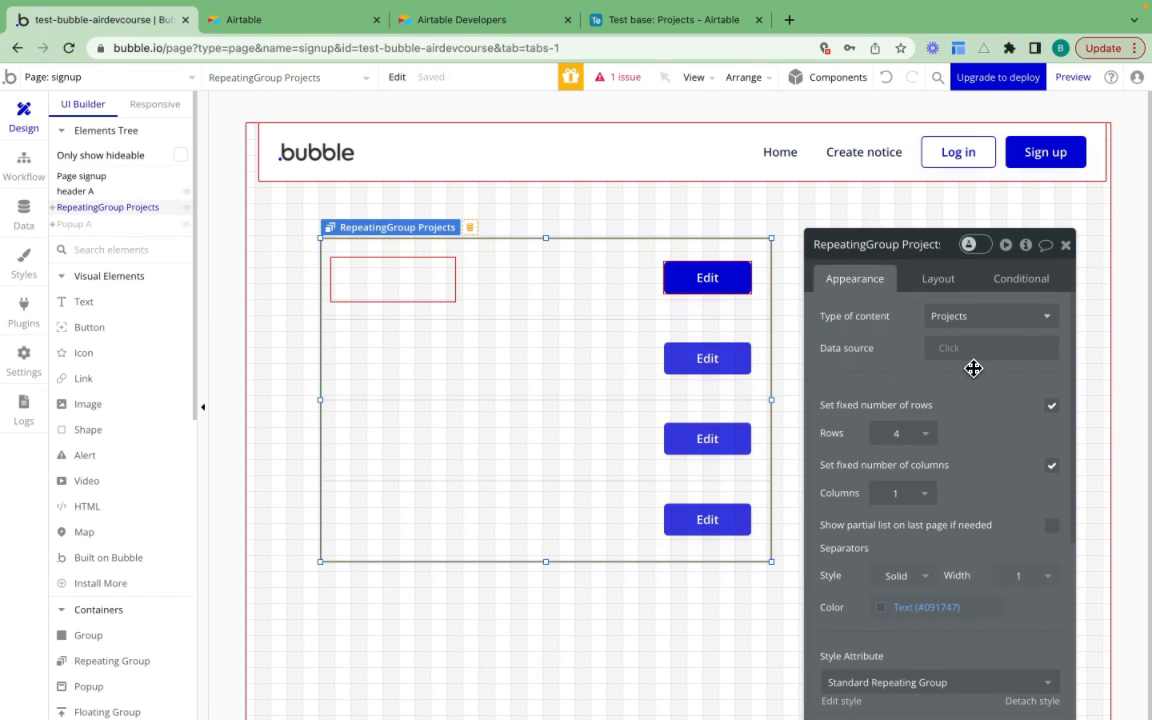
pyautogui.click(990, 347)
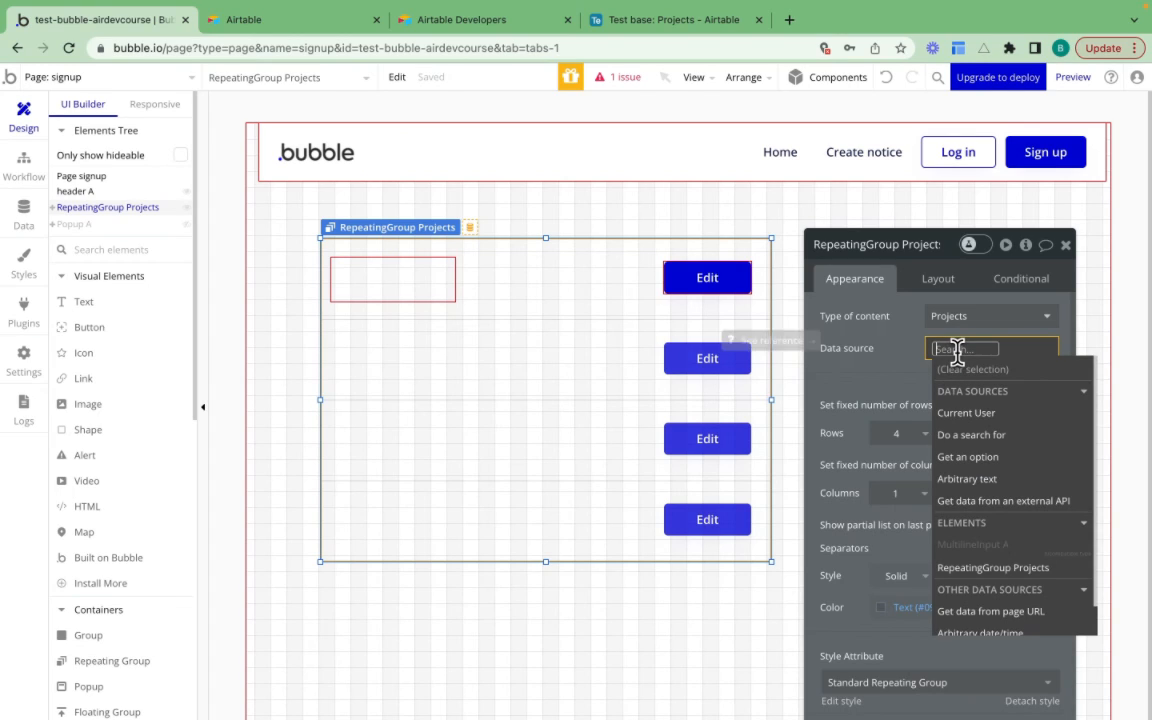
pyautogui.moveTo(976, 417)
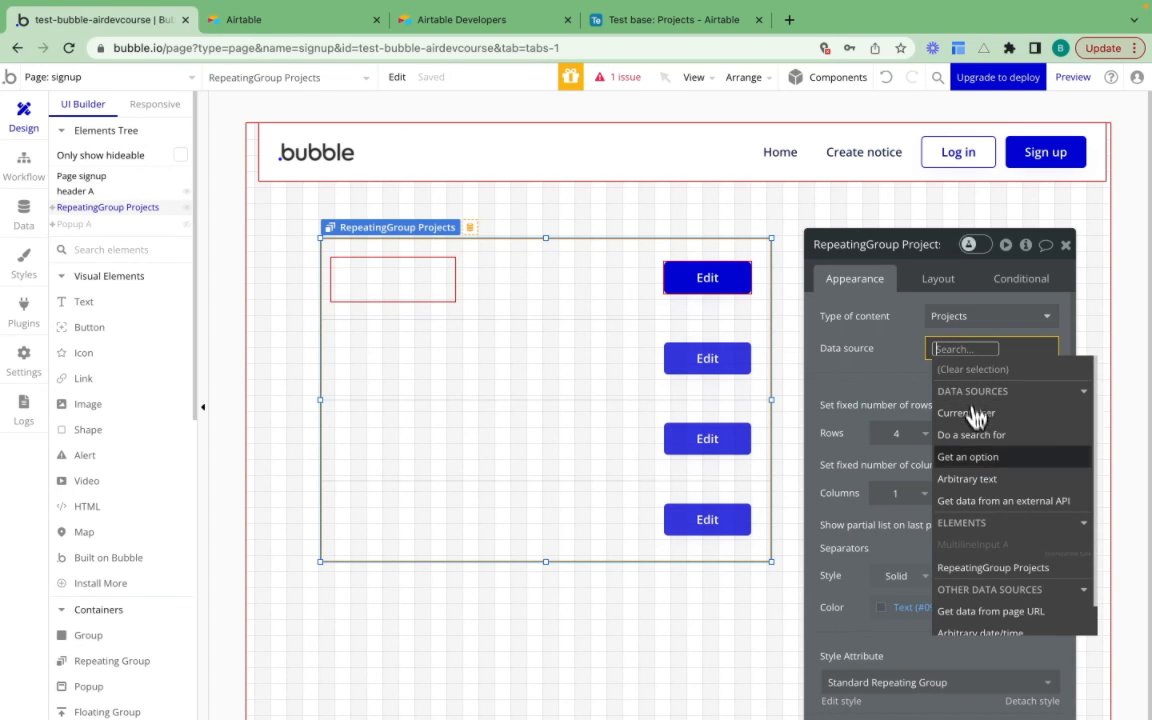
pyautogui.click(1004, 500)
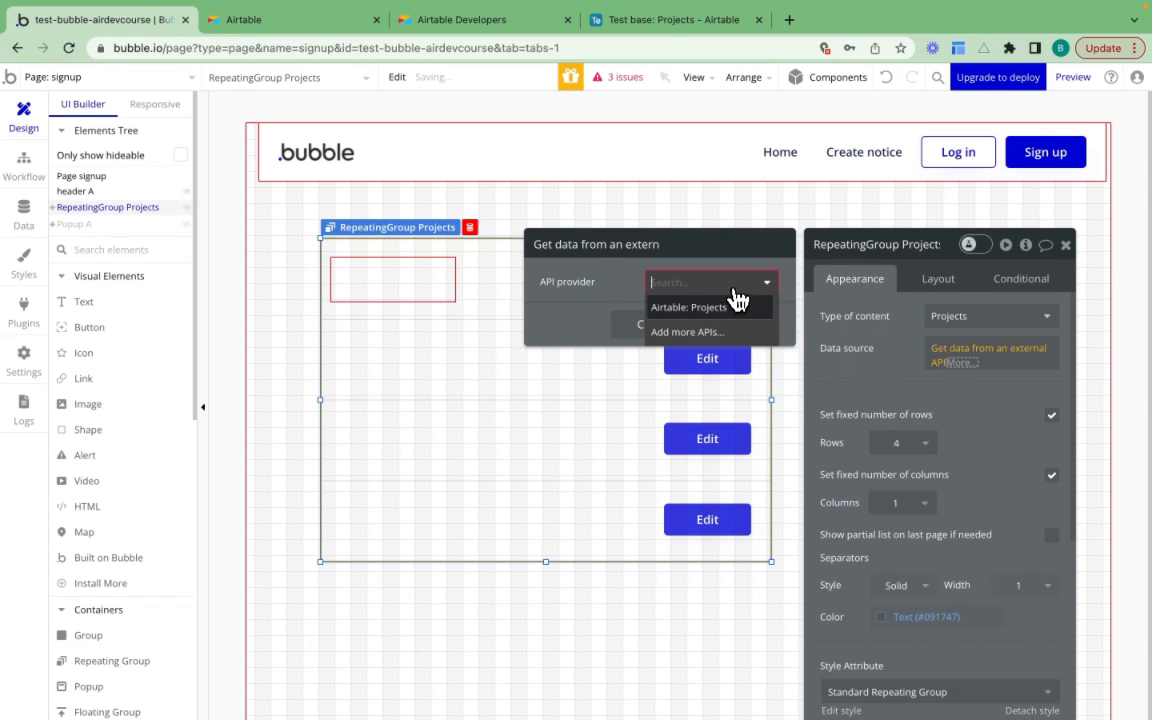
pyautogui.click(688, 307)
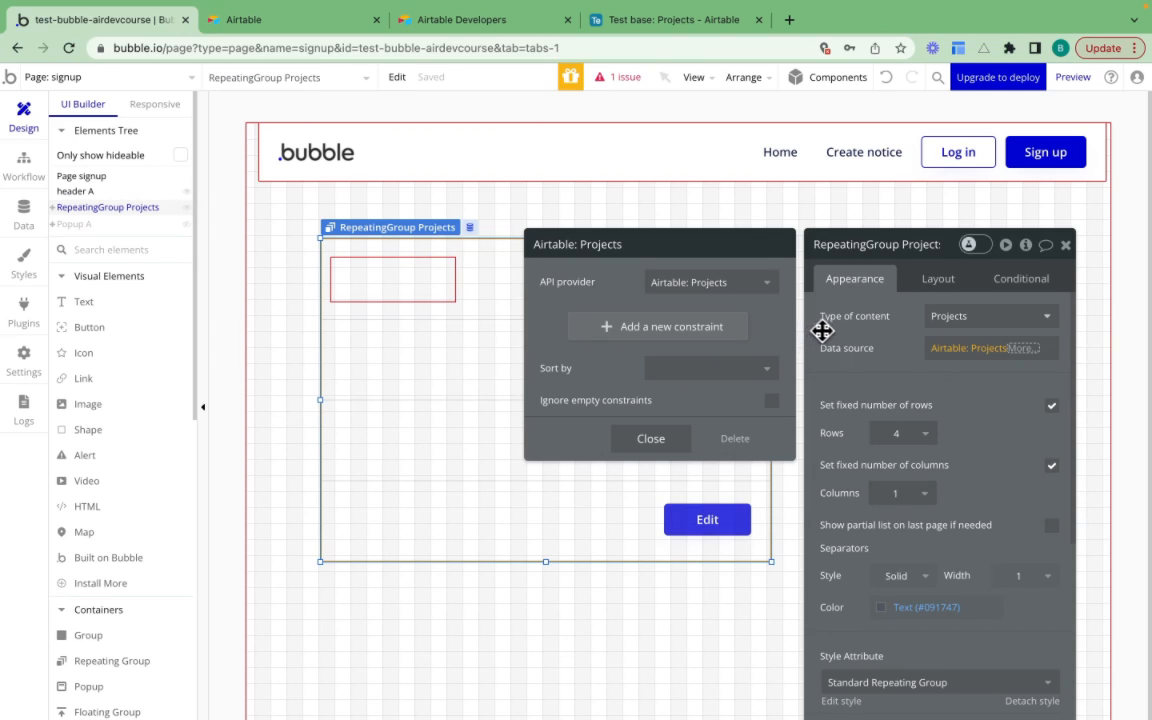
pyautogui.moveTo(831, 332)
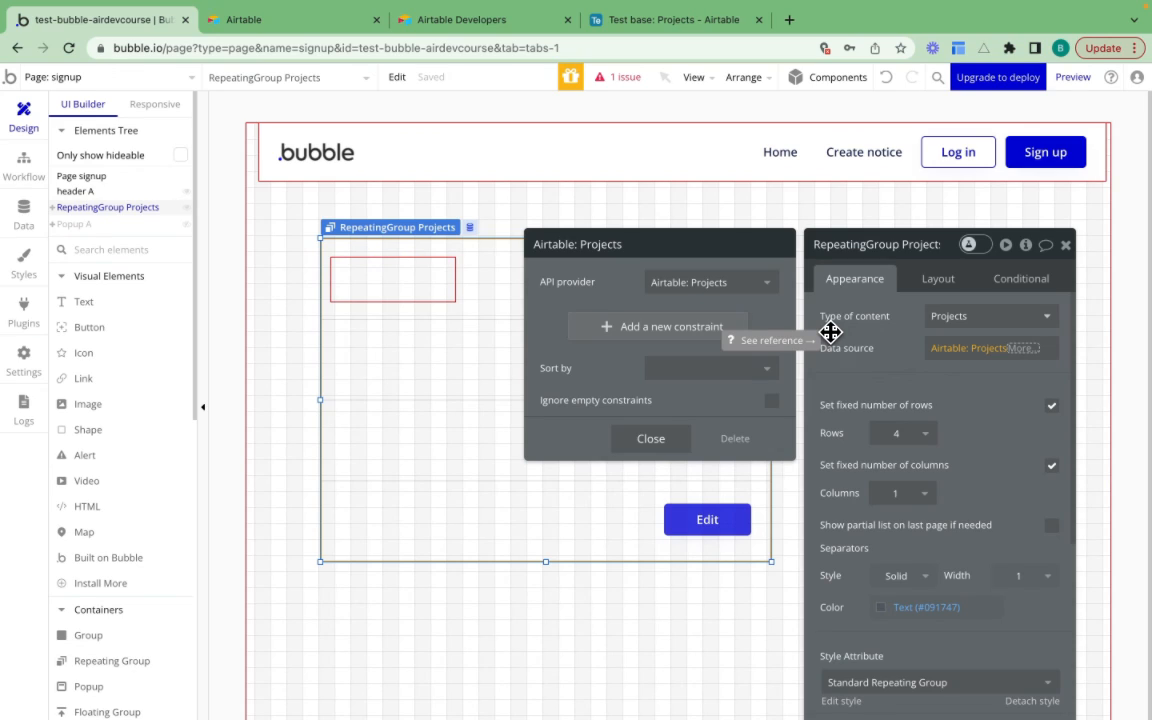
pyautogui.click(650, 438)
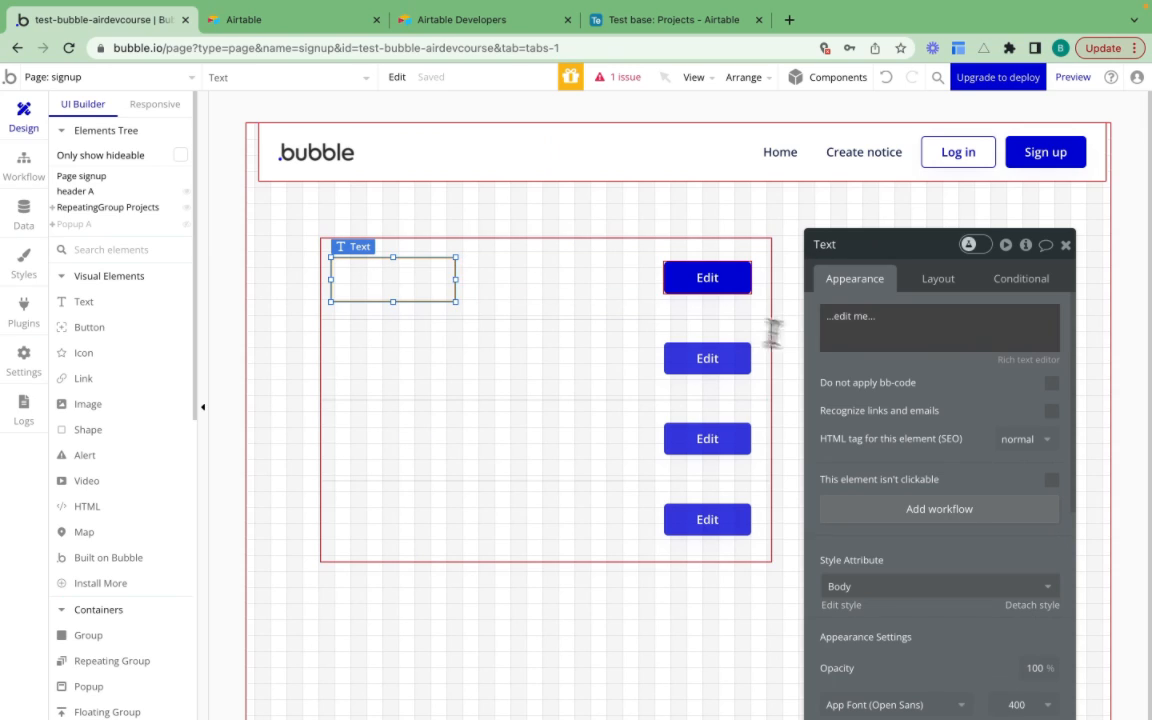
# Step: Show Current cell's Projects's Projects in the row text, with a Notes text beside it
pyautogui.click(938, 315)
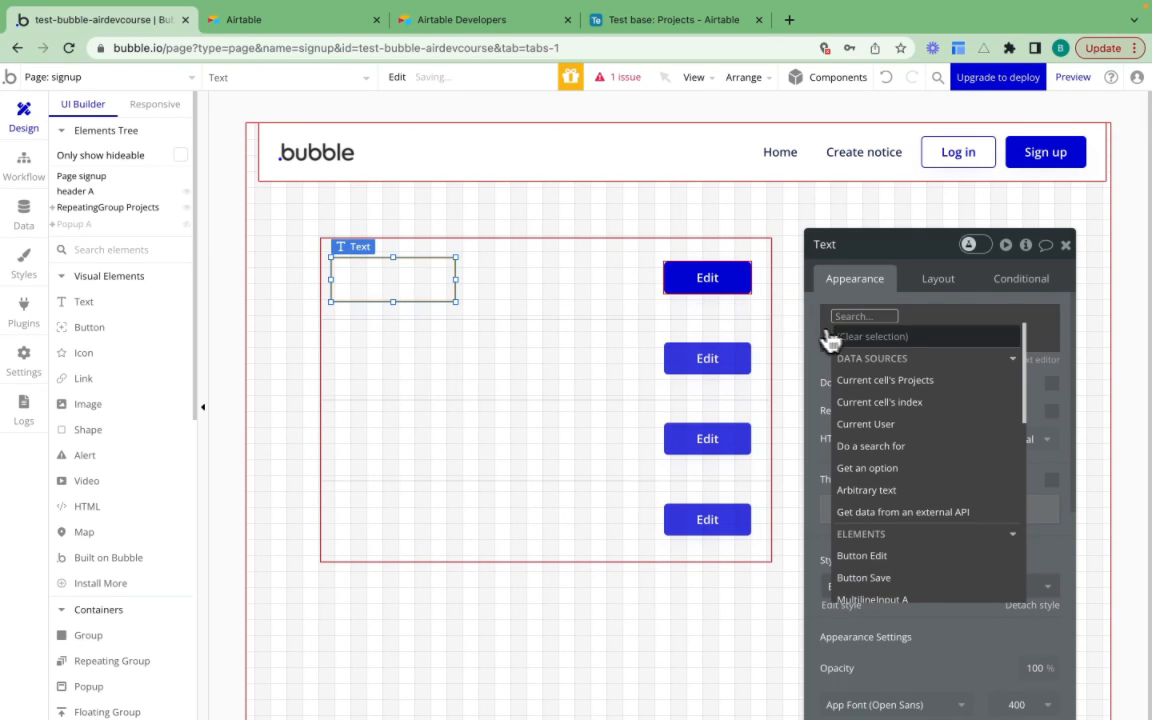
pyautogui.click(885, 379)
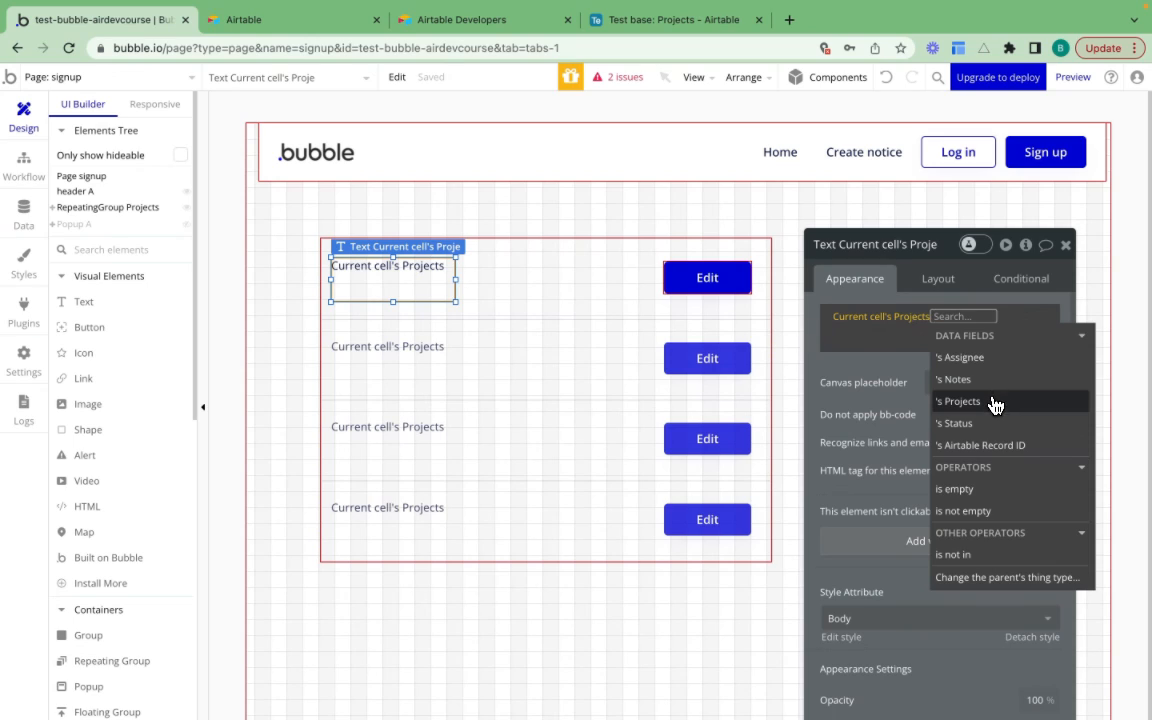
pyautogui.click(958, 401)
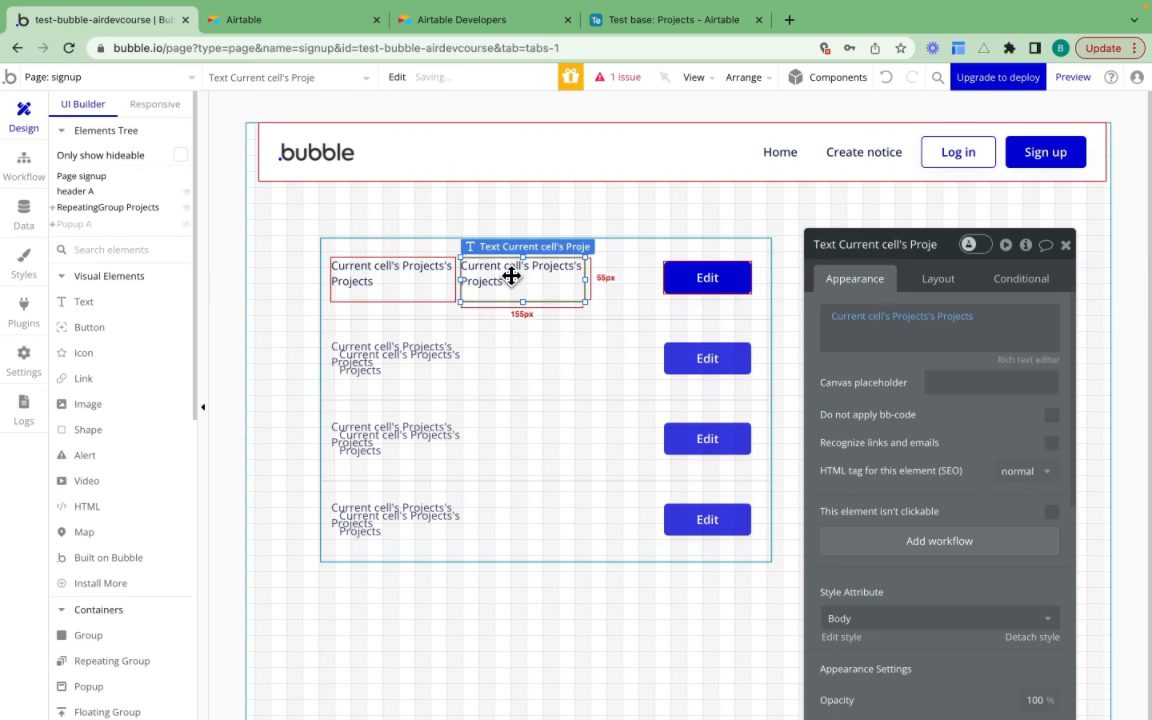
pyautogui.moveTo(585, 277); pyautogui.dragTo(650, 277)
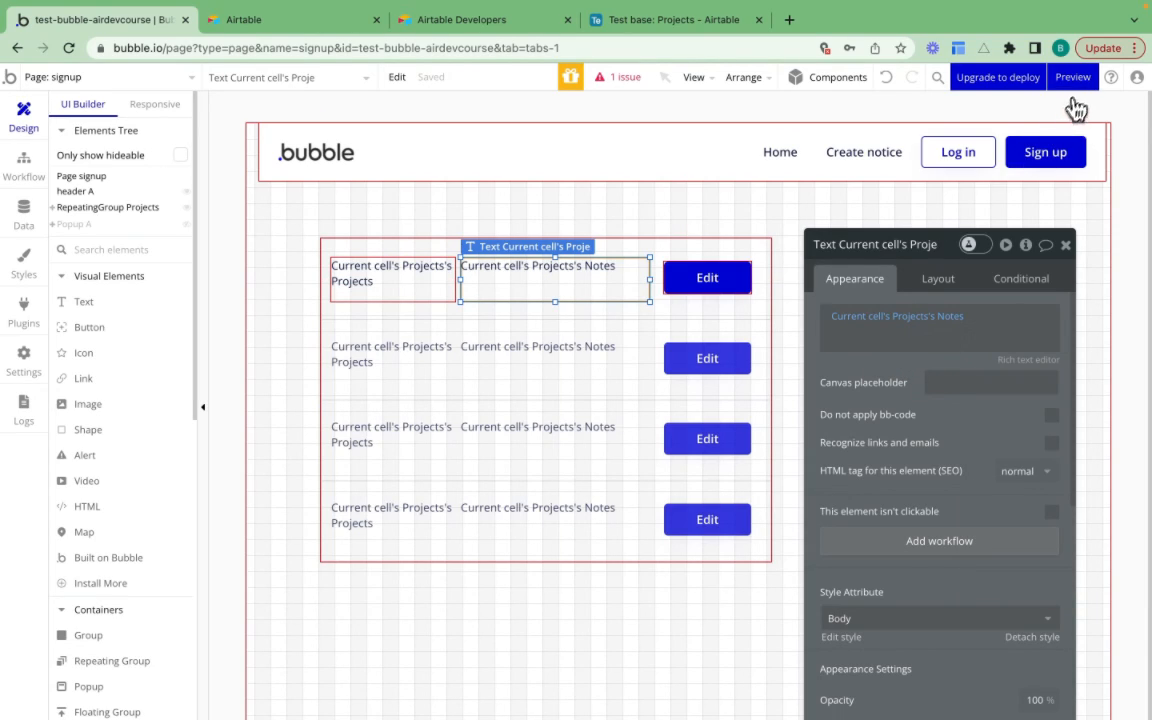
pyautogui.click(1072, 76)
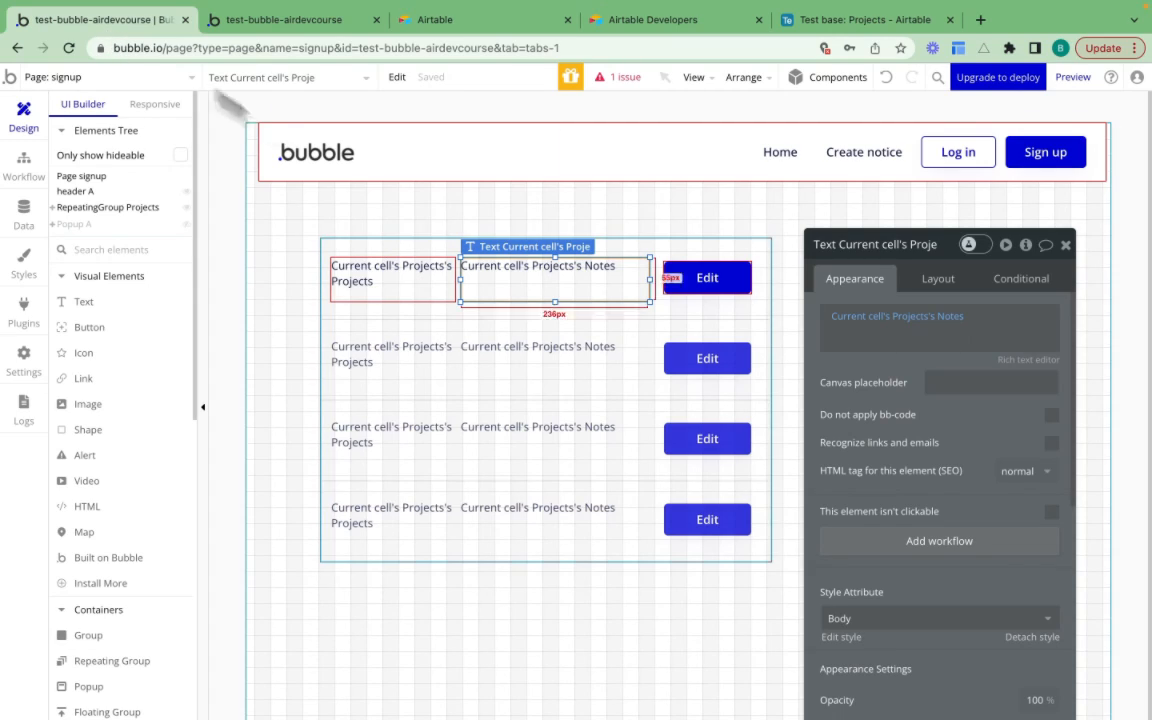
# Step: Select the first row's Edit button and reveal Popup A from the Elements Tree
pyautogui.click(707, 277)
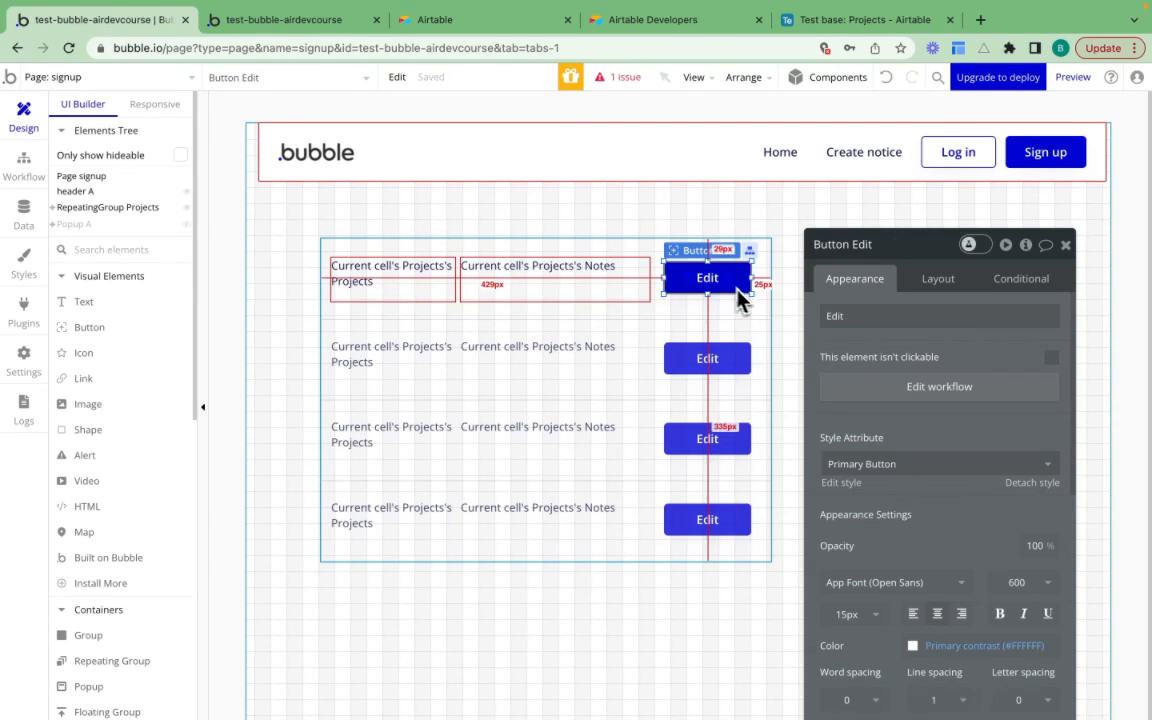
pyautogui.moveTo(818, 383)
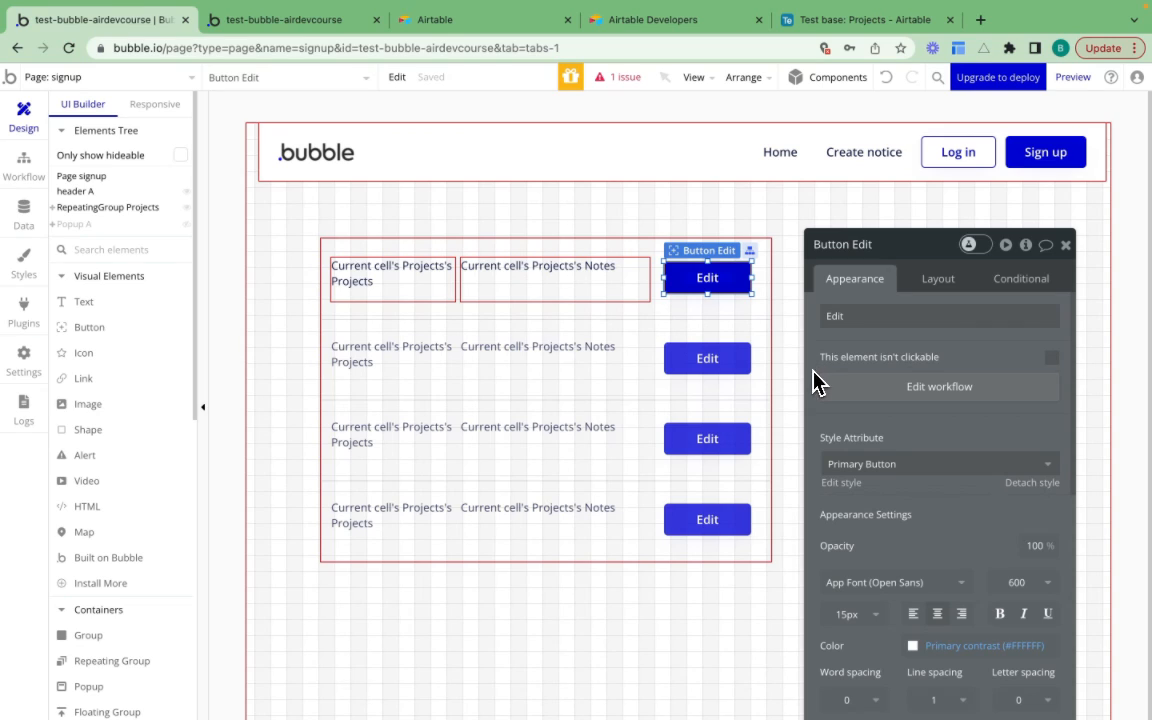
pyautogui.click(74, 224)
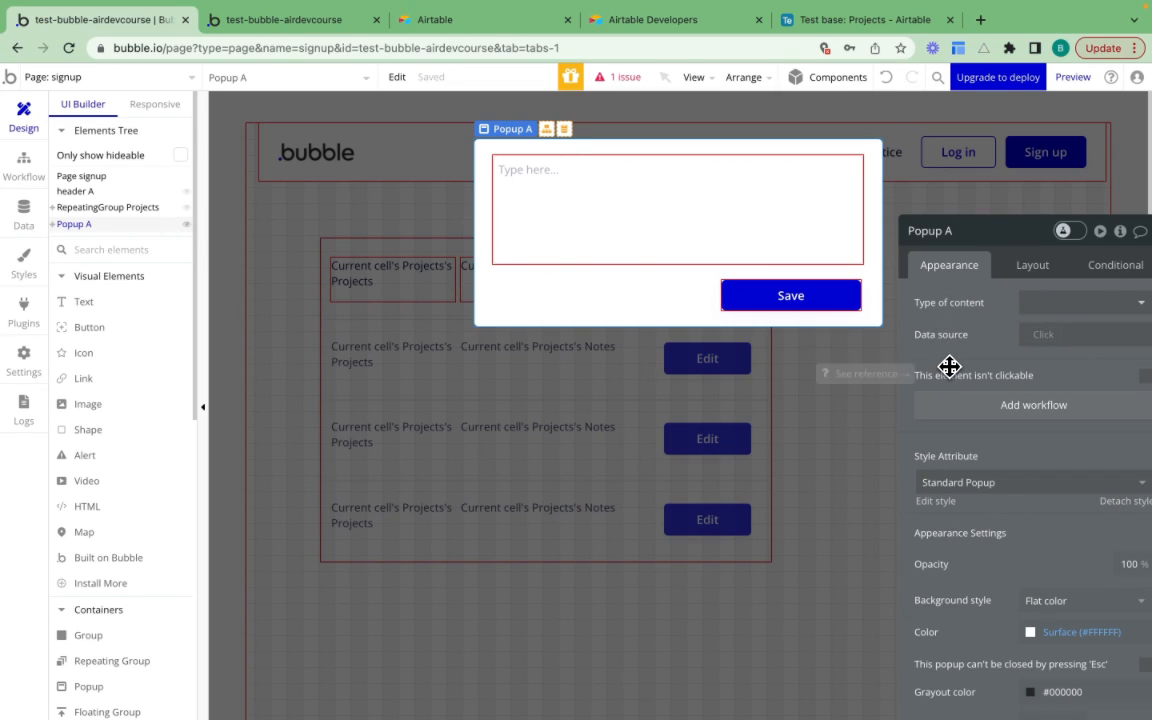
# Step: Type the popup as Projects and prefill MultilineInput A with Parent group's Projects's Notes
pyautogui.click(565, 300)
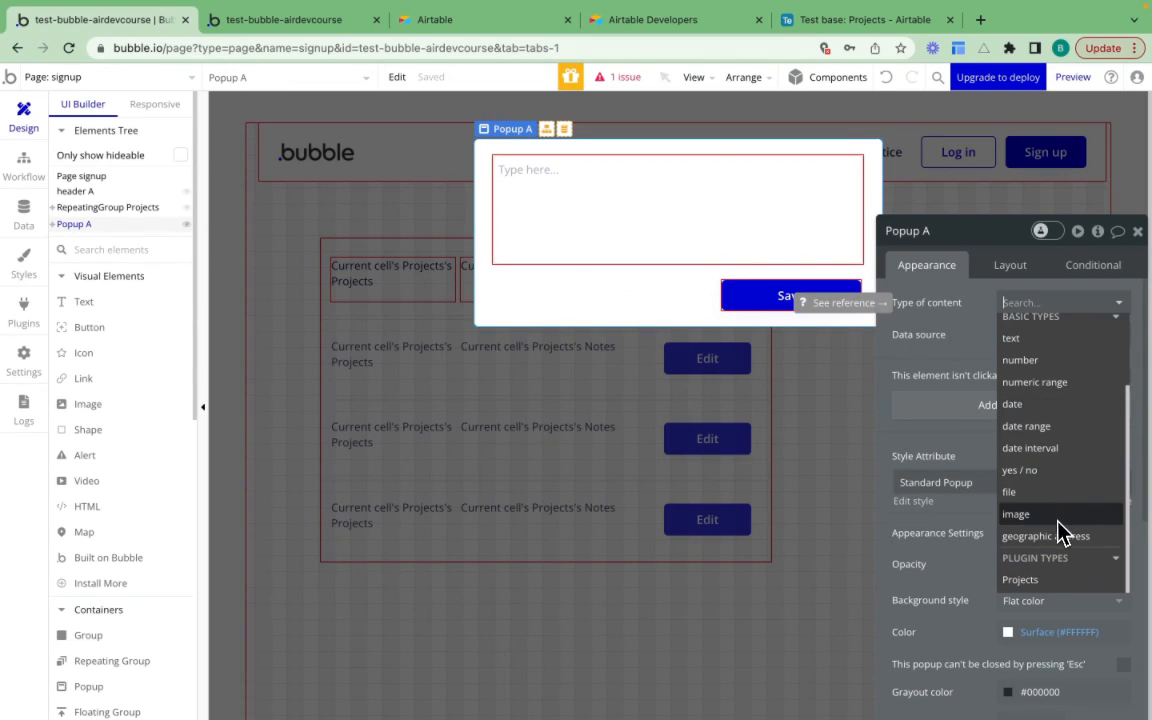
pyautogui.click(1020, 579)
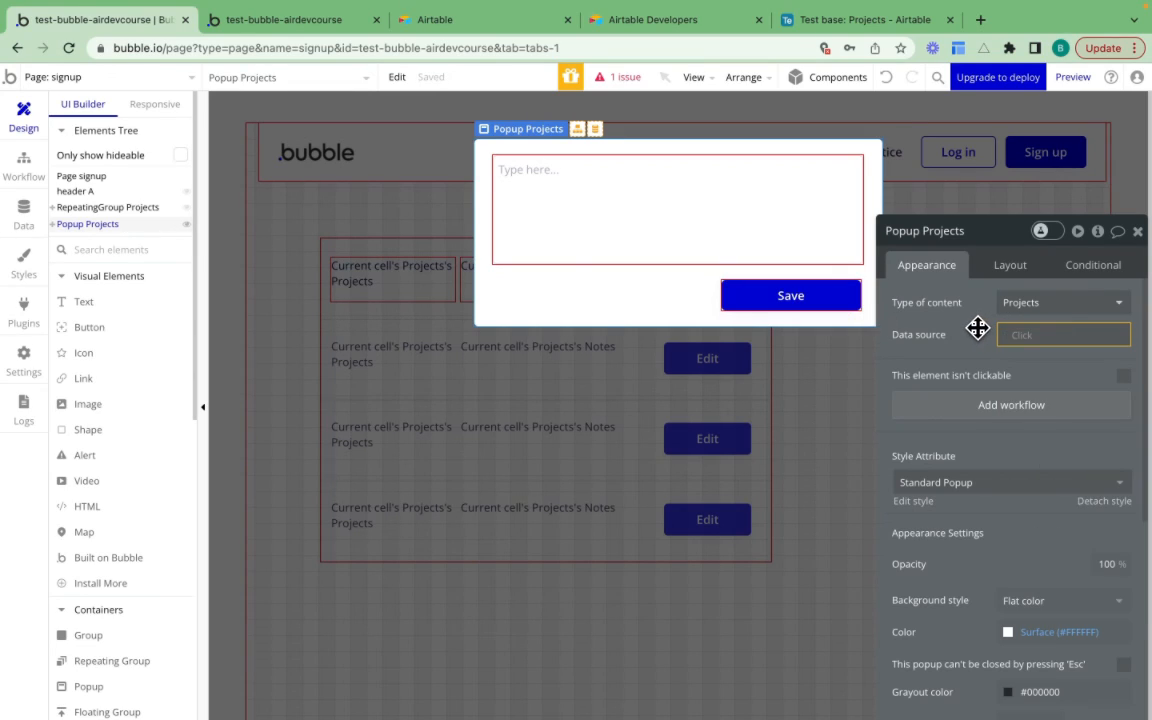
pyautogui.click(791, 295)
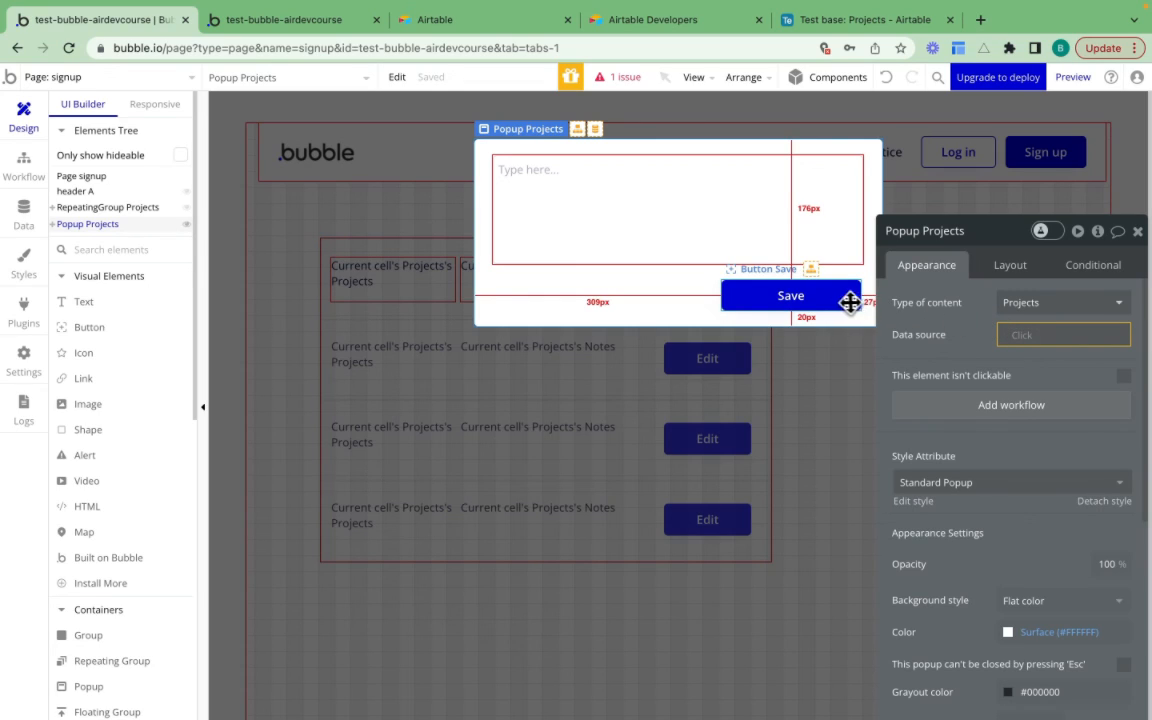
pyautogui.click(790, 295)
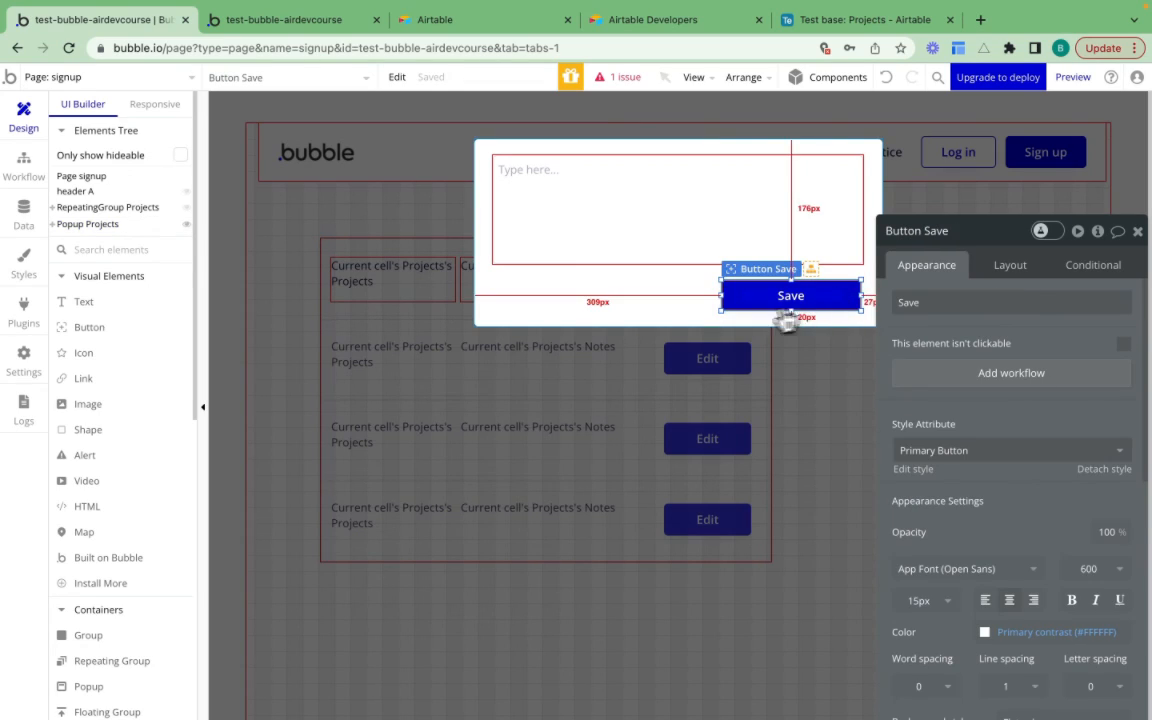
pyautogui.click(640, 210)
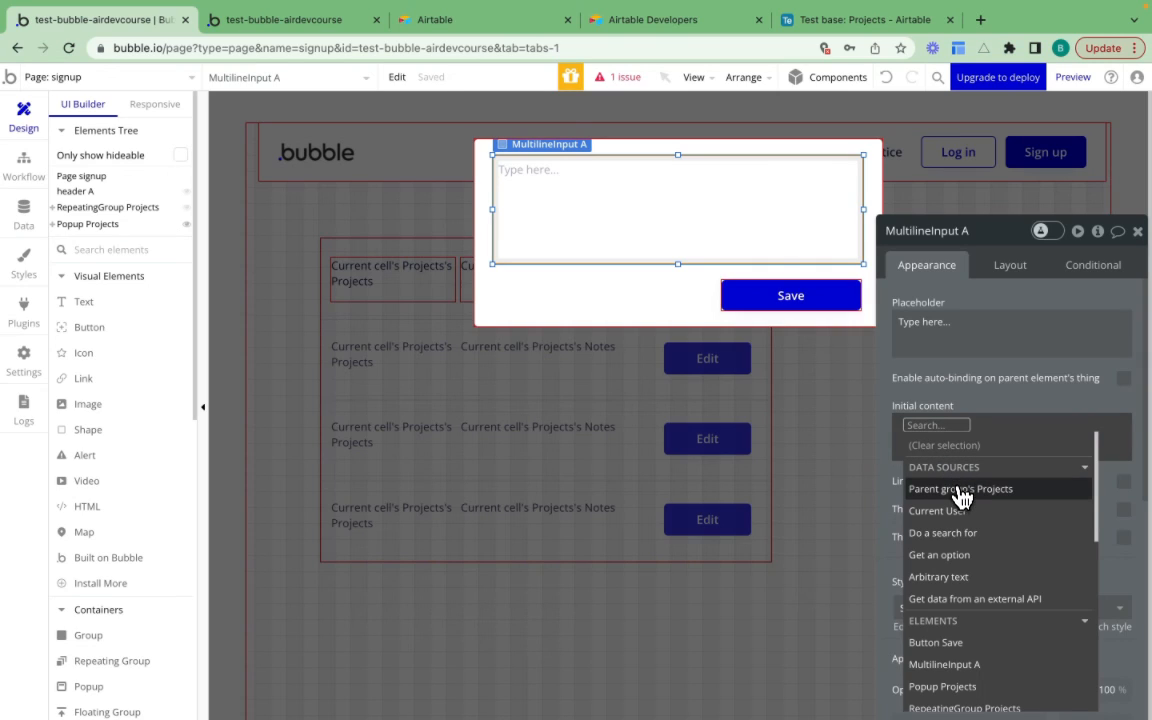
pyautogui.click(960, 488)
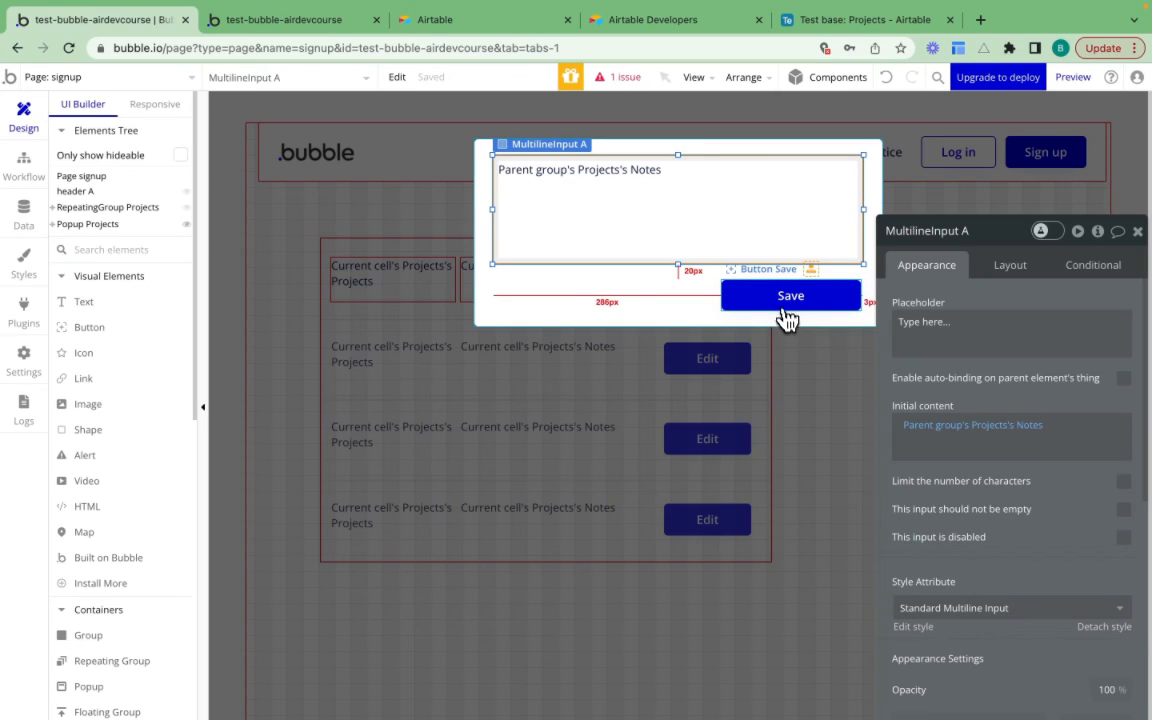
pyautogui.click(790, 294)
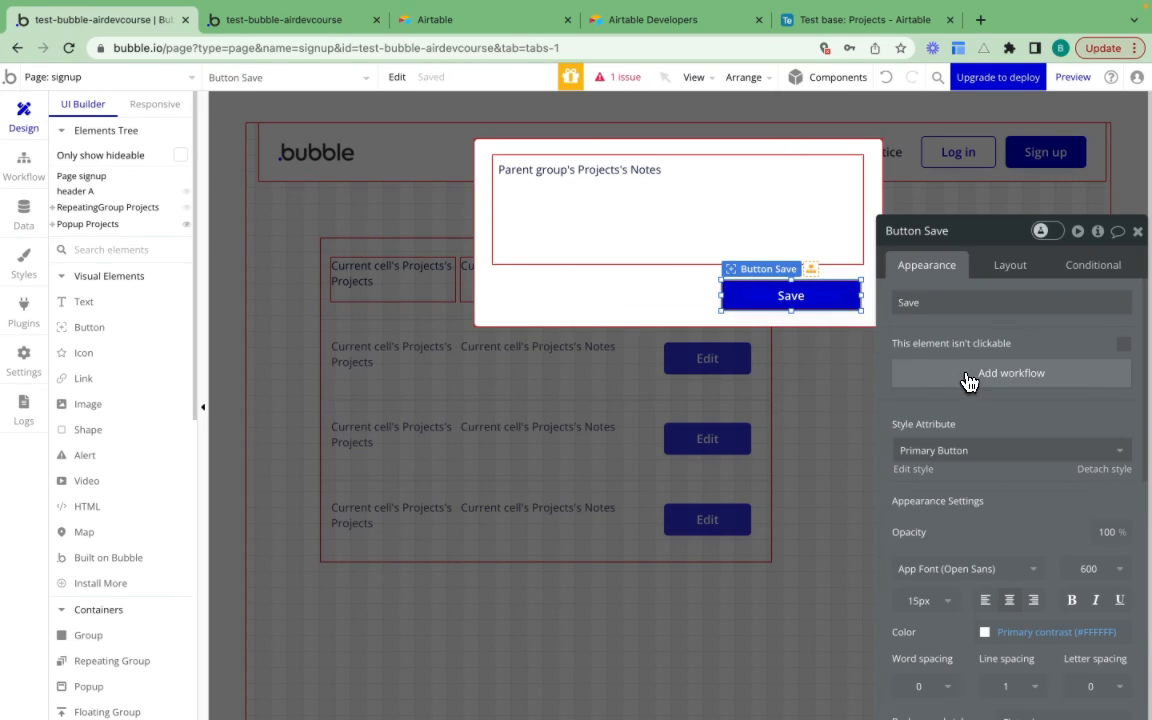
# Step: Add an Airtable Modify a record action on Parent group's Projects, setting Notes to MultilineInput A's value
pyautogui.click(1010, 372)
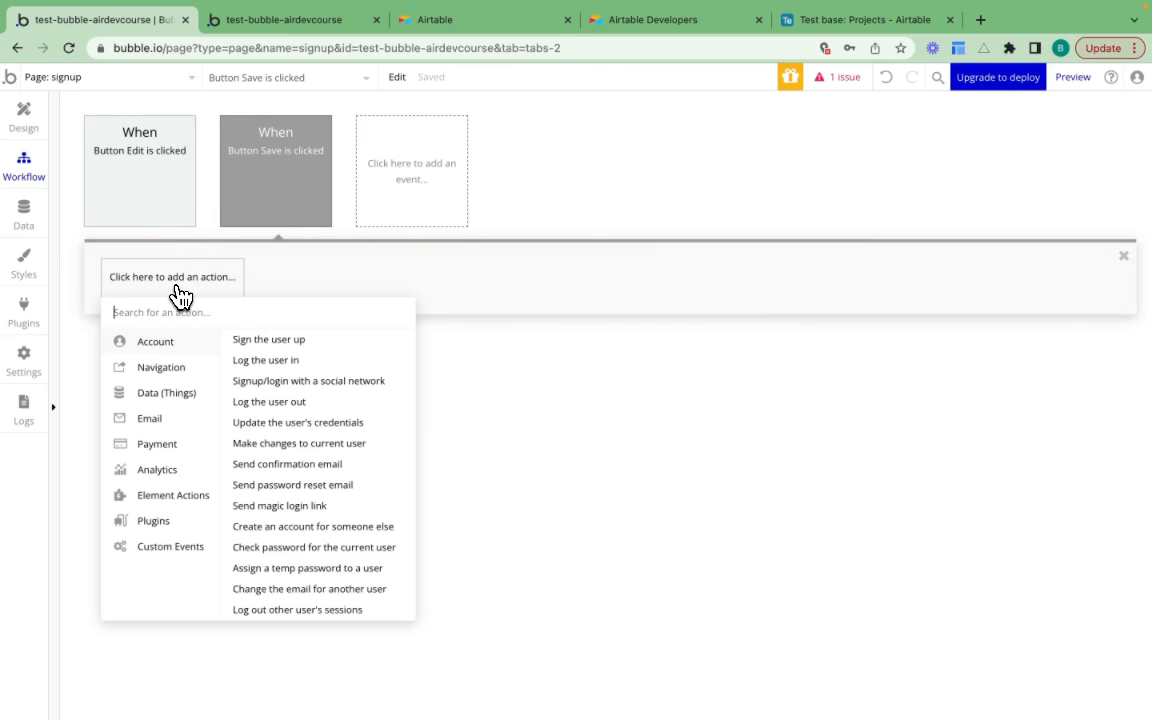
pyautogui.write('air')
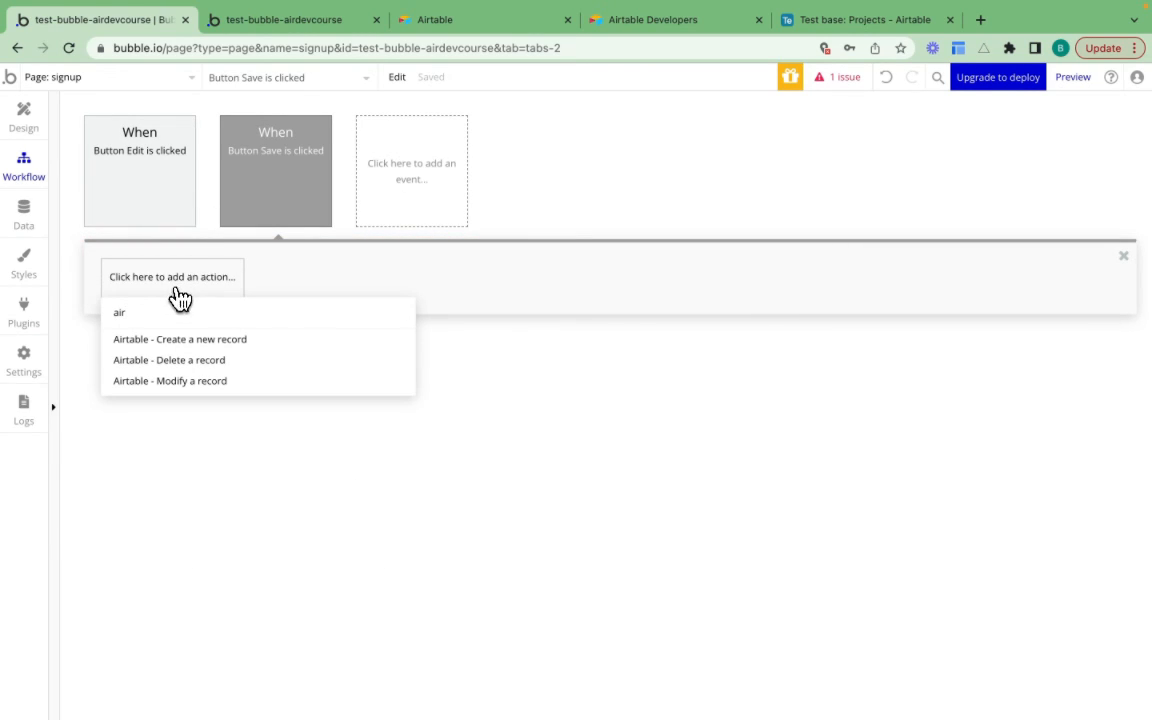
pyautogui.click(169, 380)
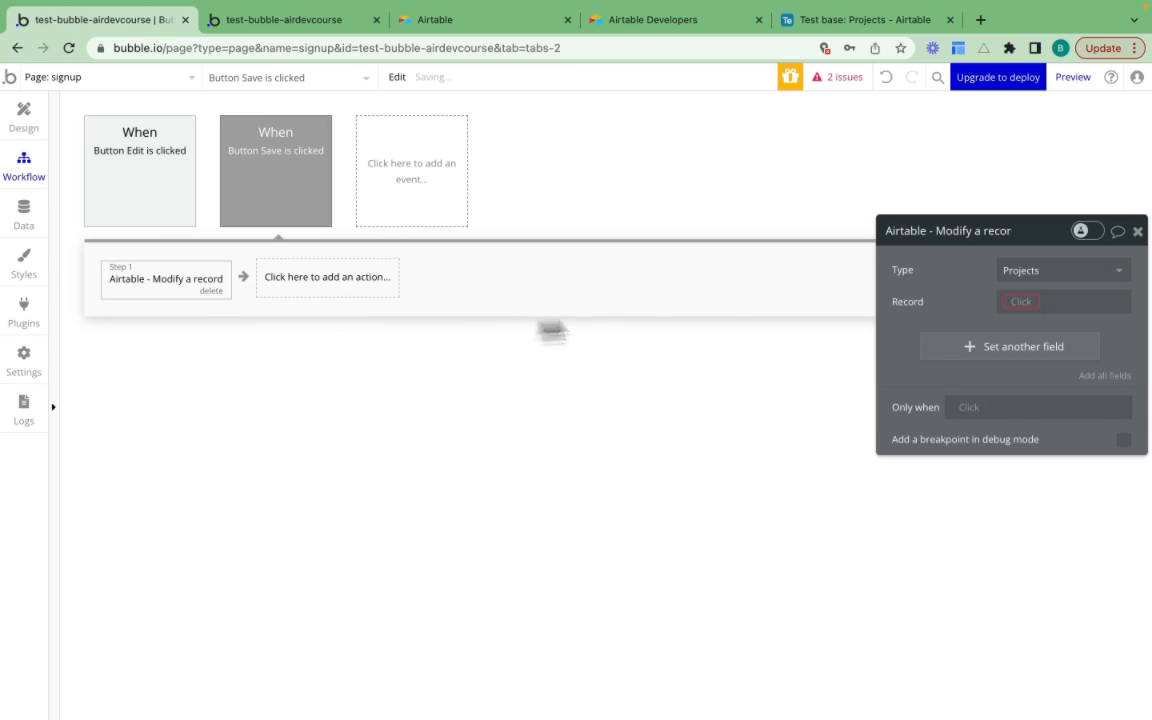
pyautogui.click(1020, 301)
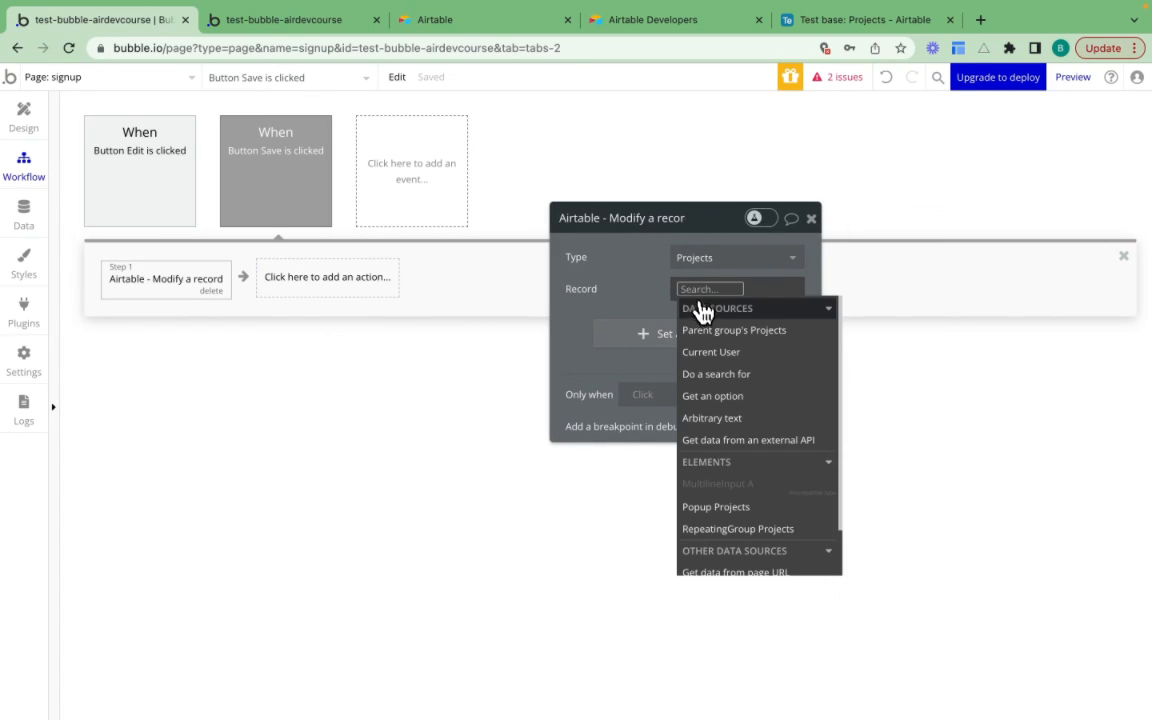
pyautogui.click(734, 330)
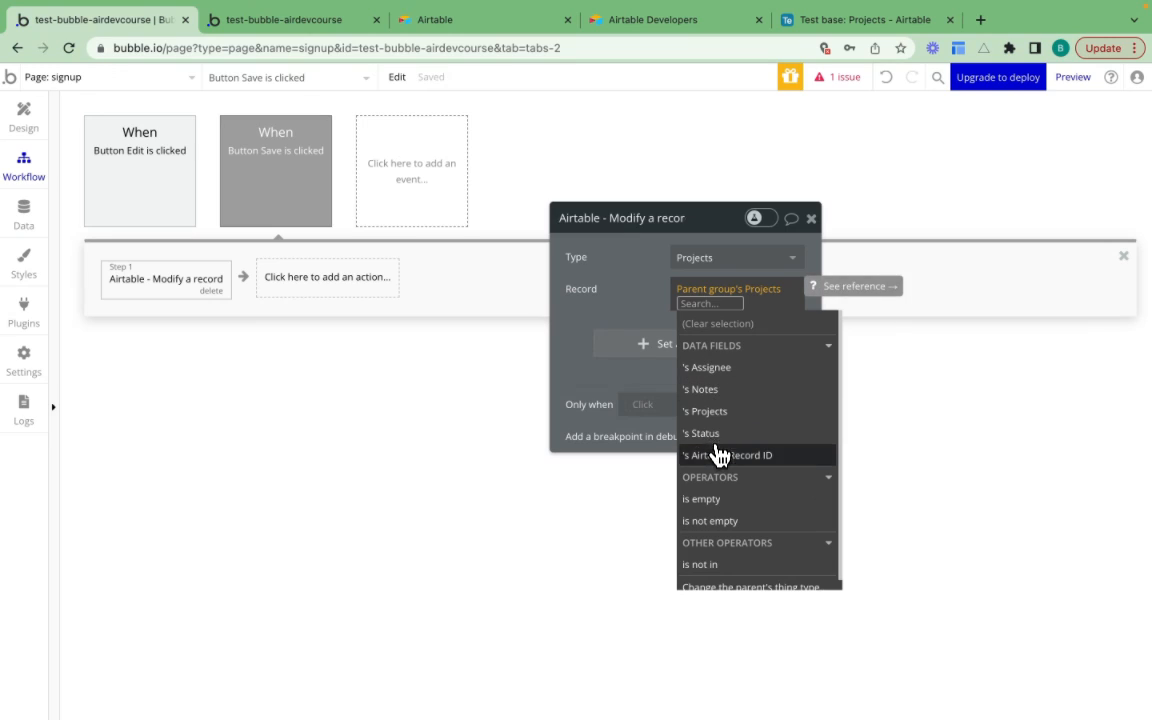
pyautogui.click(728, 289)
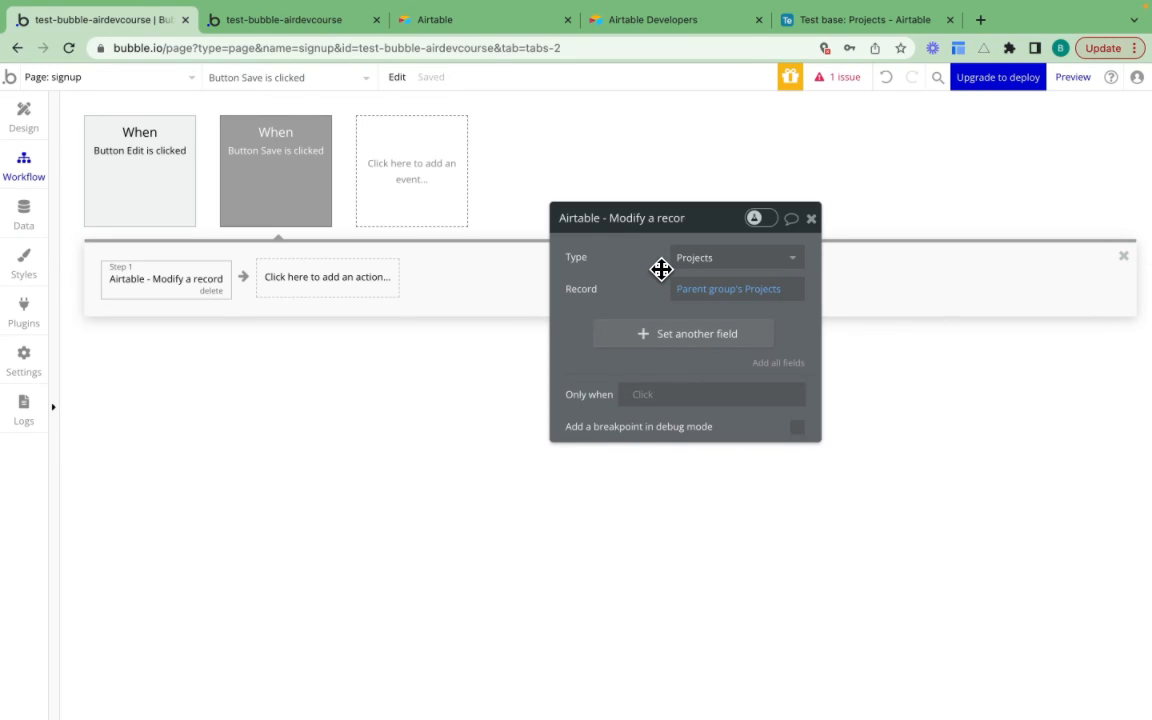
pyautogui.click(683, 333)
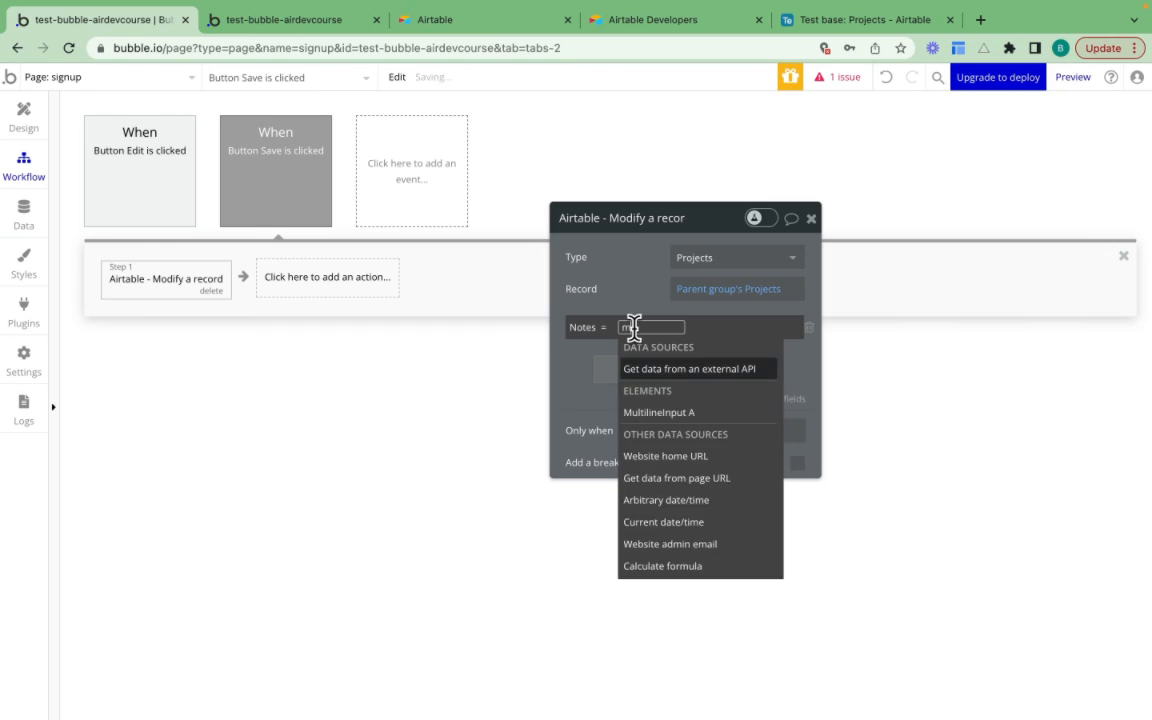
pyautogui.click(659, 412)
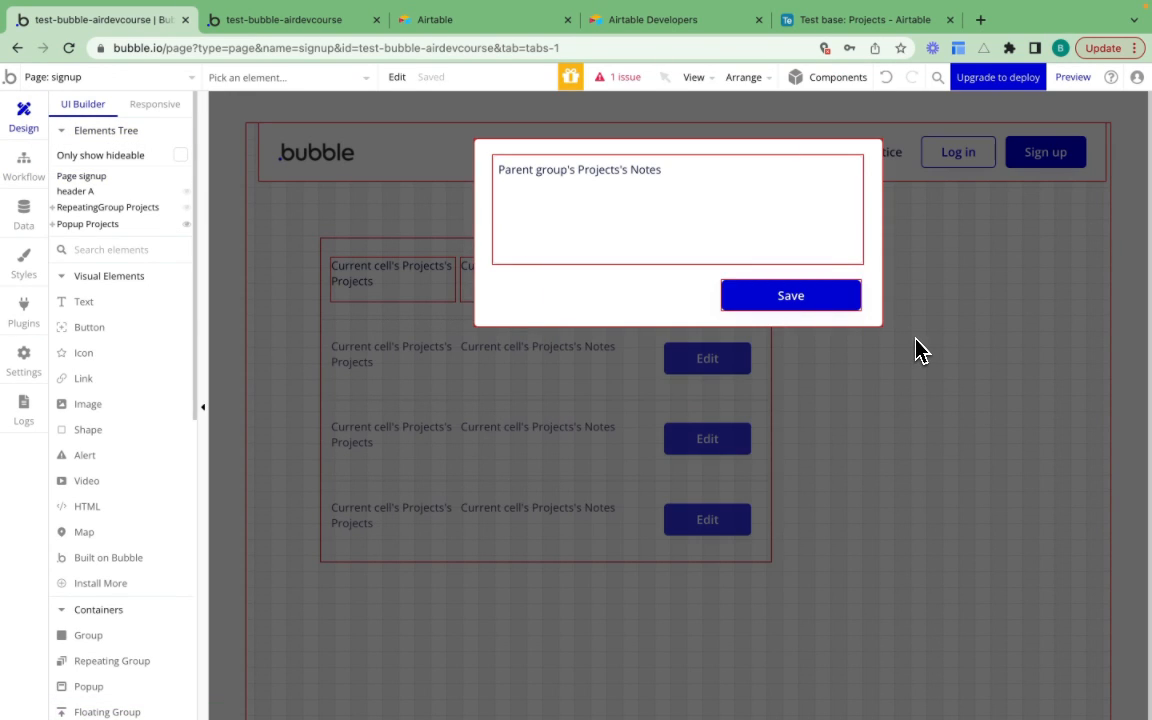
# Step: Add a Hide an element action for Popup Projects to the Save workflow
pyautogui.click(23, 165)
pyautogui.write('hide')
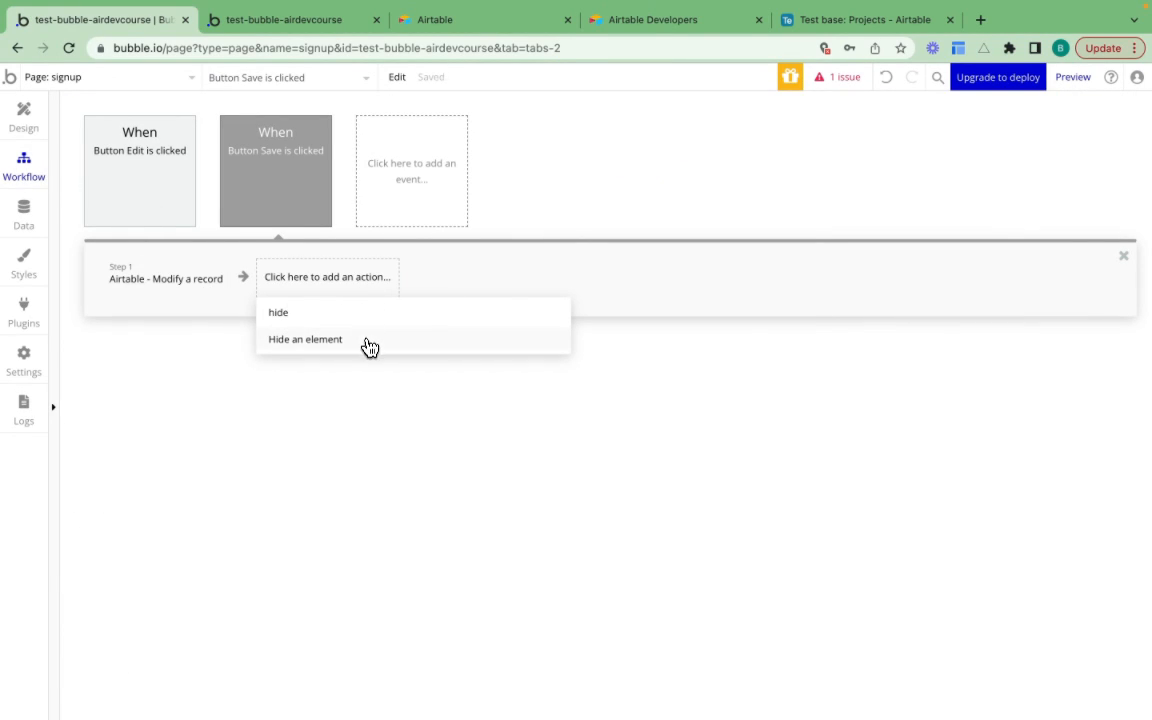
pyautogui.click(305, 339)
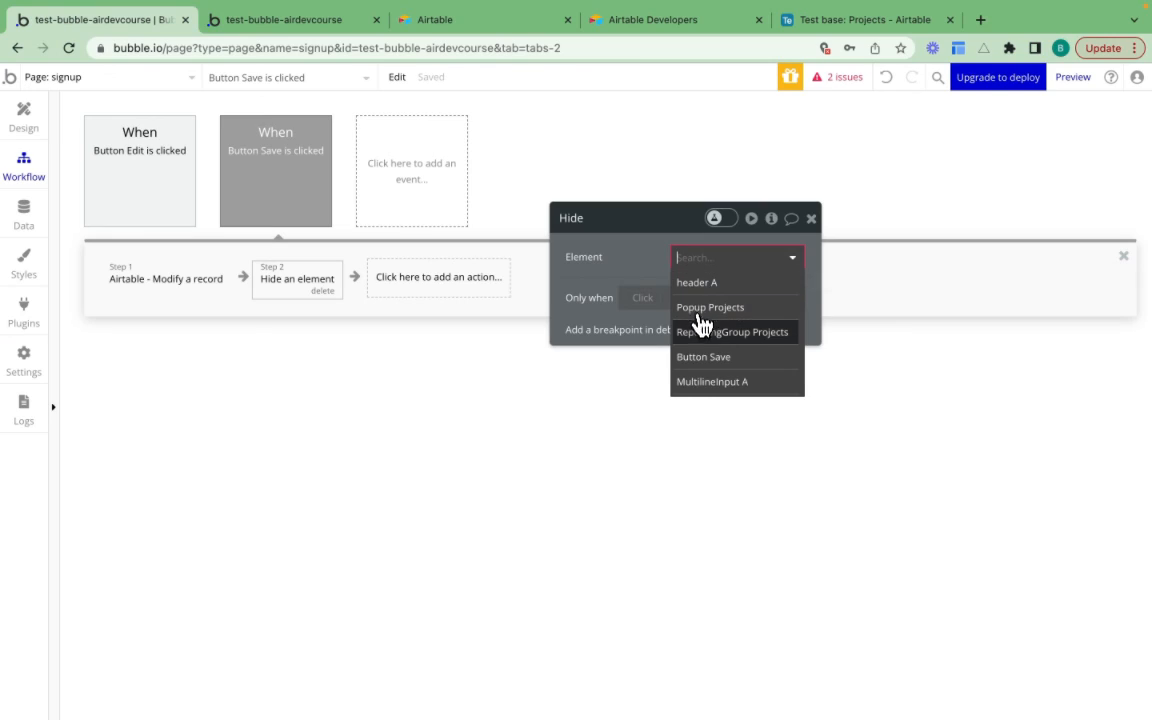
pyautogui.click(710, 307)
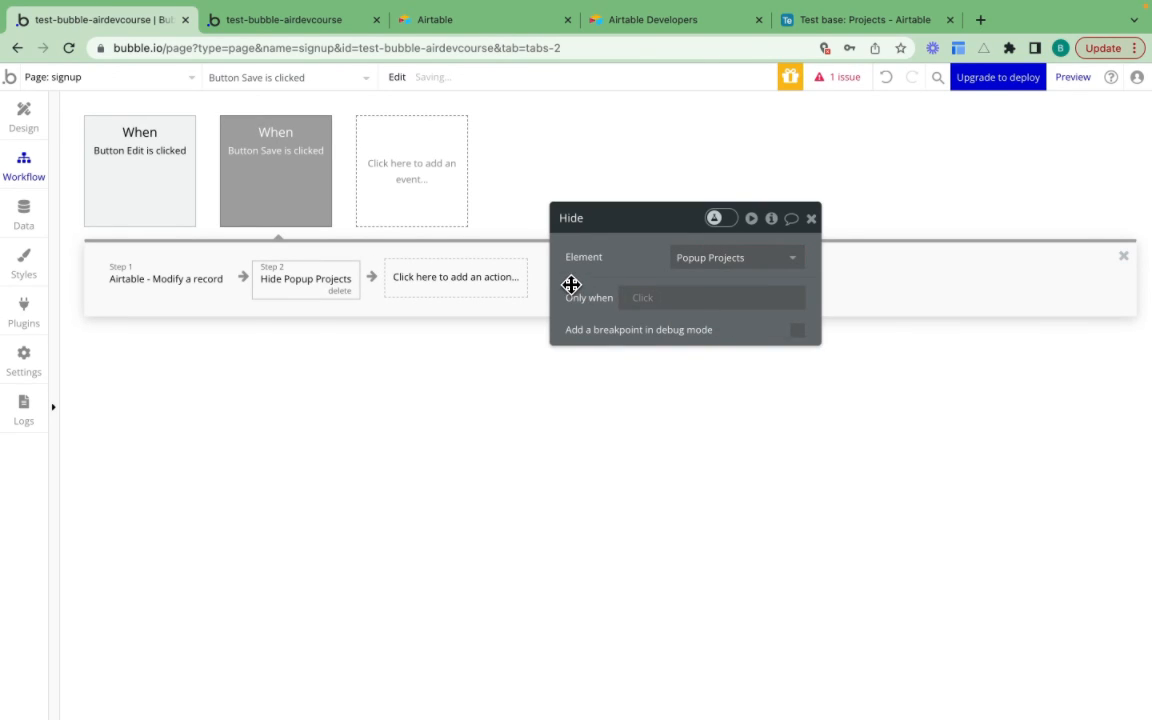
pyautogui.click(139, 170)
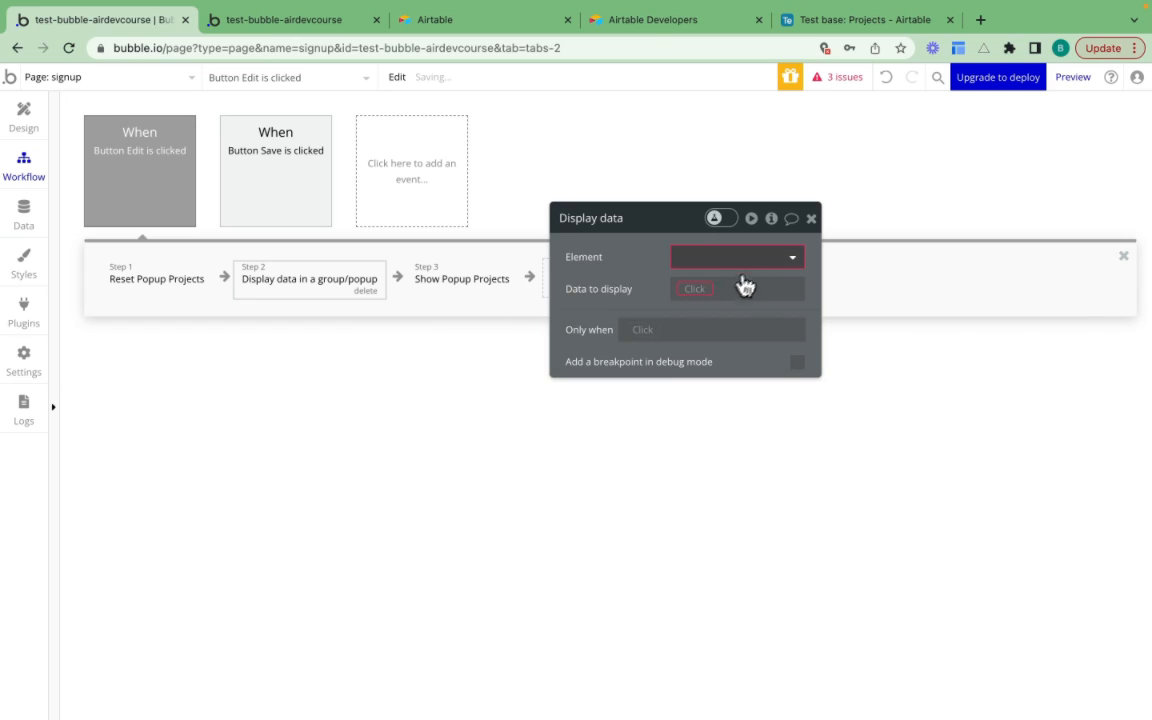
# Step: Set the Edit workflow's Display data to show Current cell's Projects in Popup Projects
pyautogui.click(735, 257)
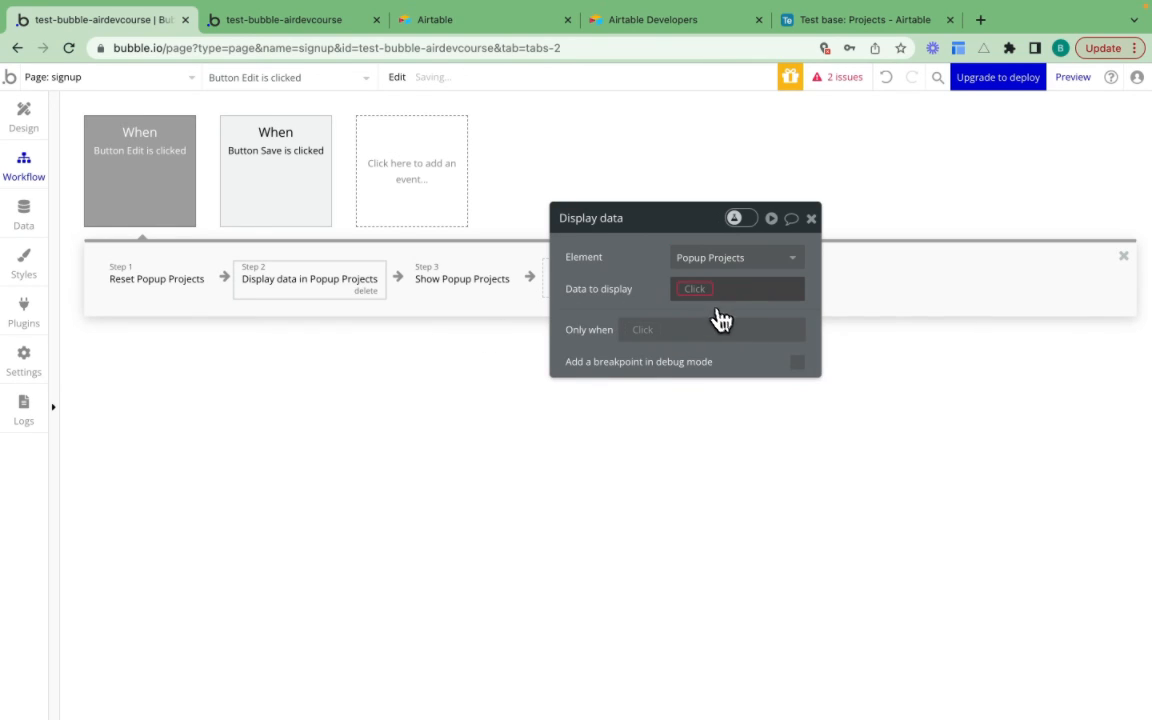
pyautogui.click(710, 289)
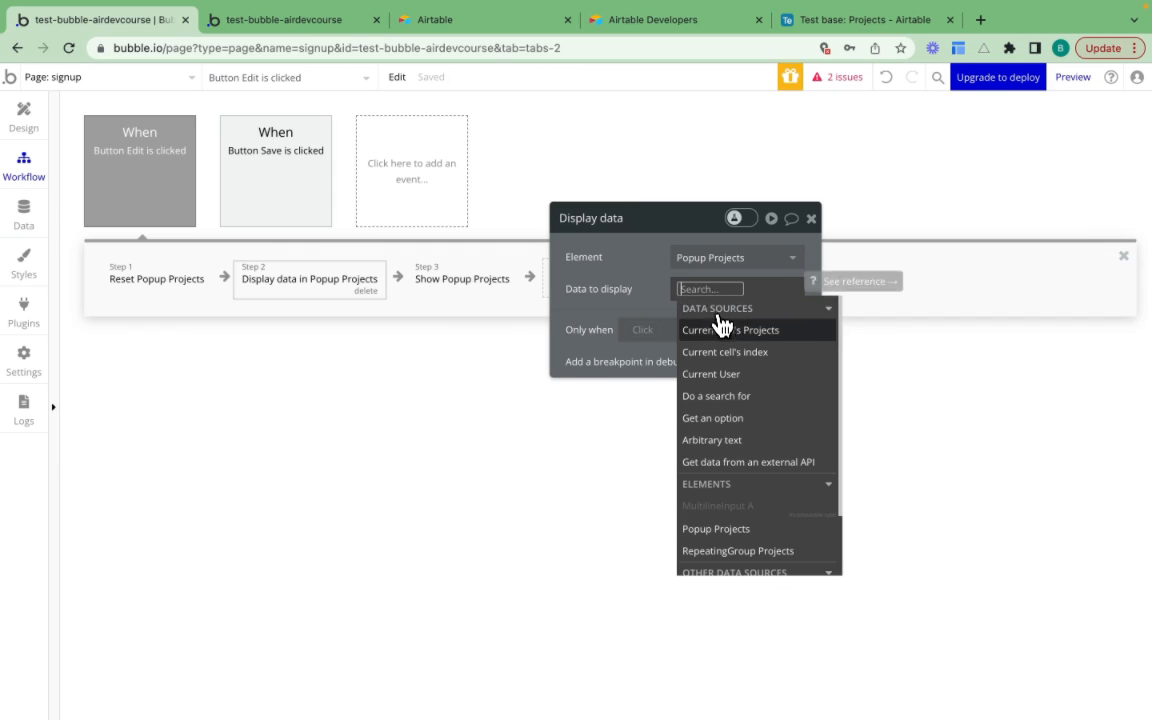
pyautogui.click(724, 329)
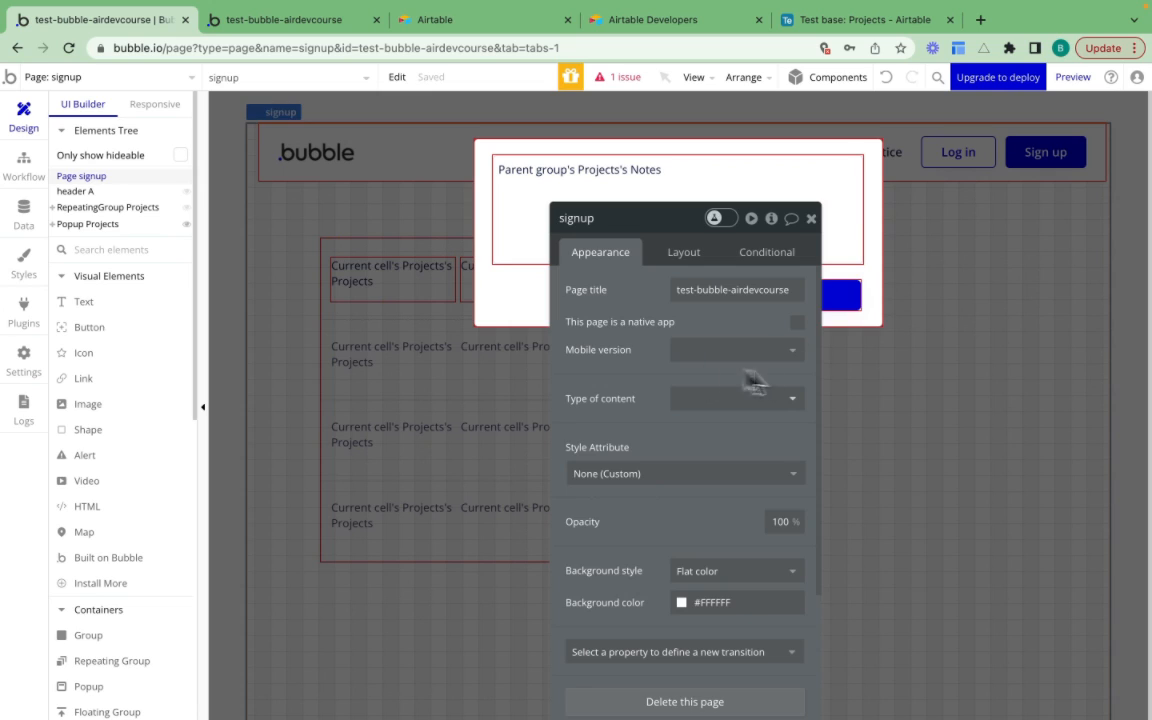
# Step: Hide the popup on the canvas and review the first row's Edit workflow
pyautogui.click(811, 218)
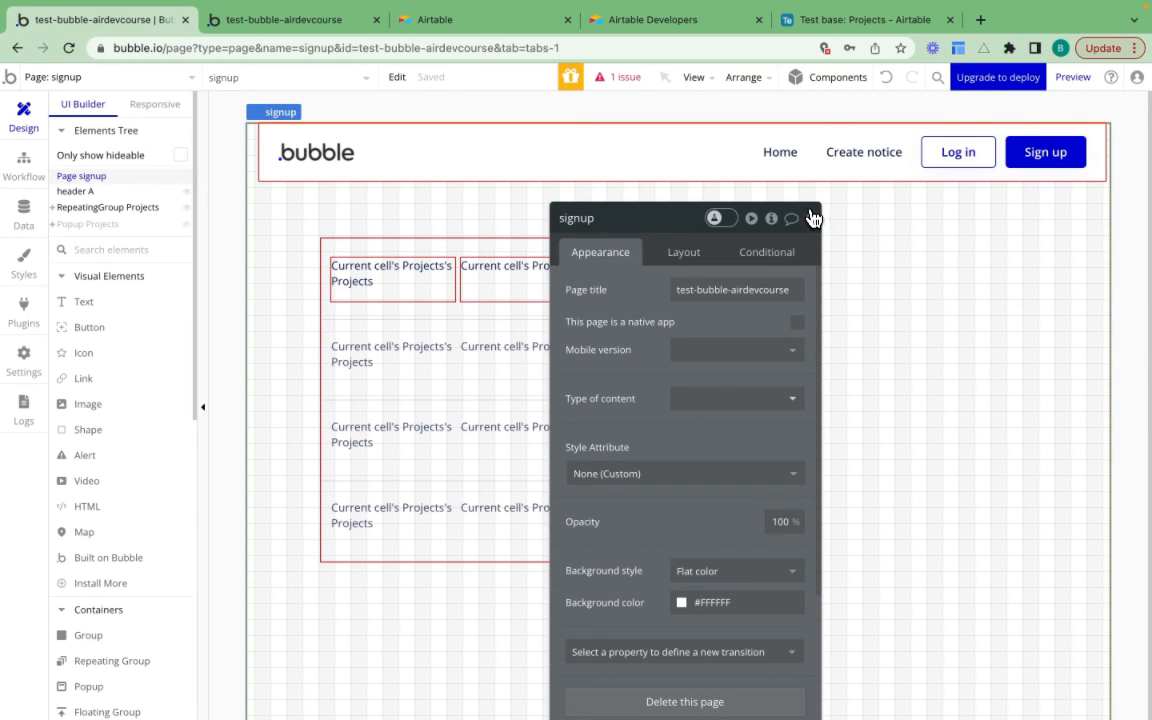
pyautogui.click(707, 277)
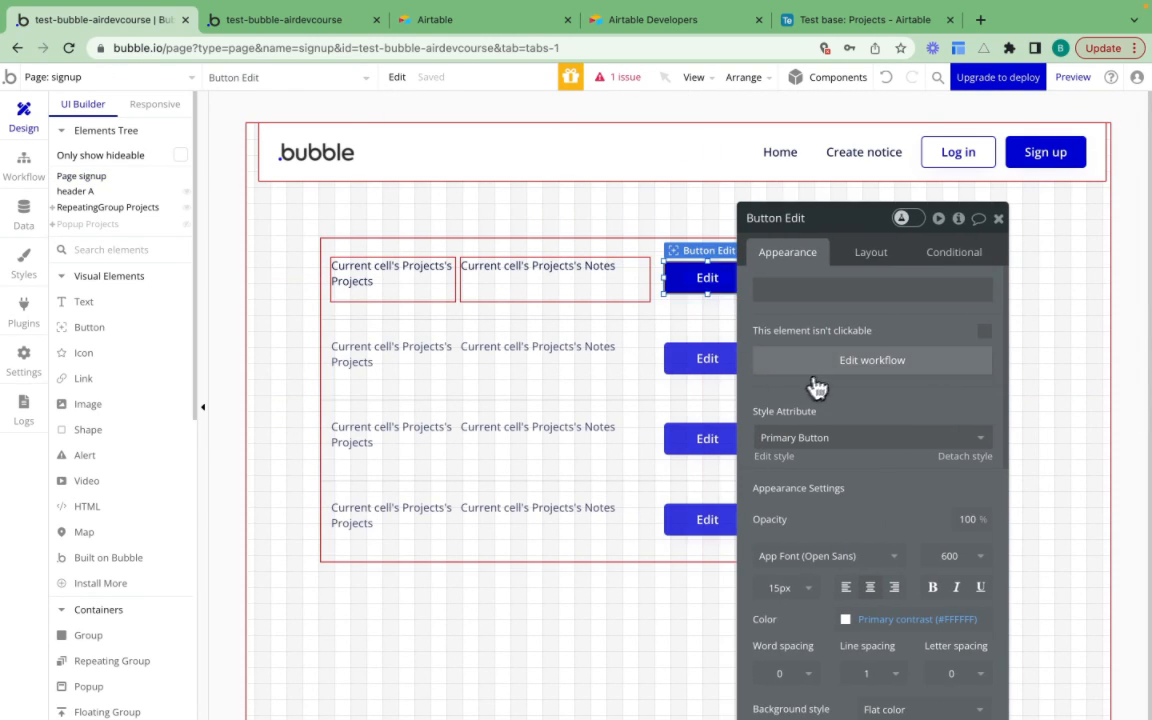
pyautogui.click(871, 360)
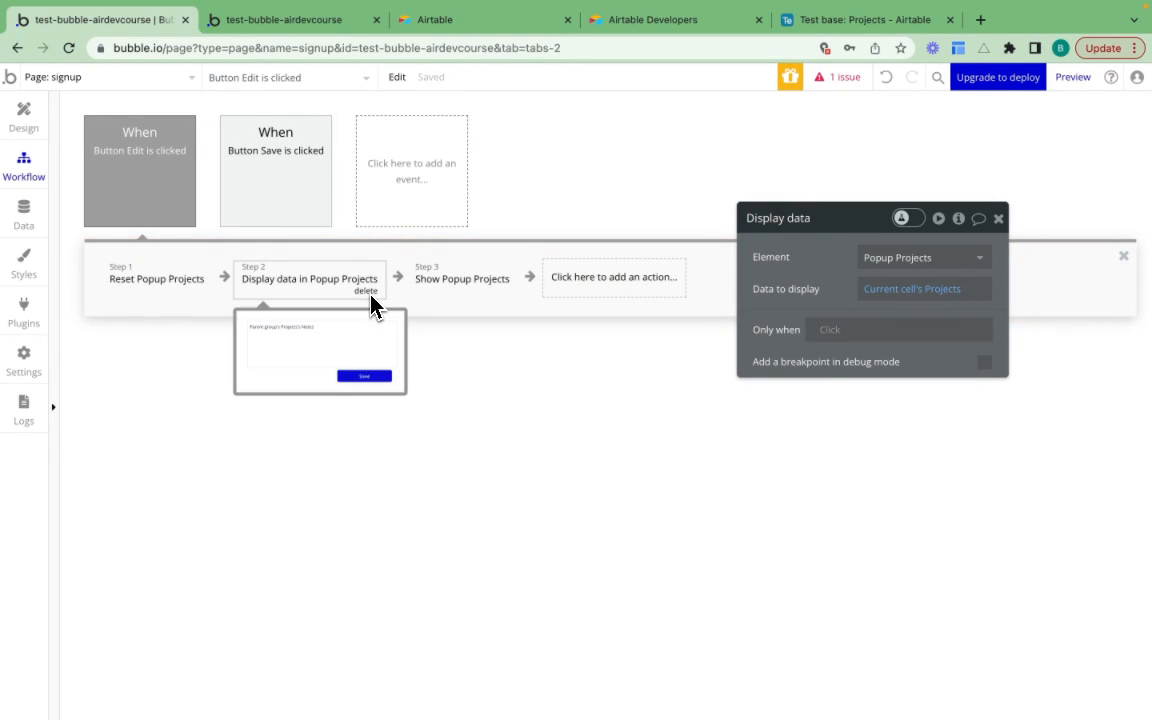
pyautogui.click(275, 170)
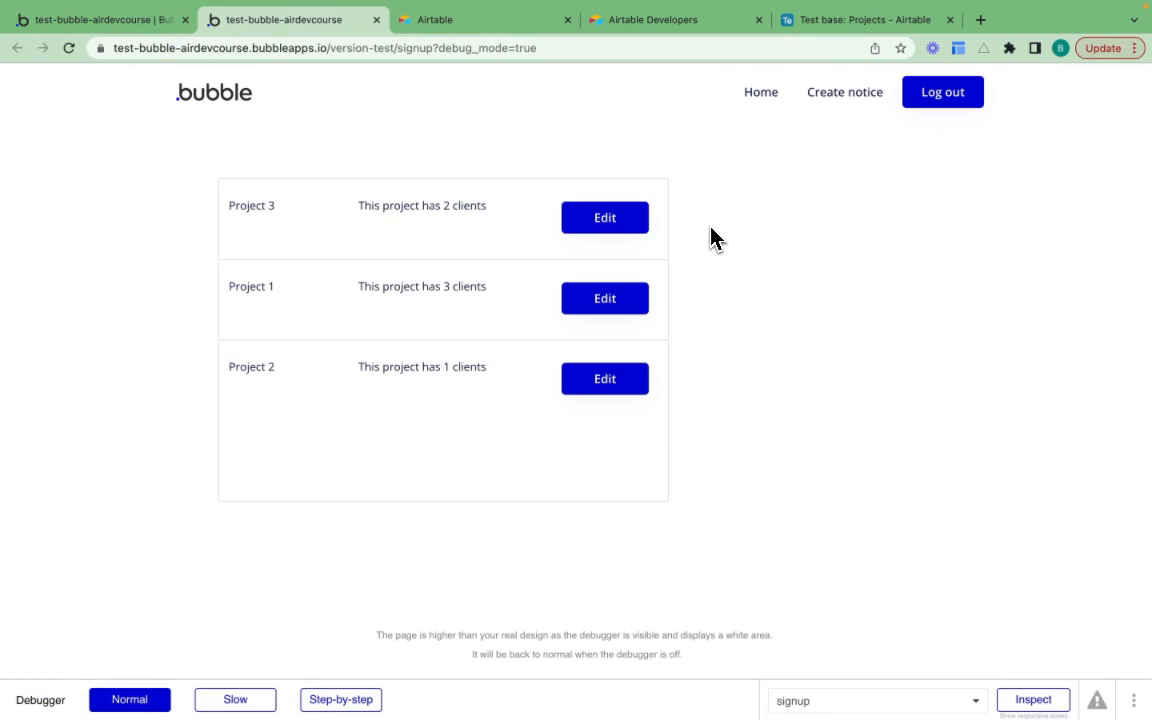
# Step: Edit Project 3's note to 'This project has 5 clients' and save it
pyautogui.click(604, 217)
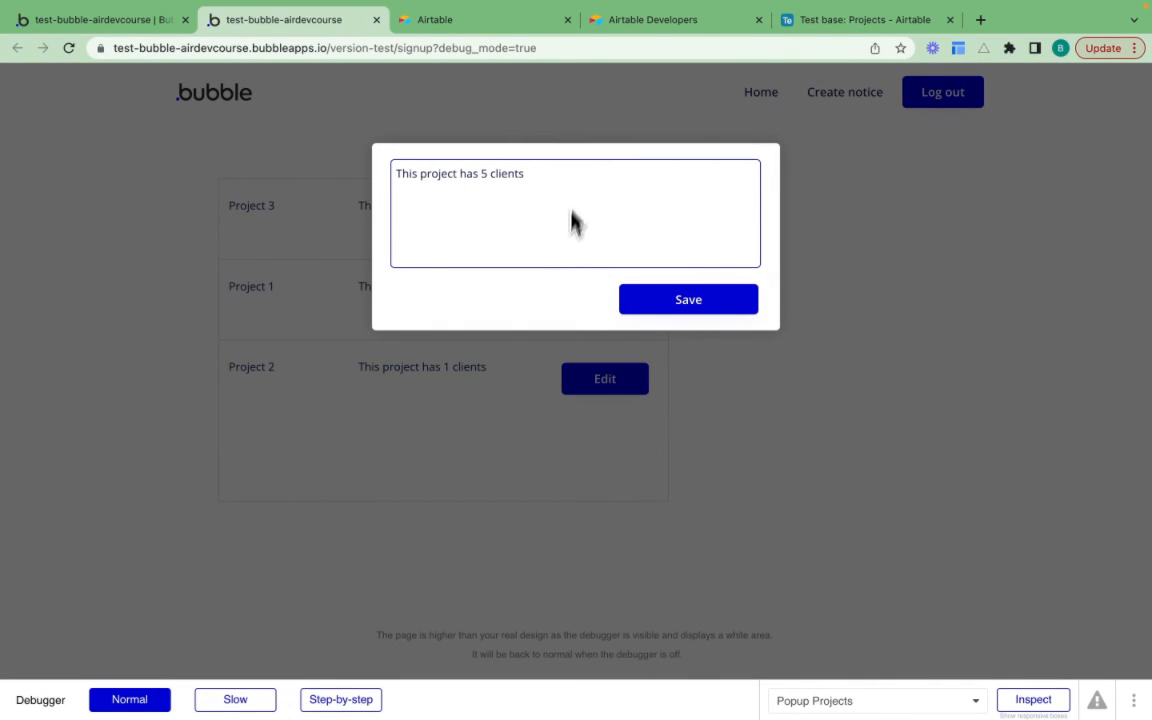
pyautogui.click(688, 299)
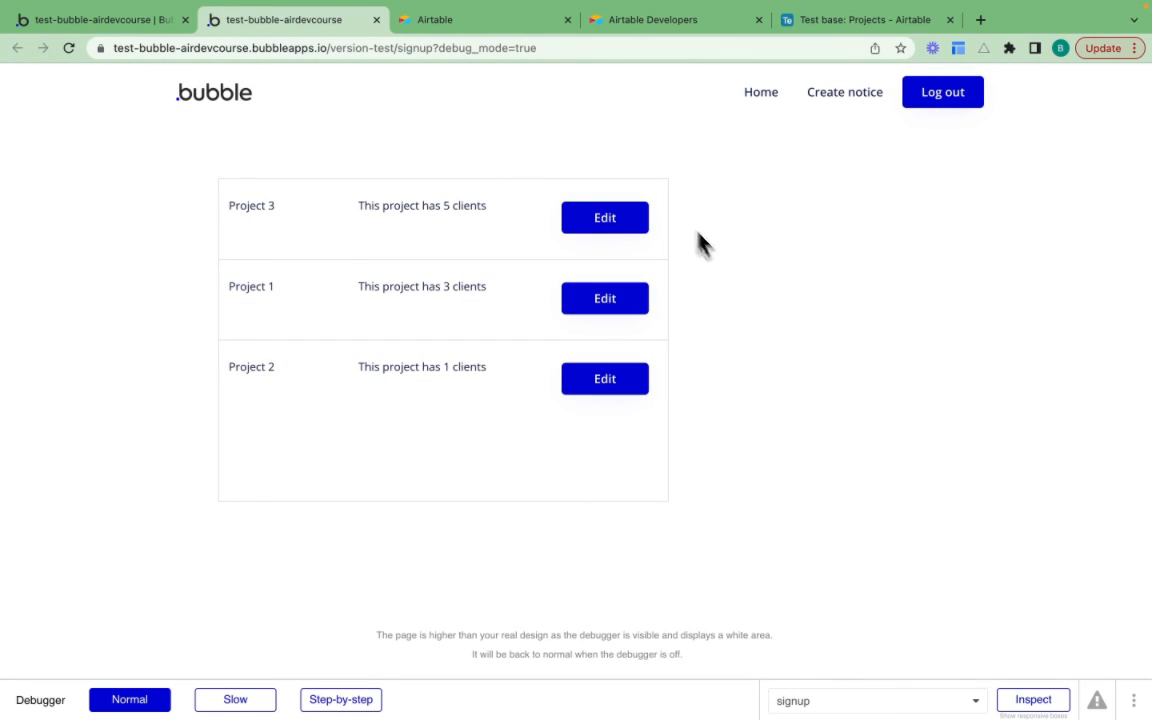
# Step: Switch to the Airtable Projects table to confirm Project 3's updated note
pyautogui.click(860, 19)
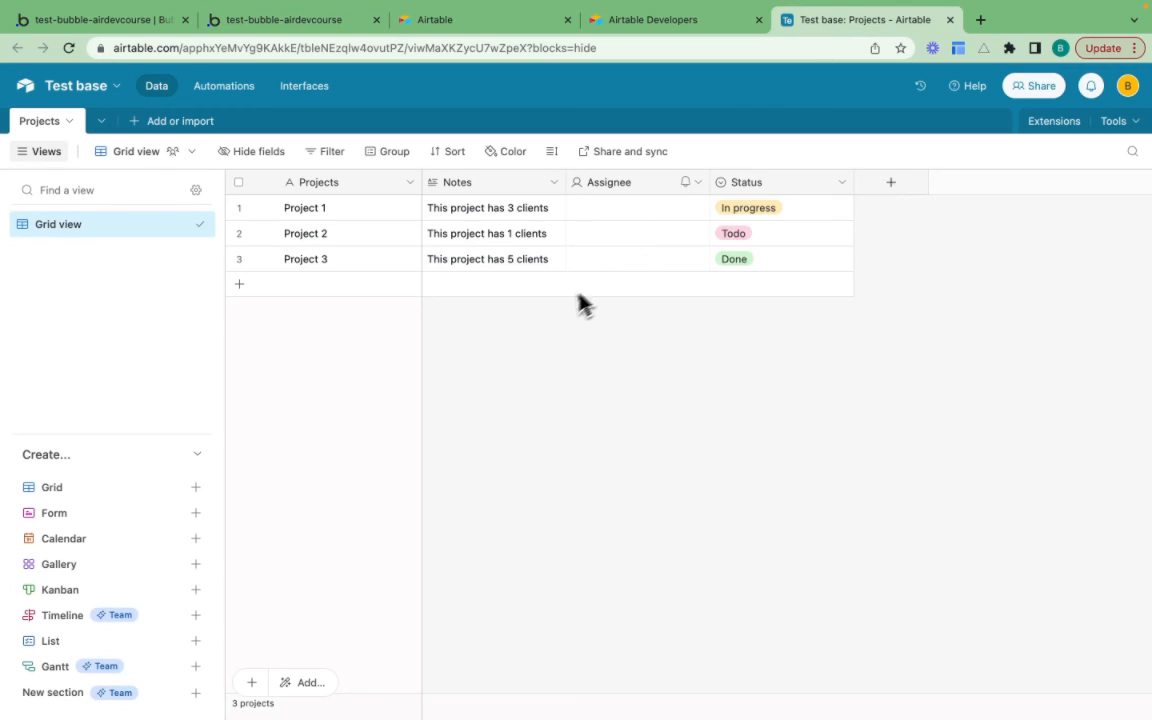
pyautogui.moveTo(324, 272)
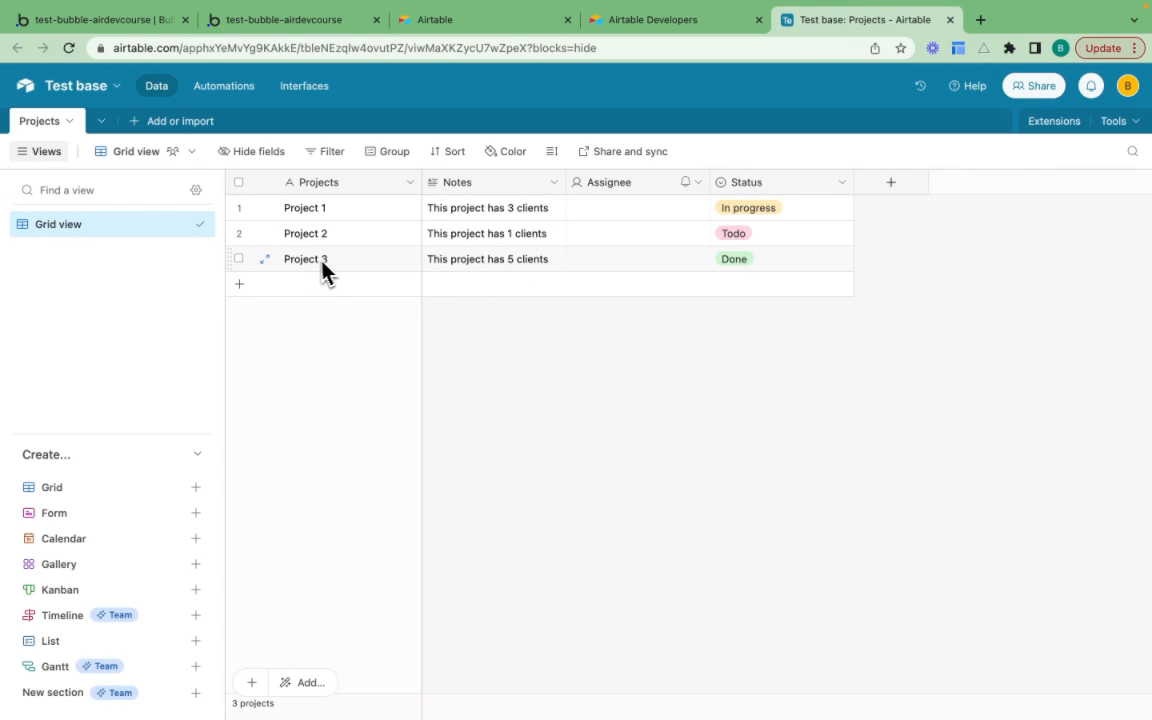
pyautogui.moveTo(522, 276)
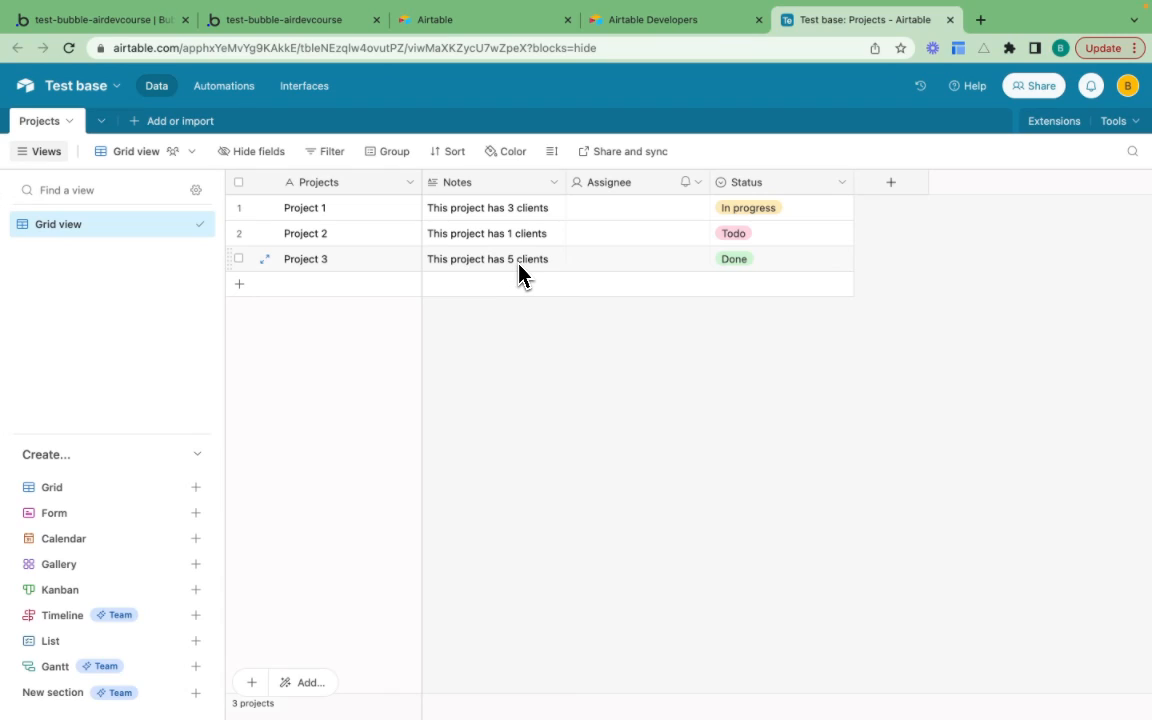
pyautogui.moveTo(620, 368)
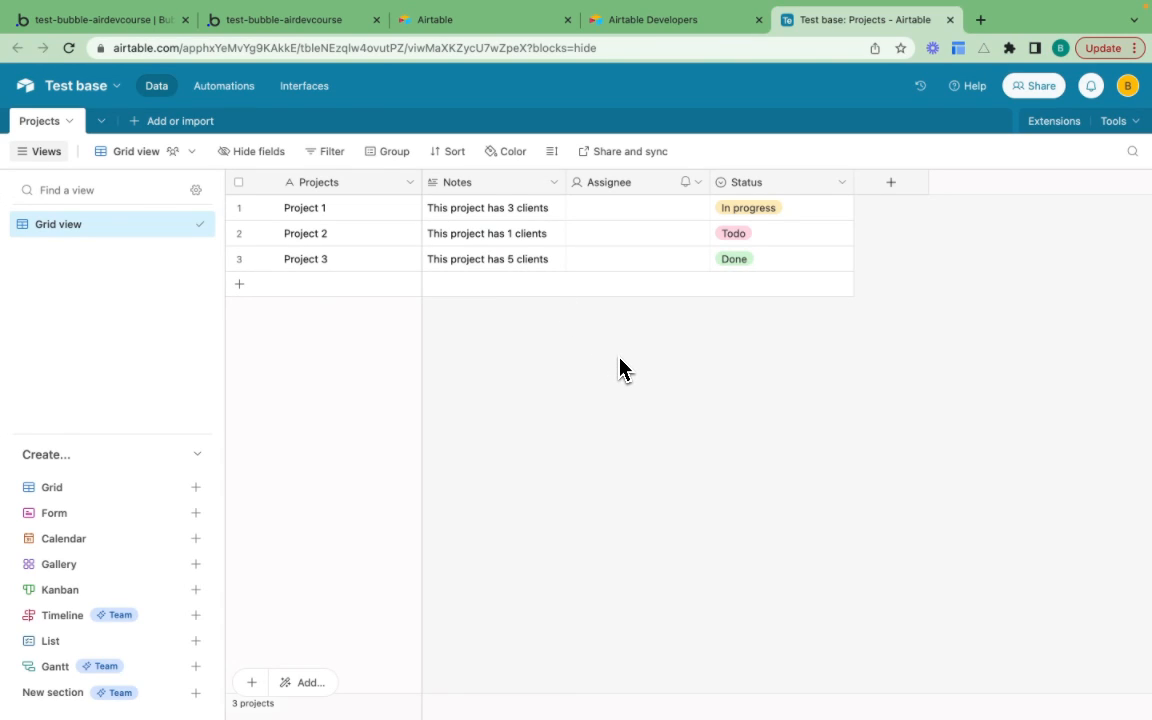